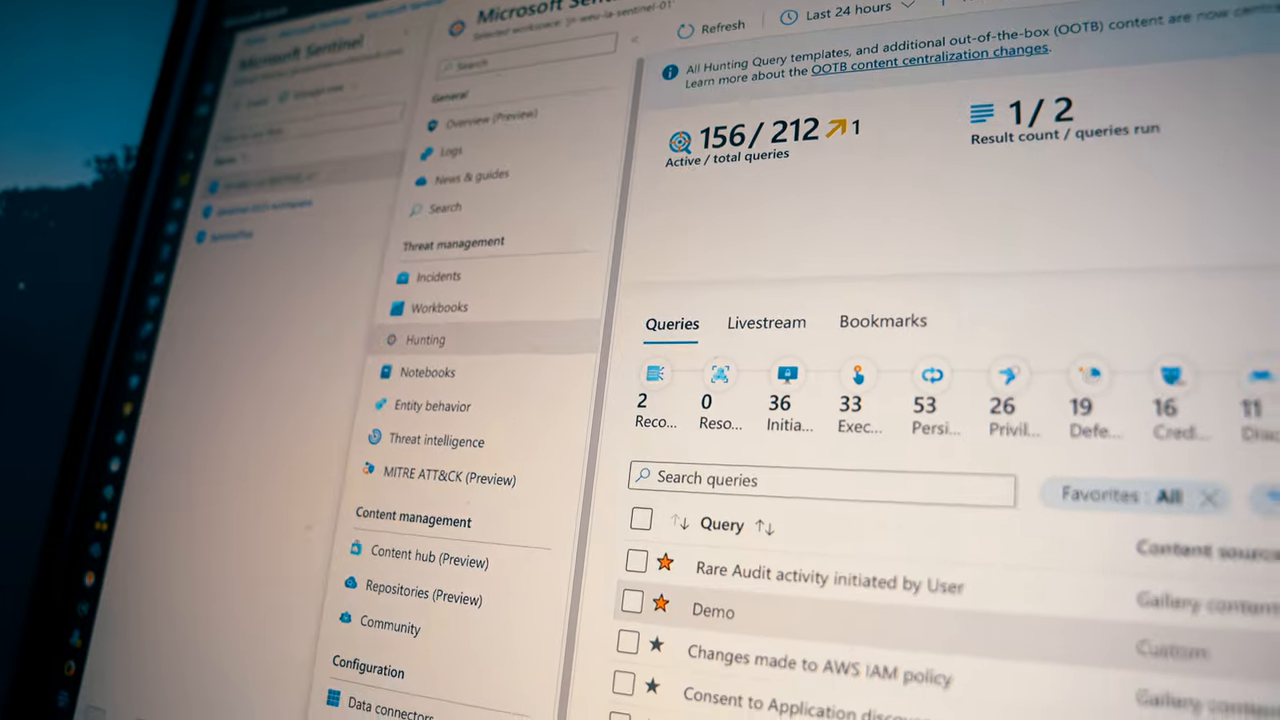
Step: Scroll down the incidents list to review new and in-progress incidents from six months
scroll("down", 3)
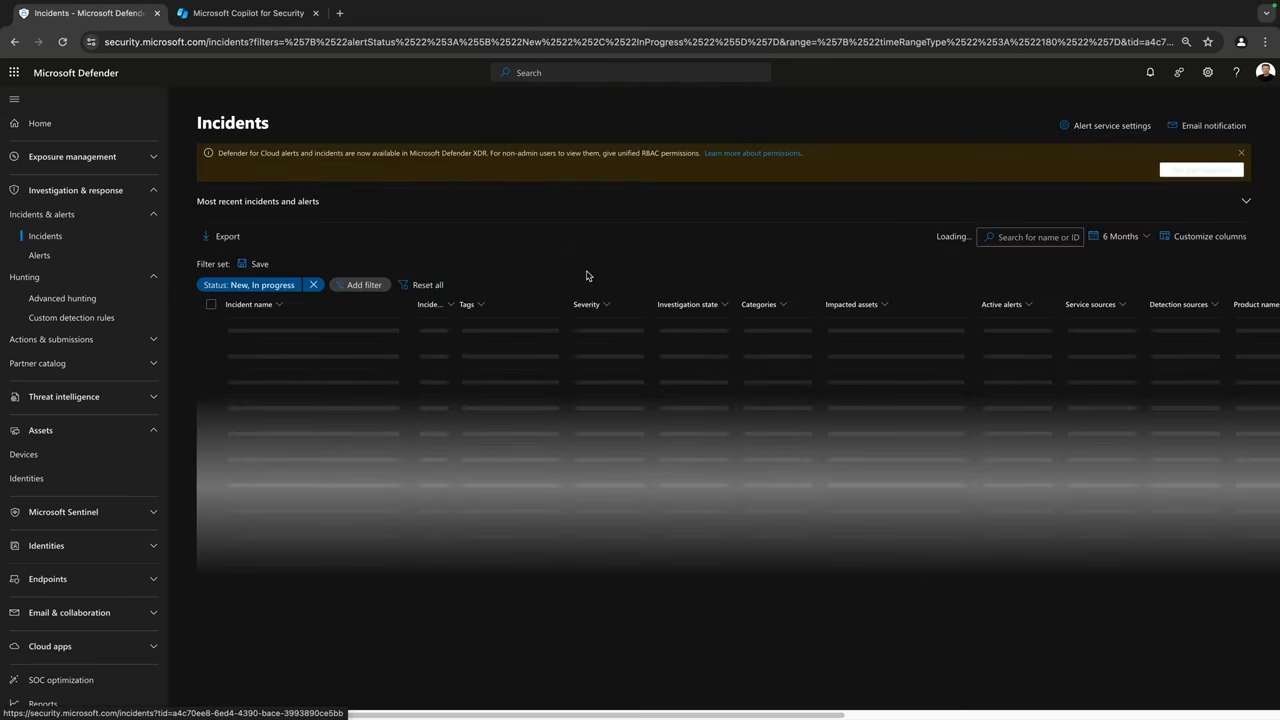
mouse_move(682, 236)
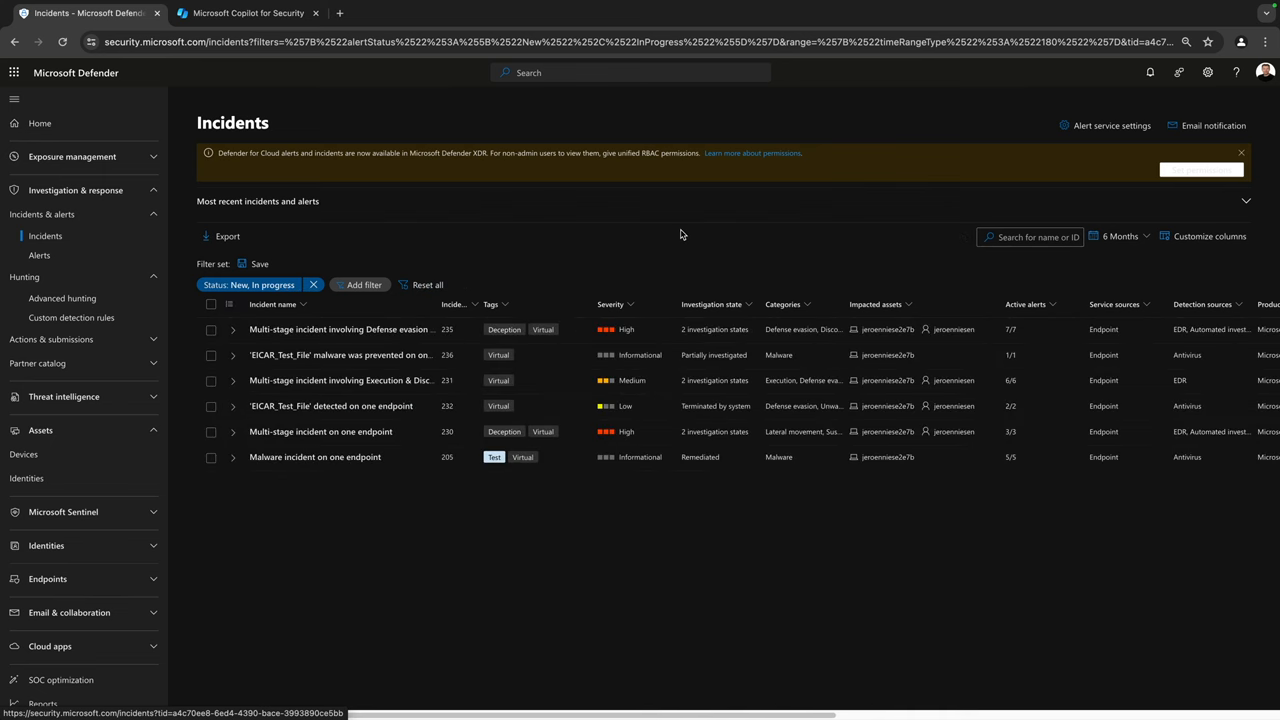
mouse_move(330, 405)
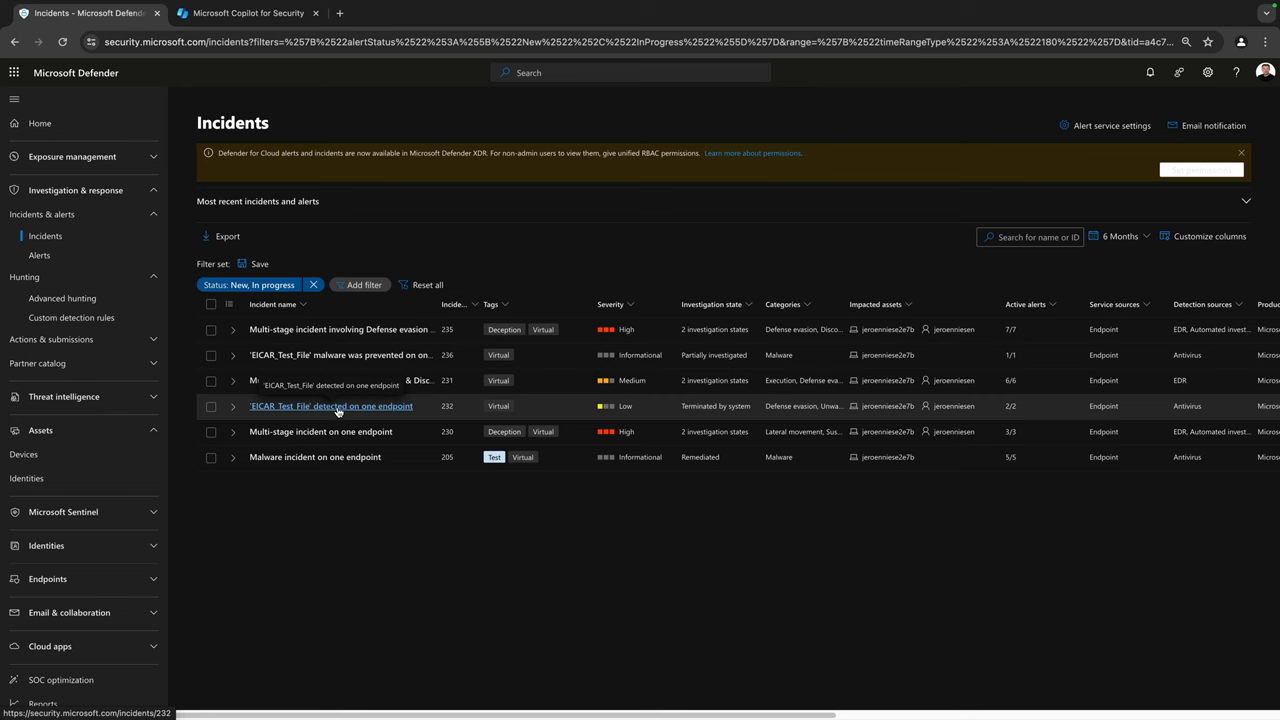
Step: Open the 'EICAR_Test_File' detected on one endpoint incident with its Copilot summary
left_click(330, 405)
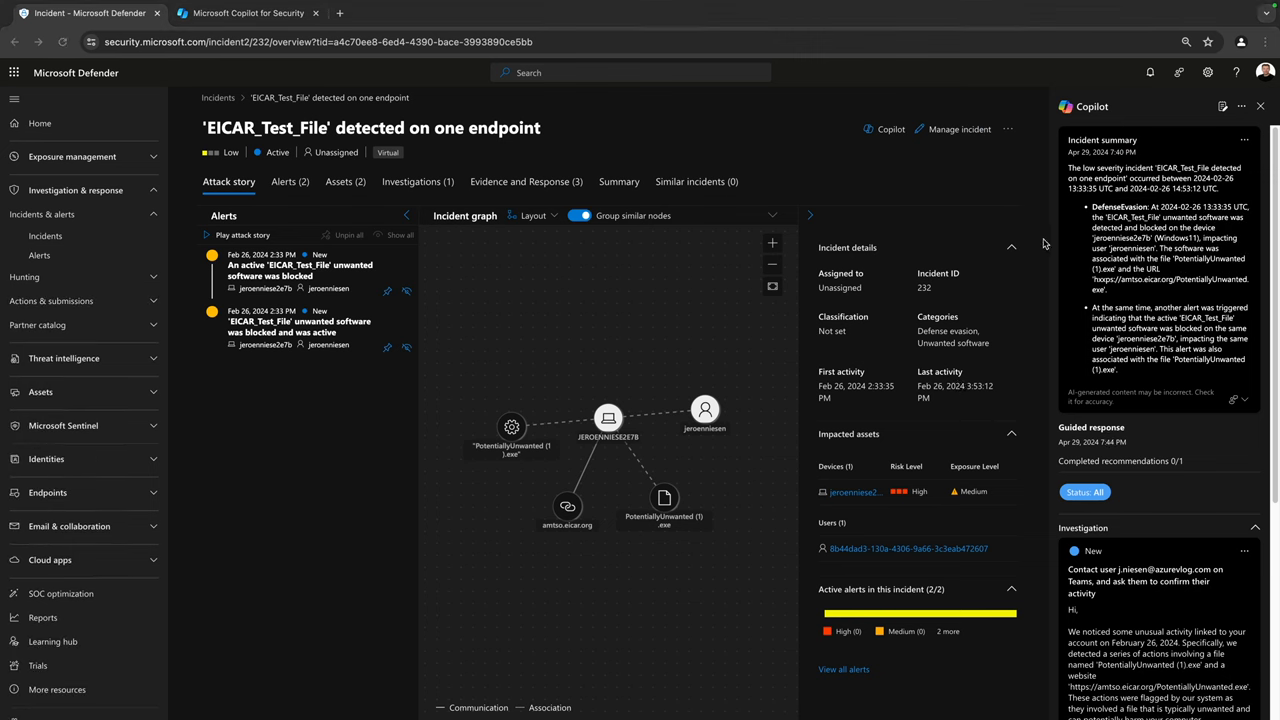
mouse_move(1150, 164)
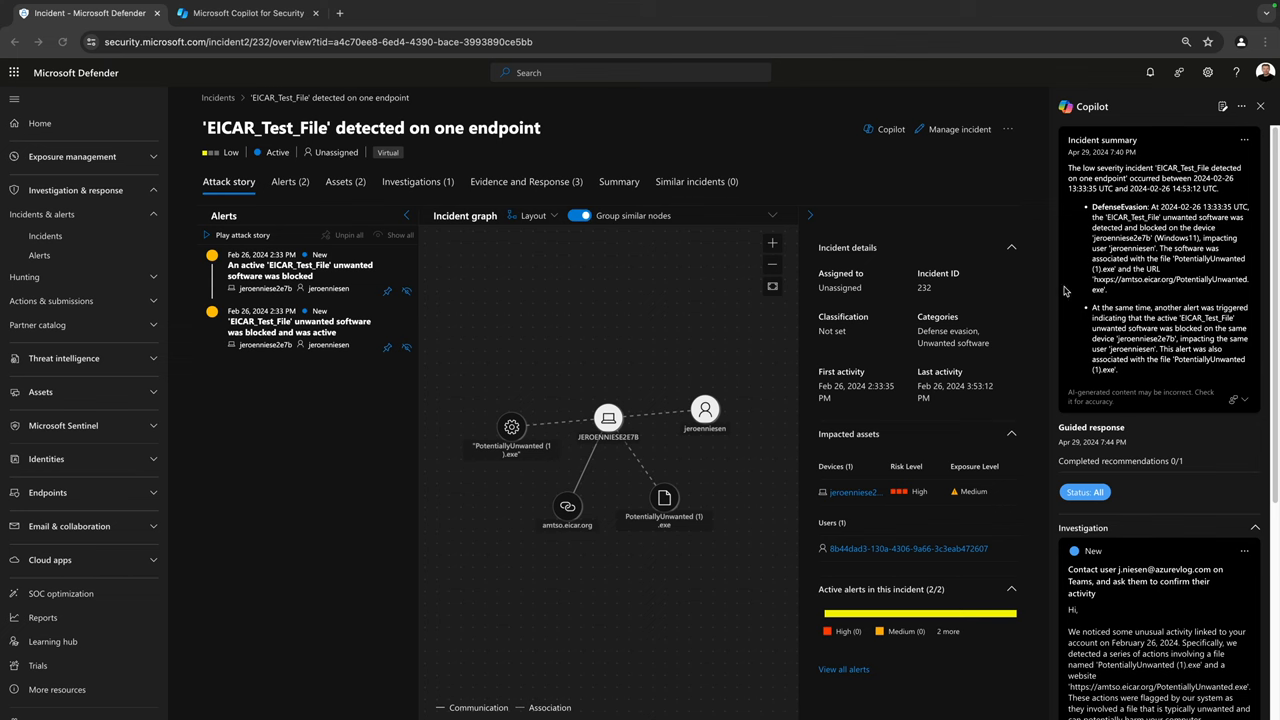
mouse_move(1170, 427)
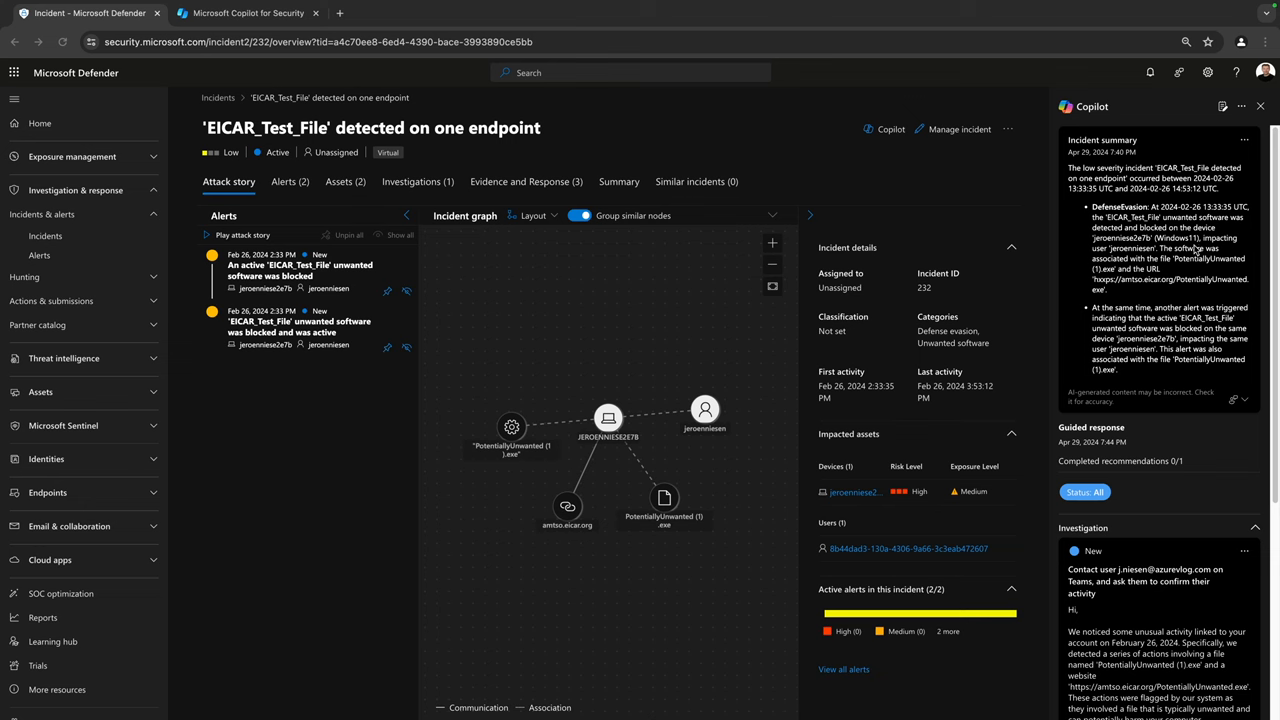
mouse_move(1072, 135)
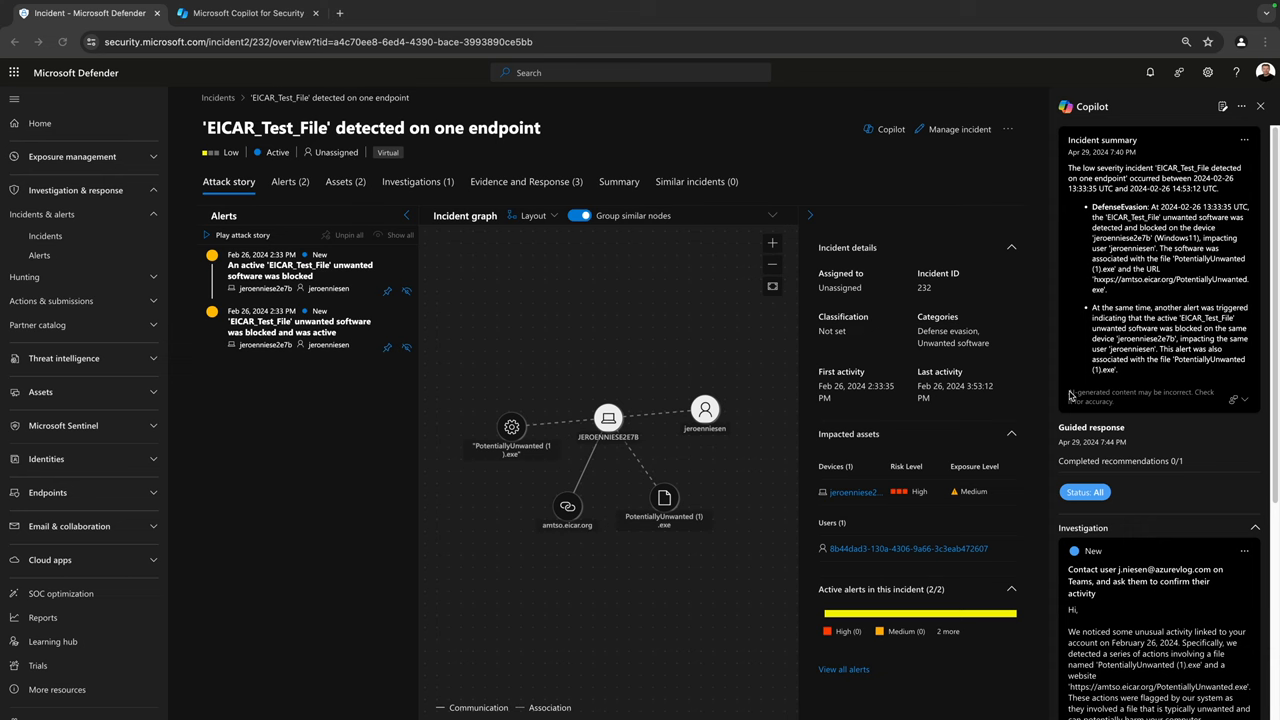
mouse_move(1047, 378)
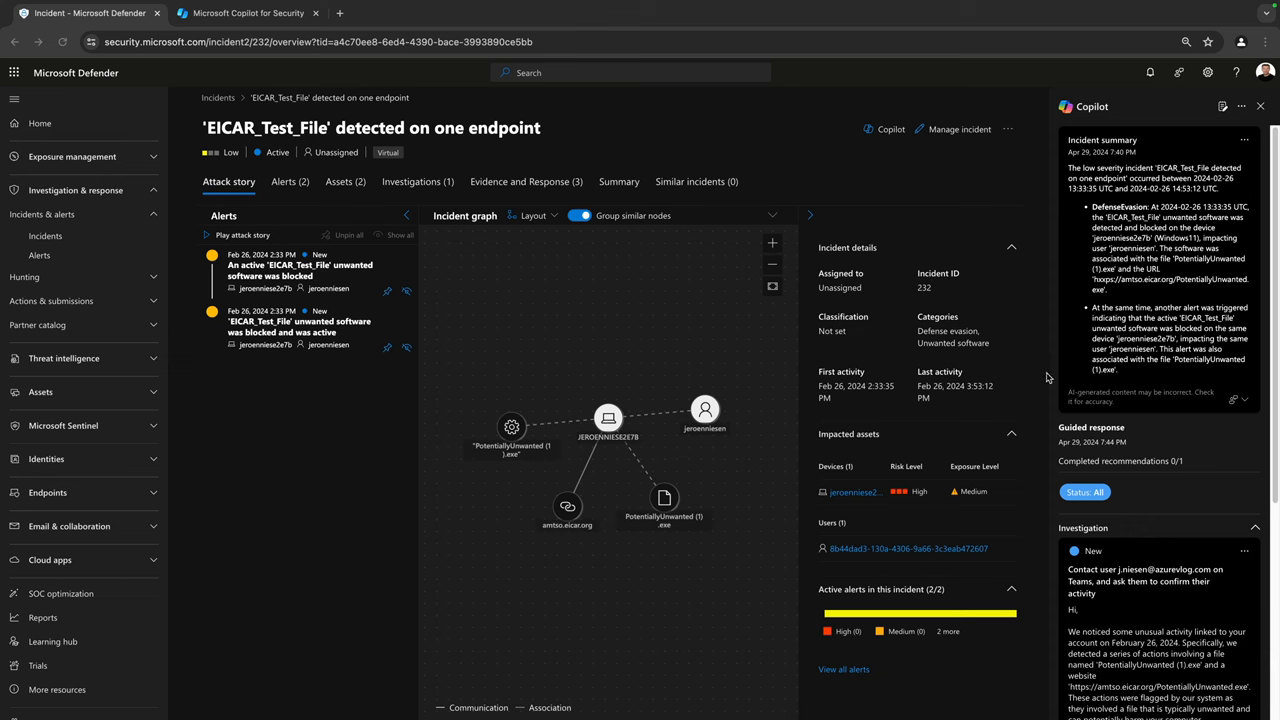
scroll("down", 3)
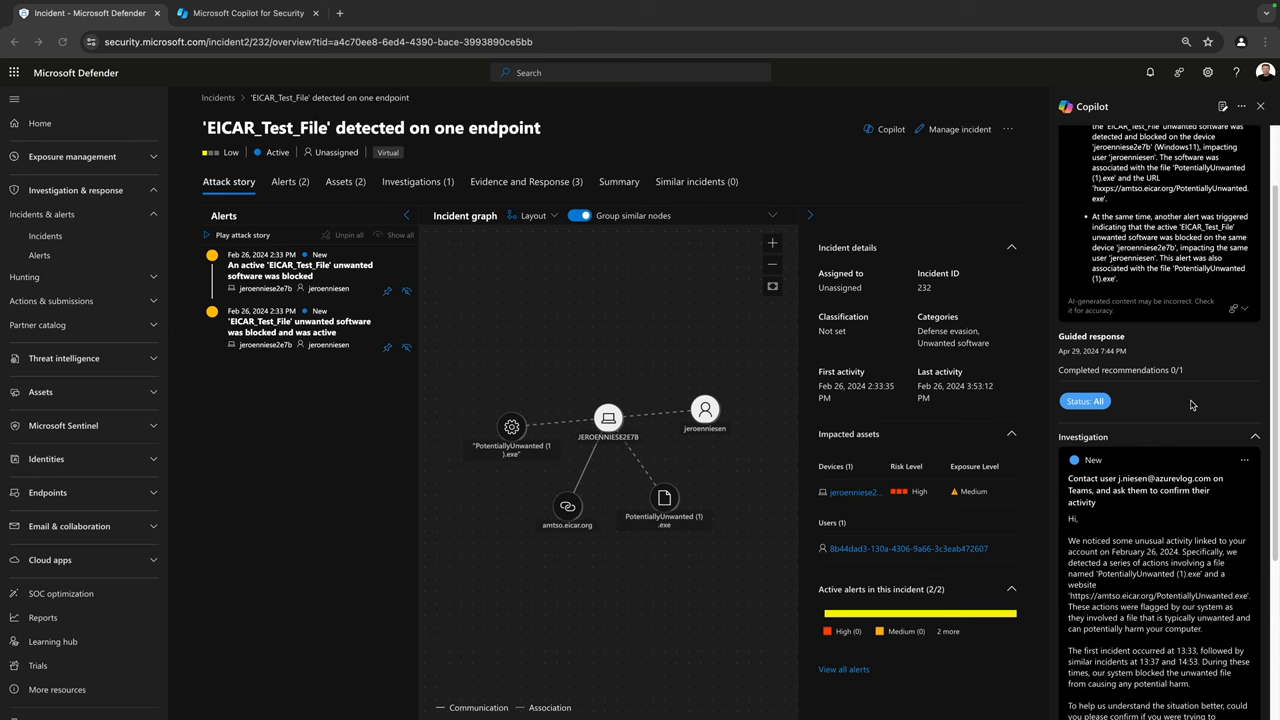
scroll("down", 3)
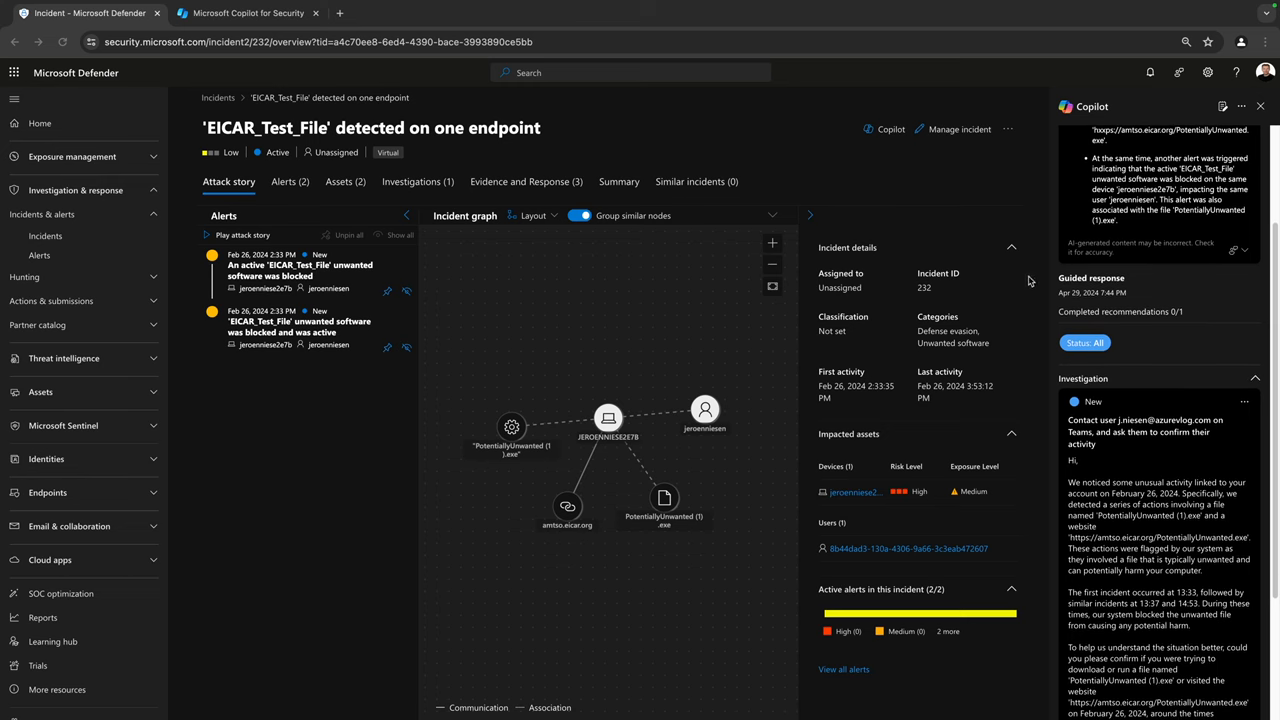
mouse_move(1187, 342)
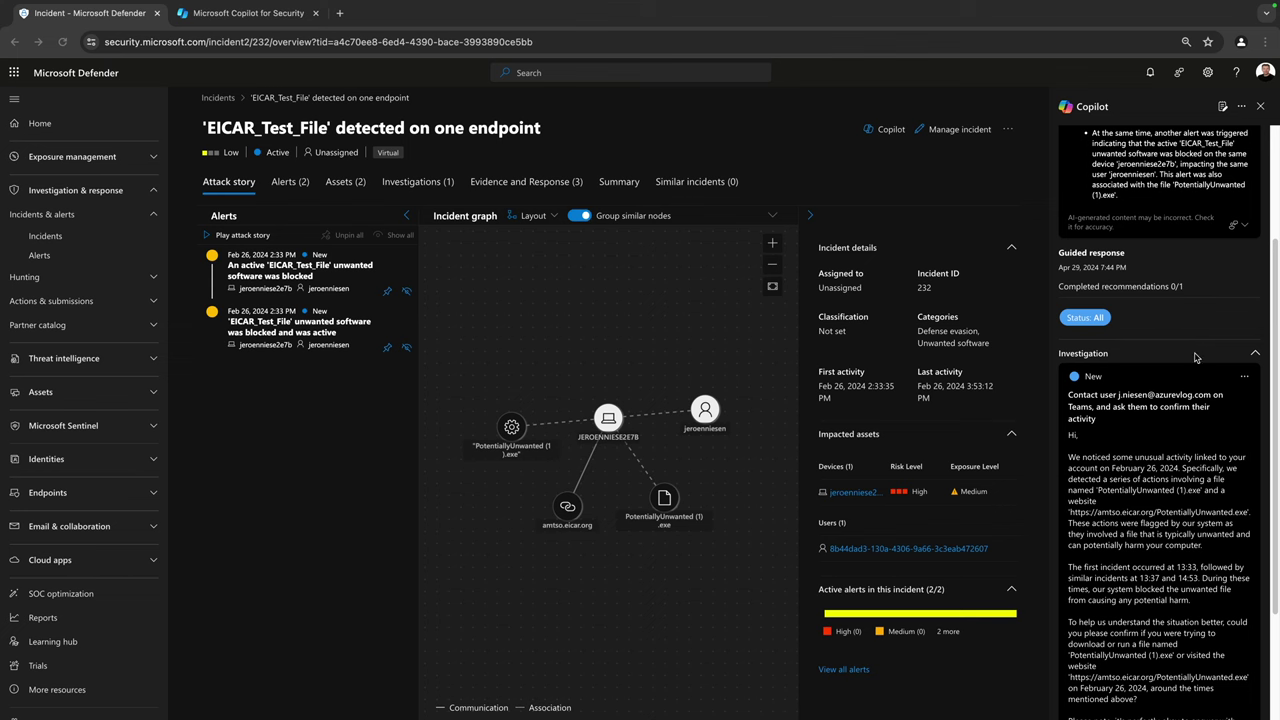
mouse_move(1192, 362)
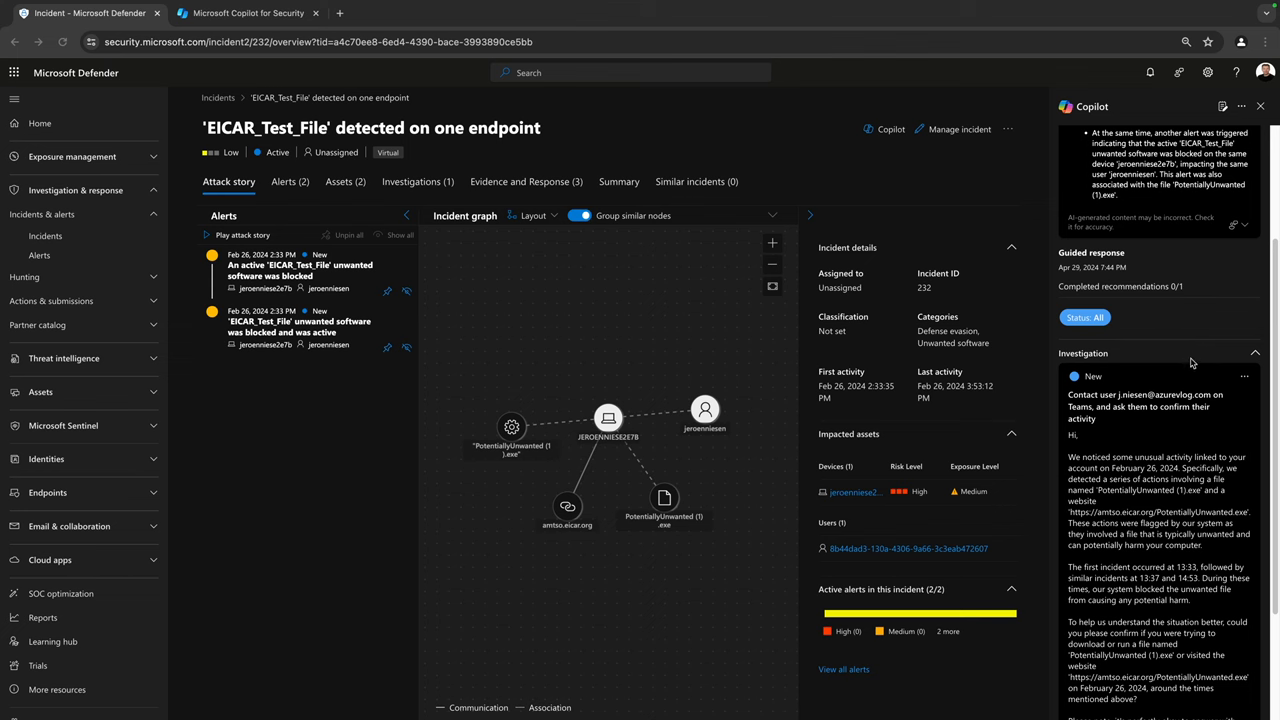
mouse_move(1110, 352)
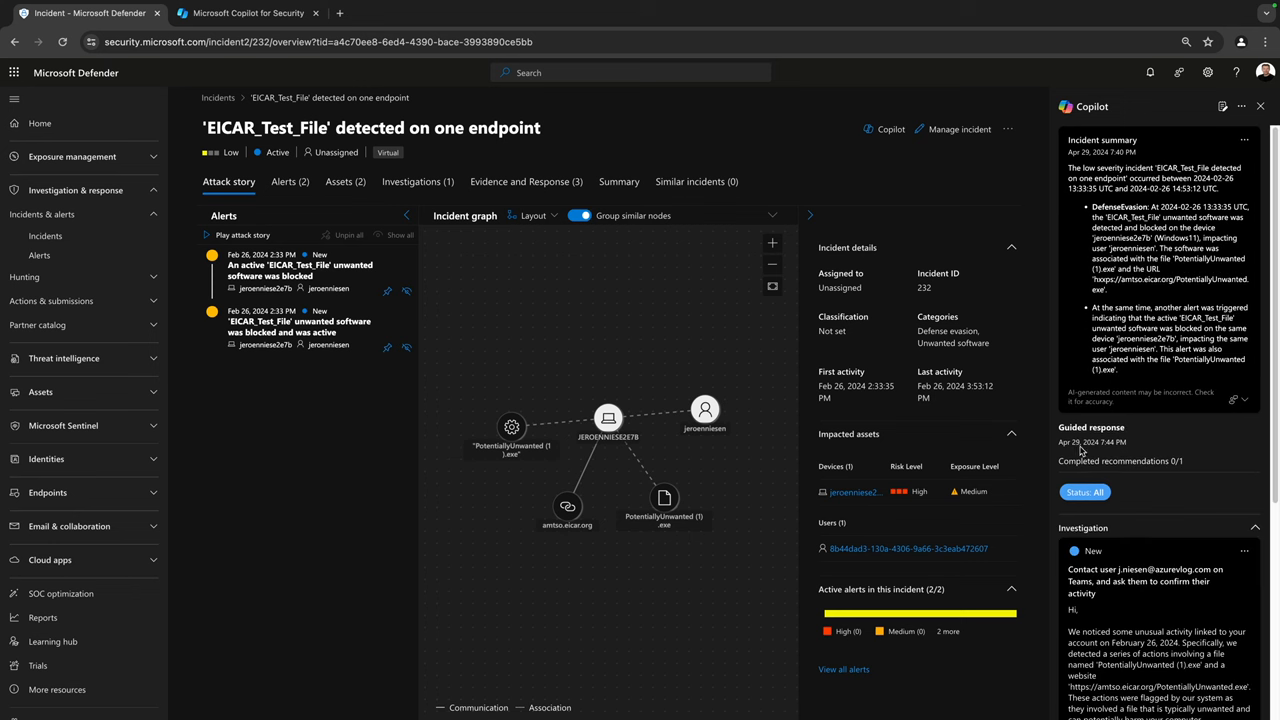
scroll("down", 3)
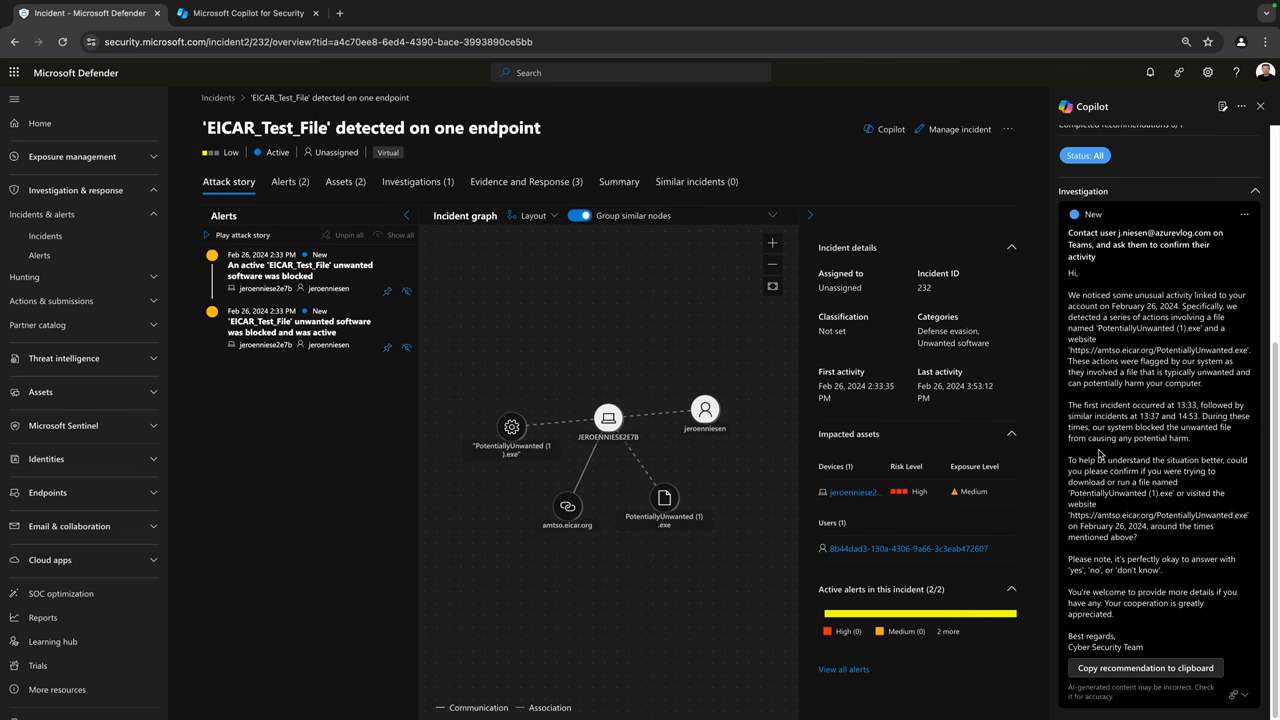
mouse_move(1088, 352)
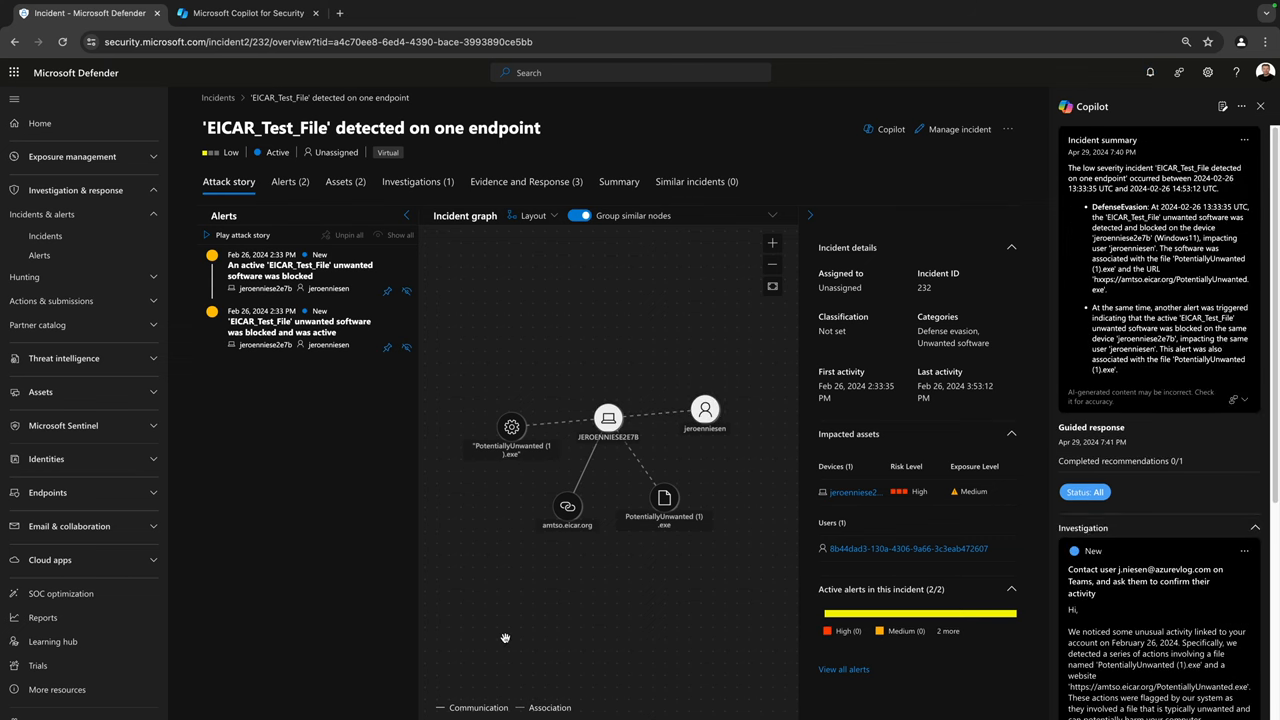
mouse_move(501, 606)
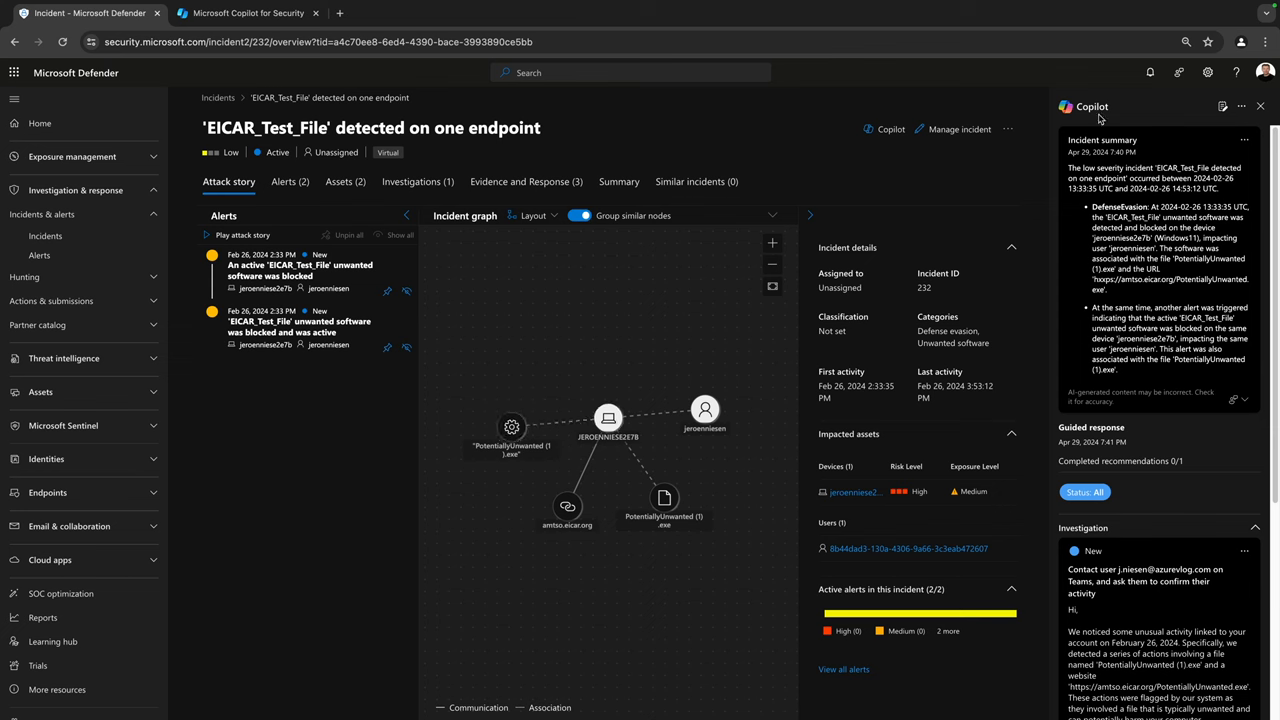
mouse_move(1232, 288)
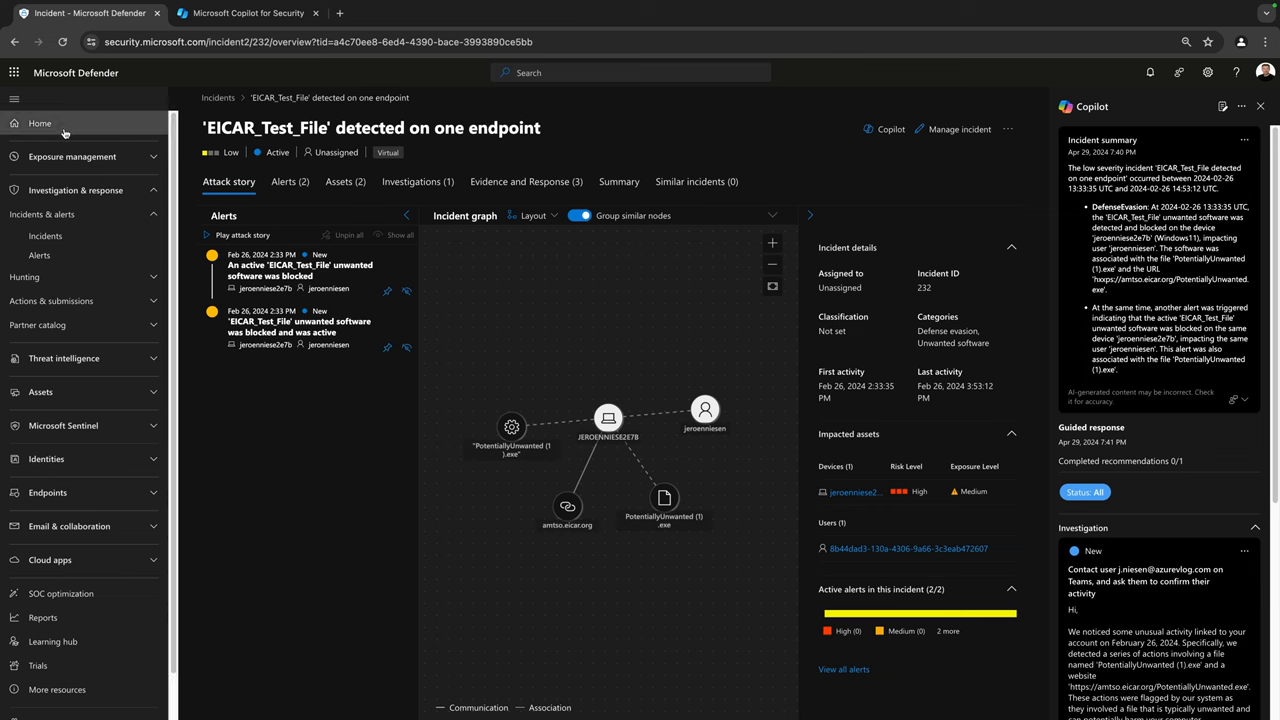
mouse_move(40, 123)
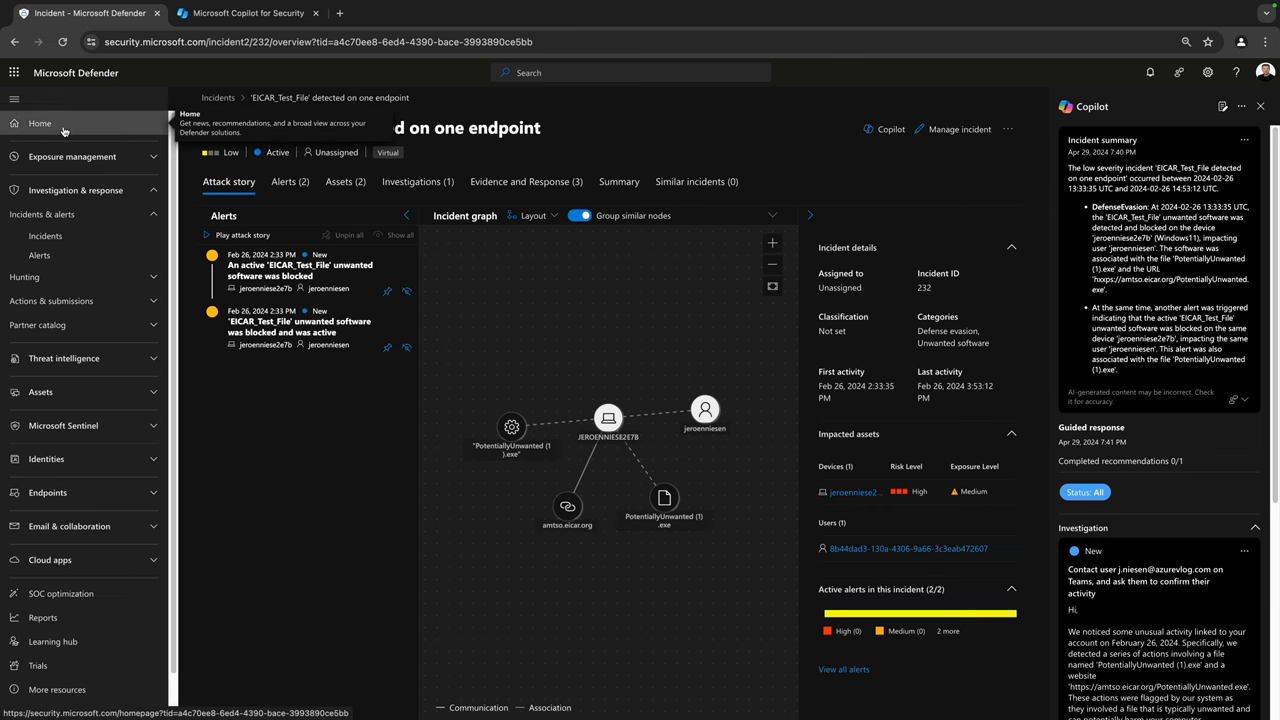
left_click(40, 123)
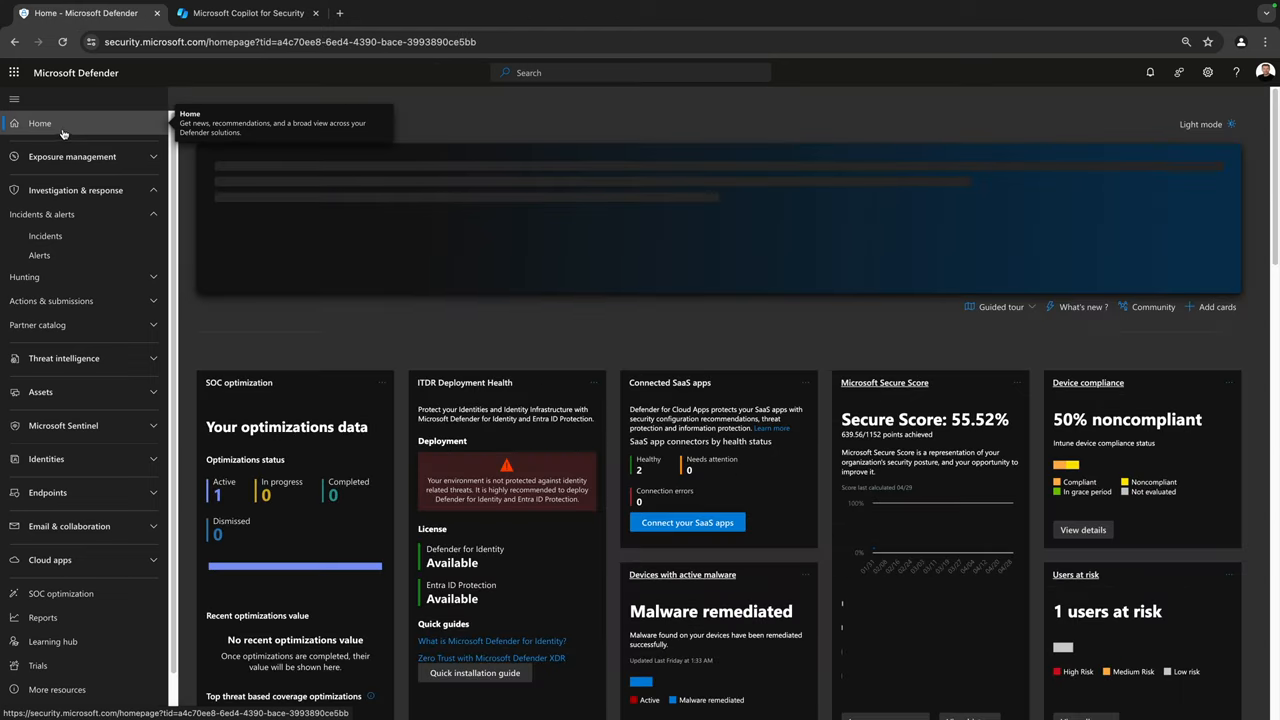
left_click(45, 235)
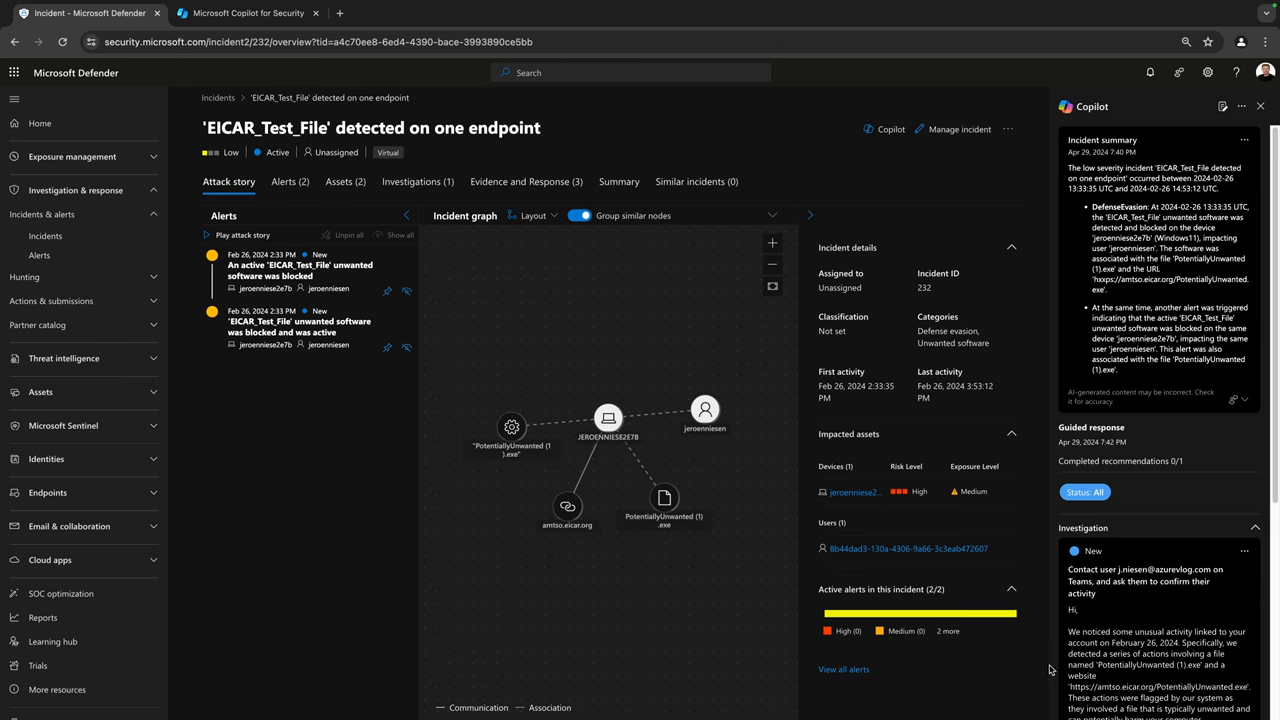
mouse_move(382, 424)
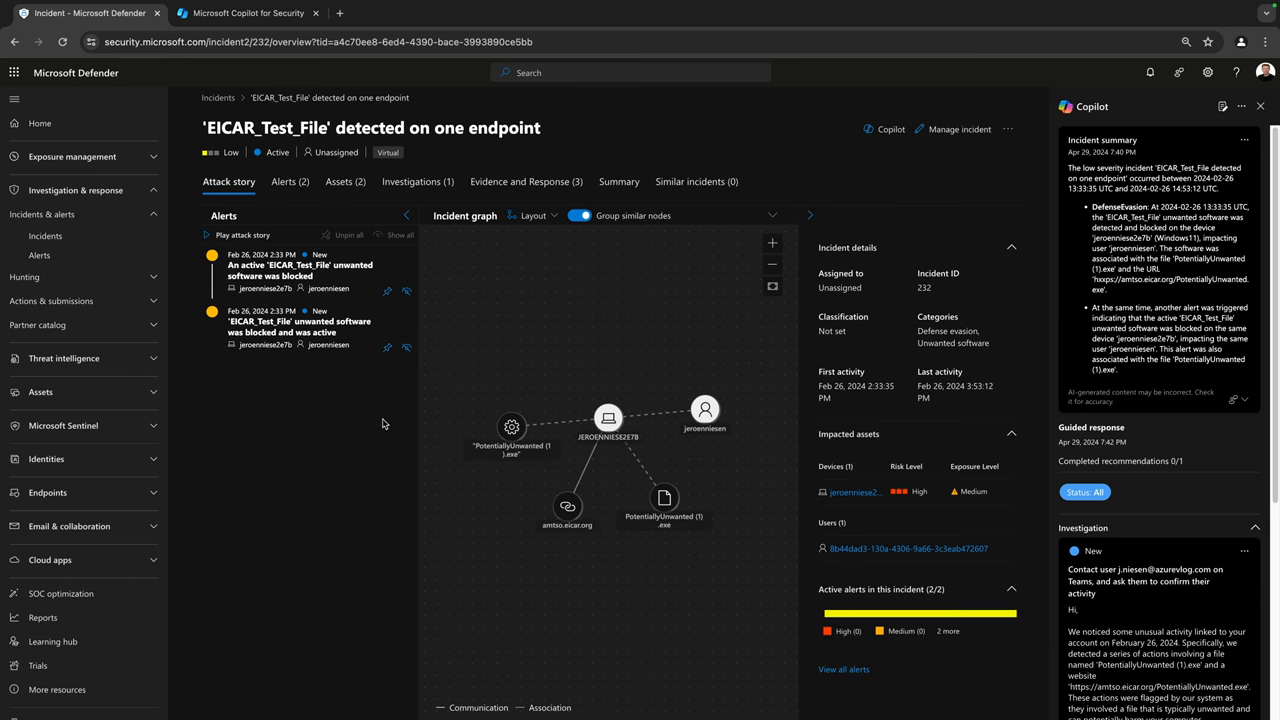
Step: View Copilot for Security usage monitoring (1.6 units in 24 hours), then return to Defender
left_click(247, 13)
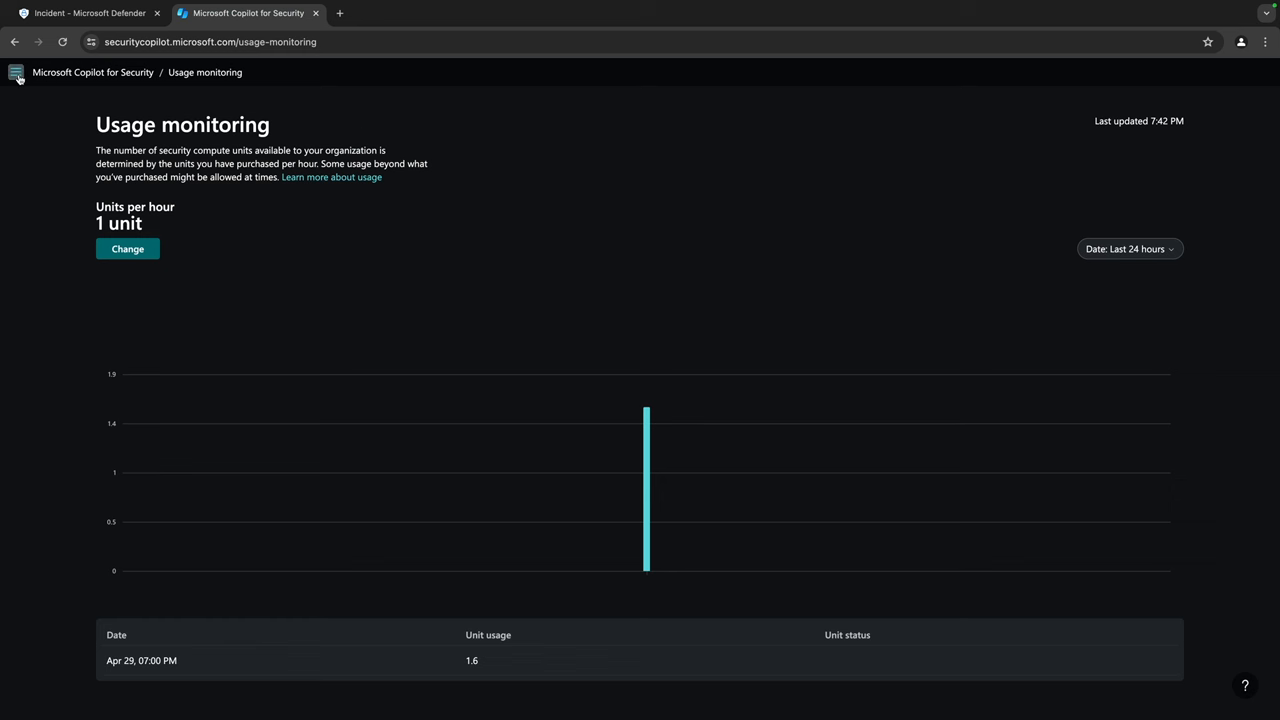
left_click(16, 72)
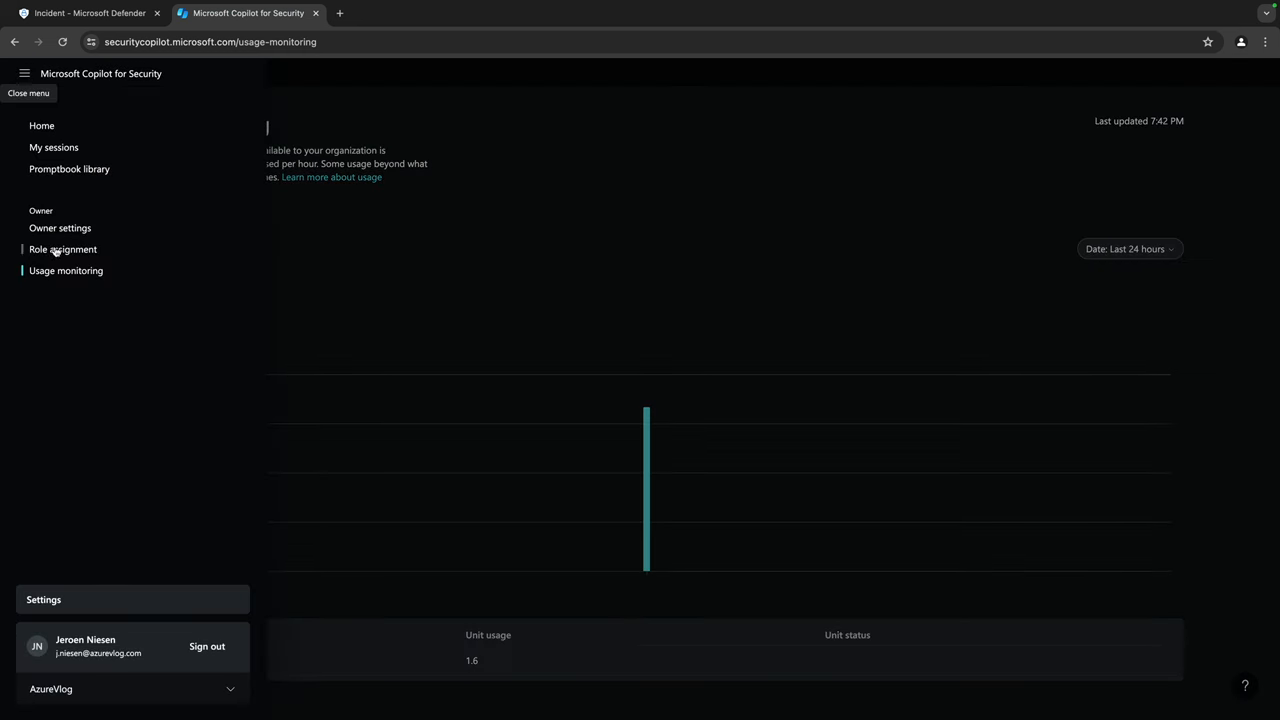
left_click(24, 73)
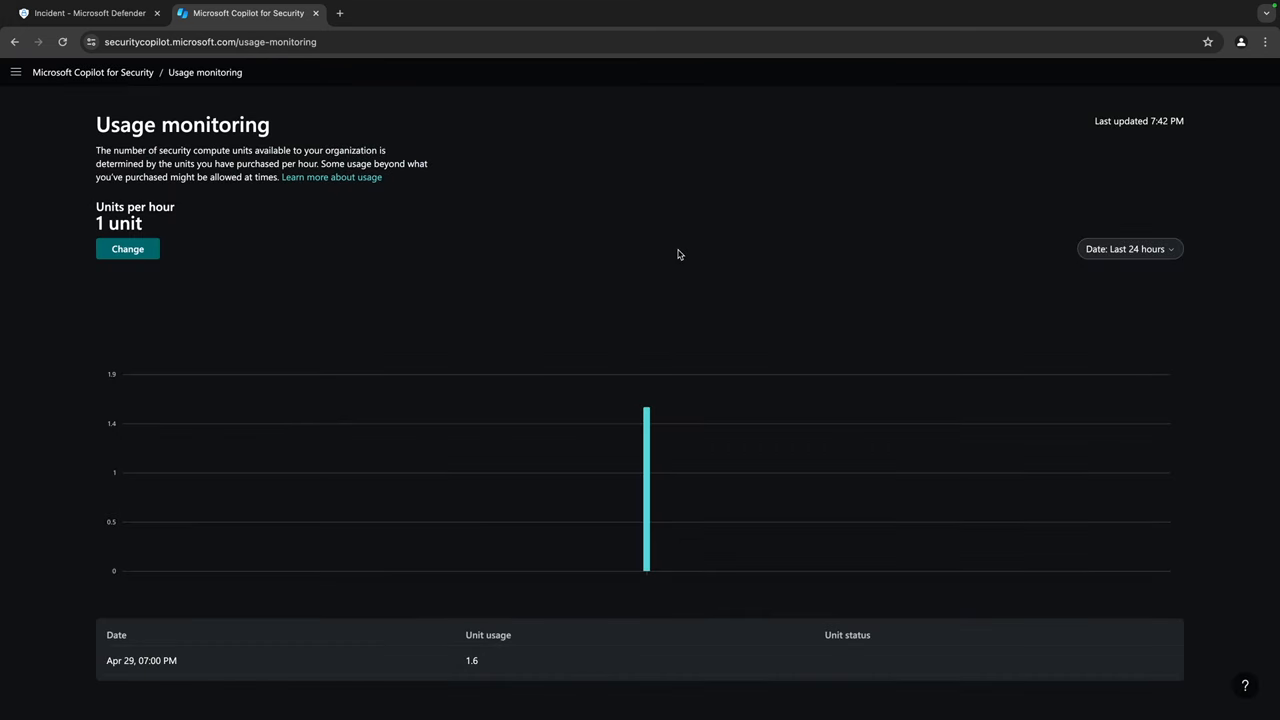
mouse_move(655, 285)
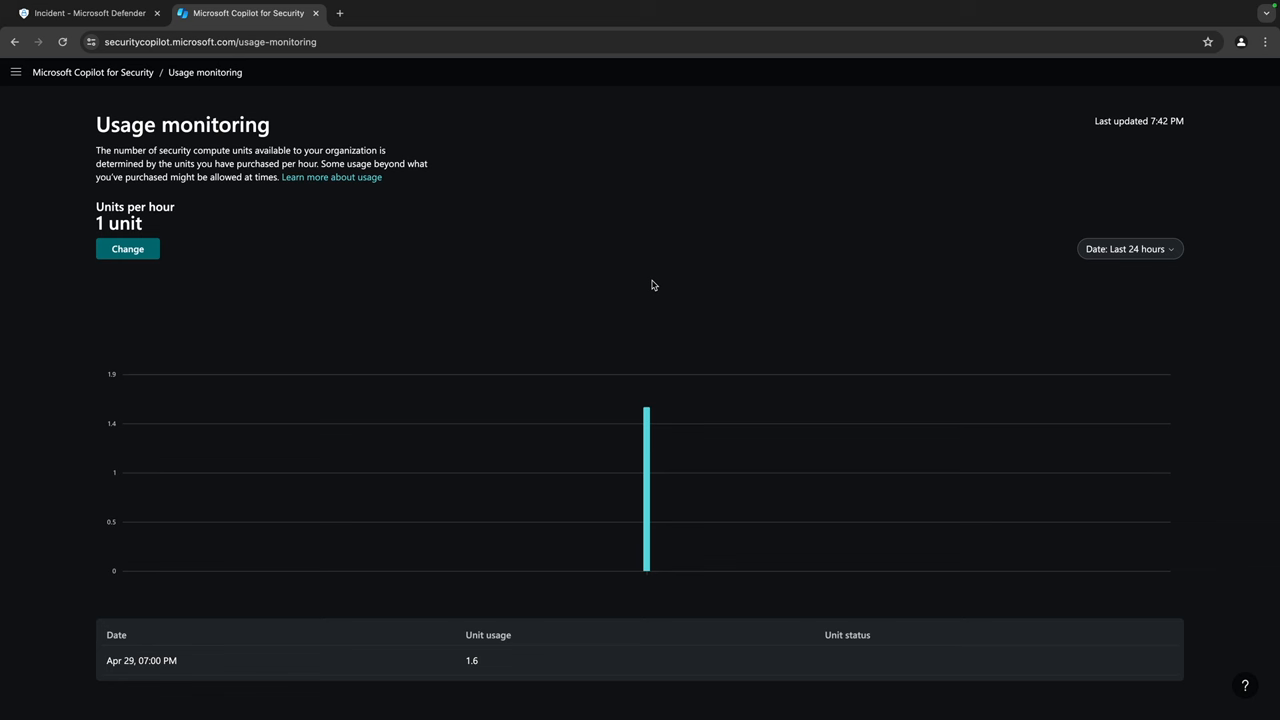
mouse_move(640, 283)
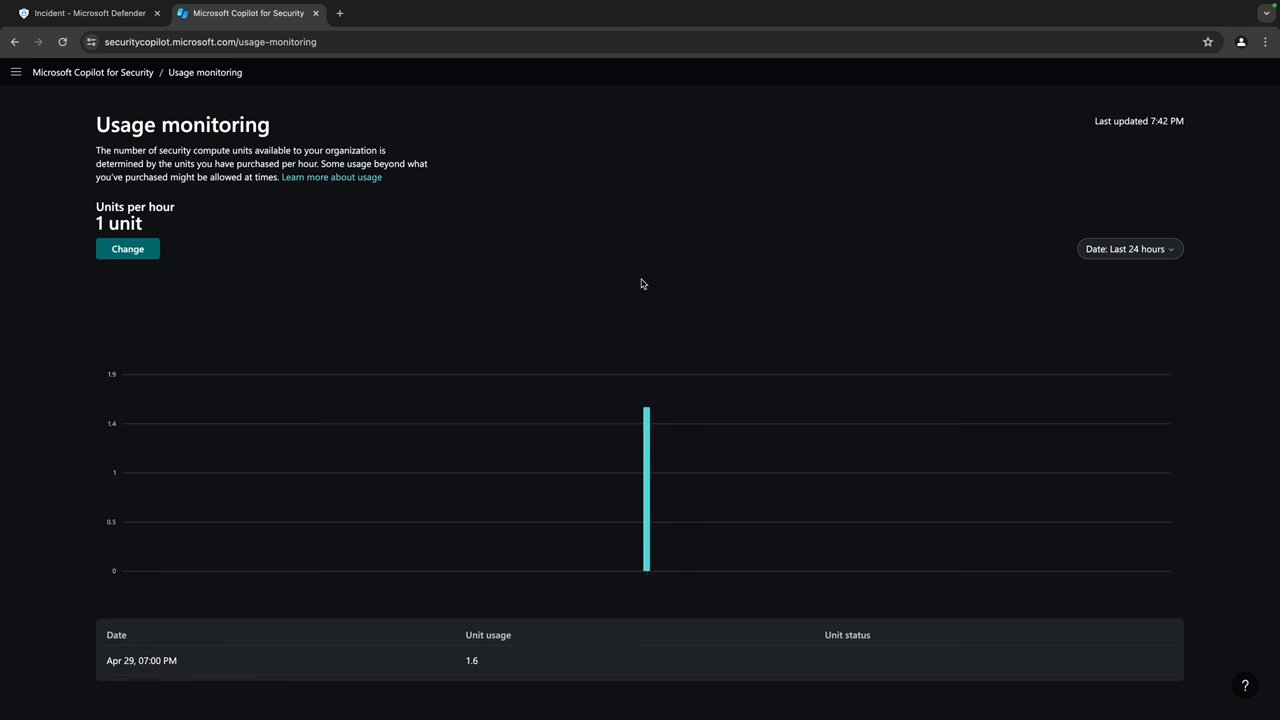
mouse_move(633, 288)
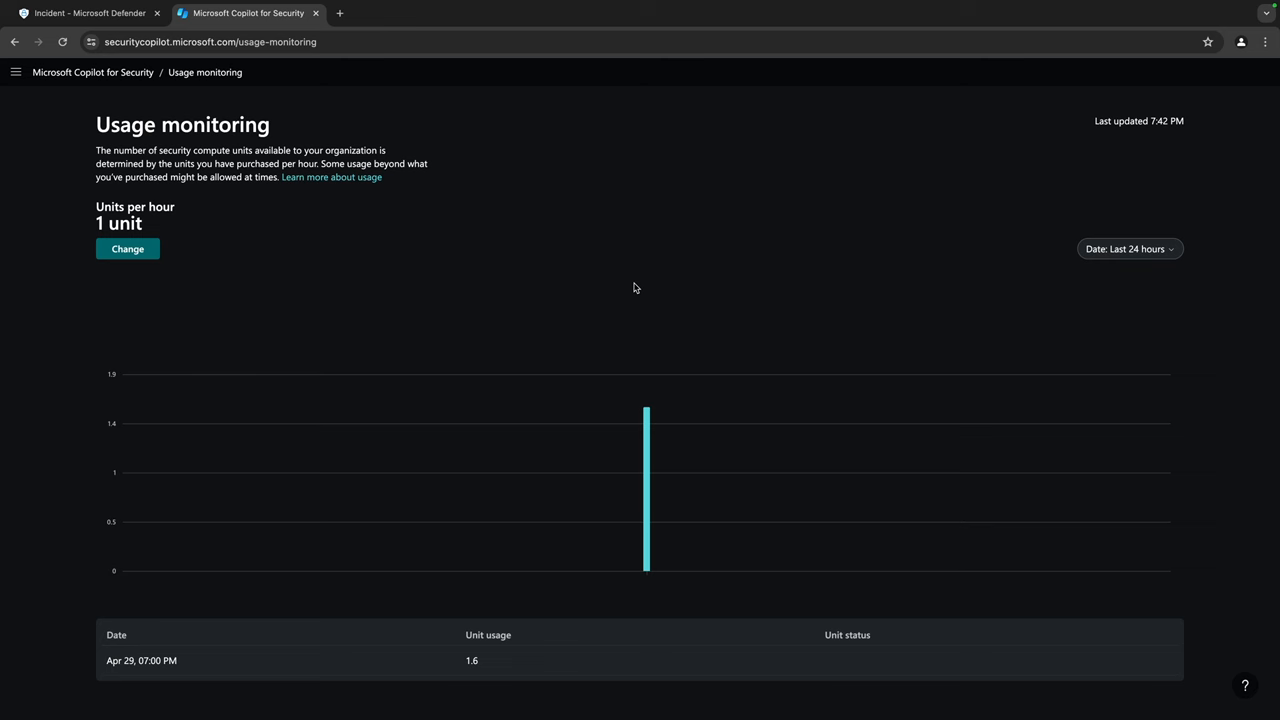
left_click(90, 13)
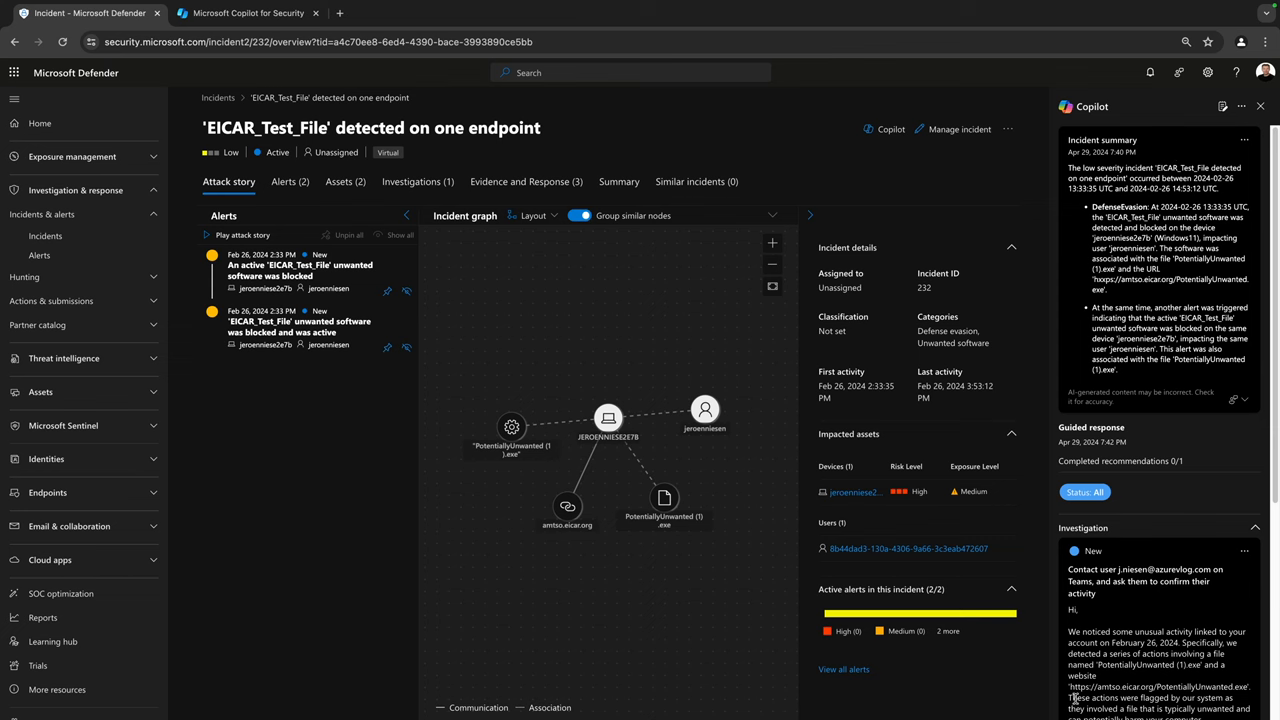
mouse_move(784, 455)
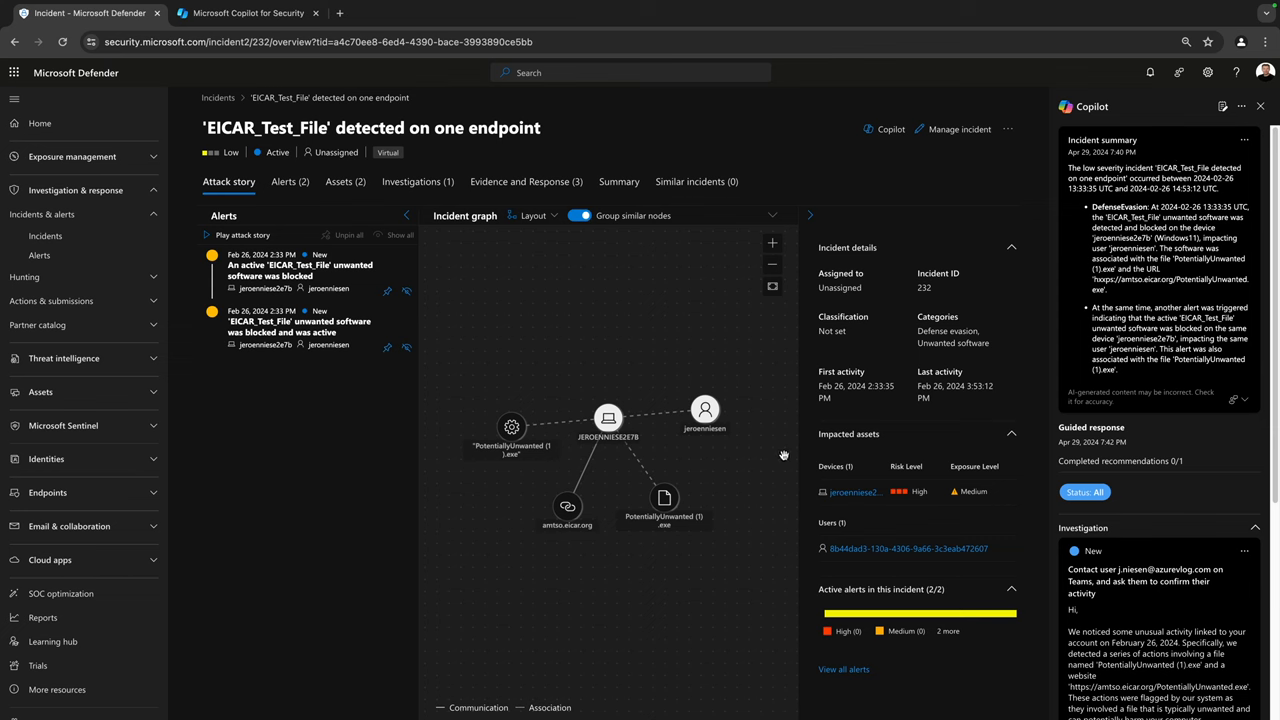
mouse_move(771, 449)
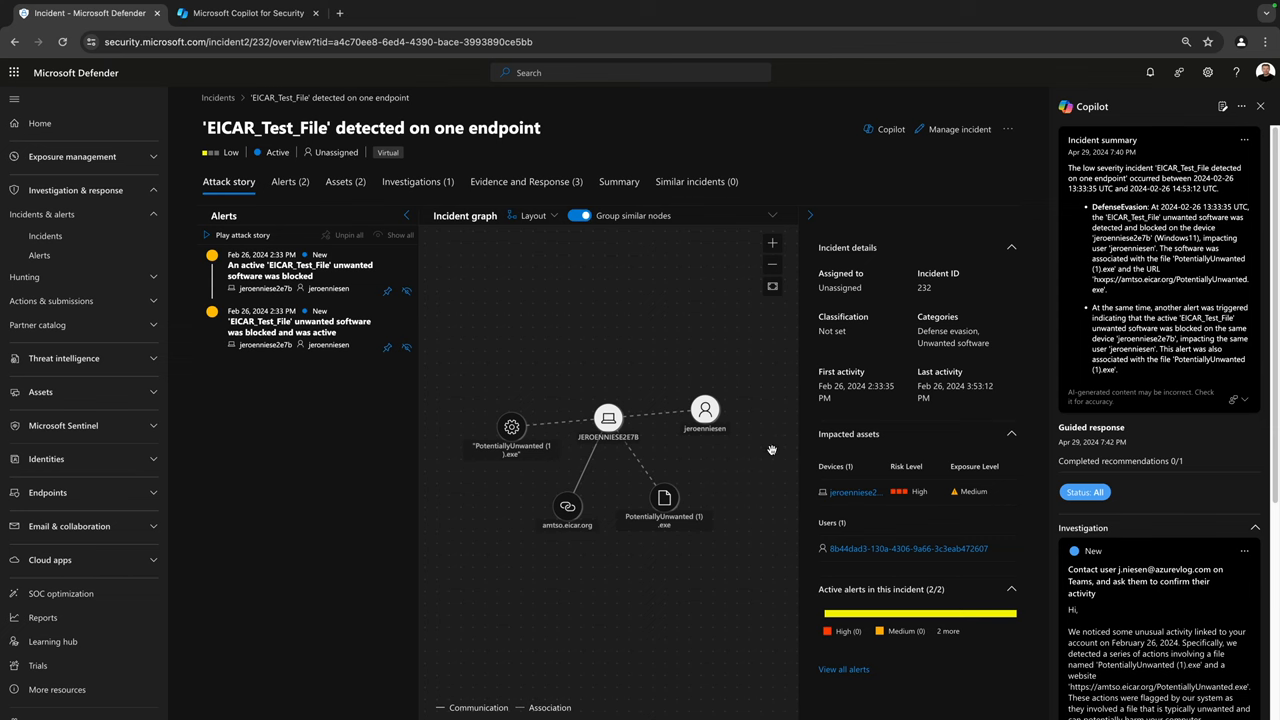
mouse_move(720, 448)
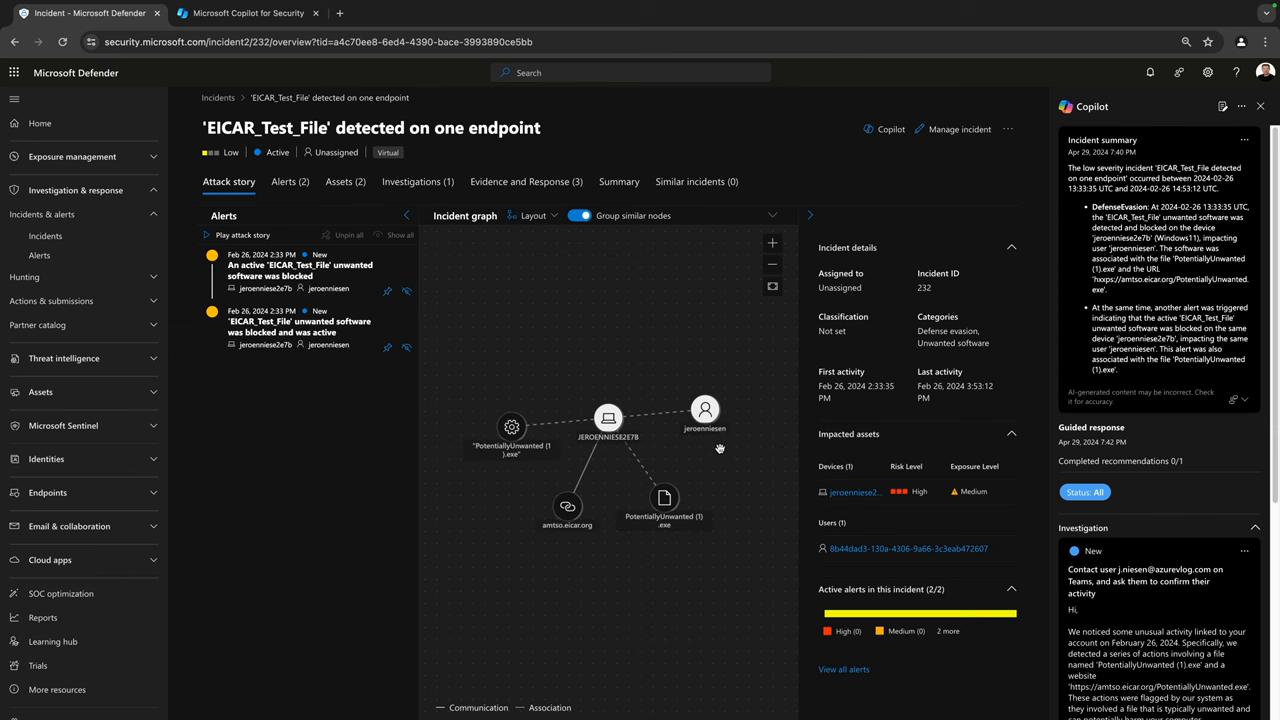
mouse_move(700, 427)
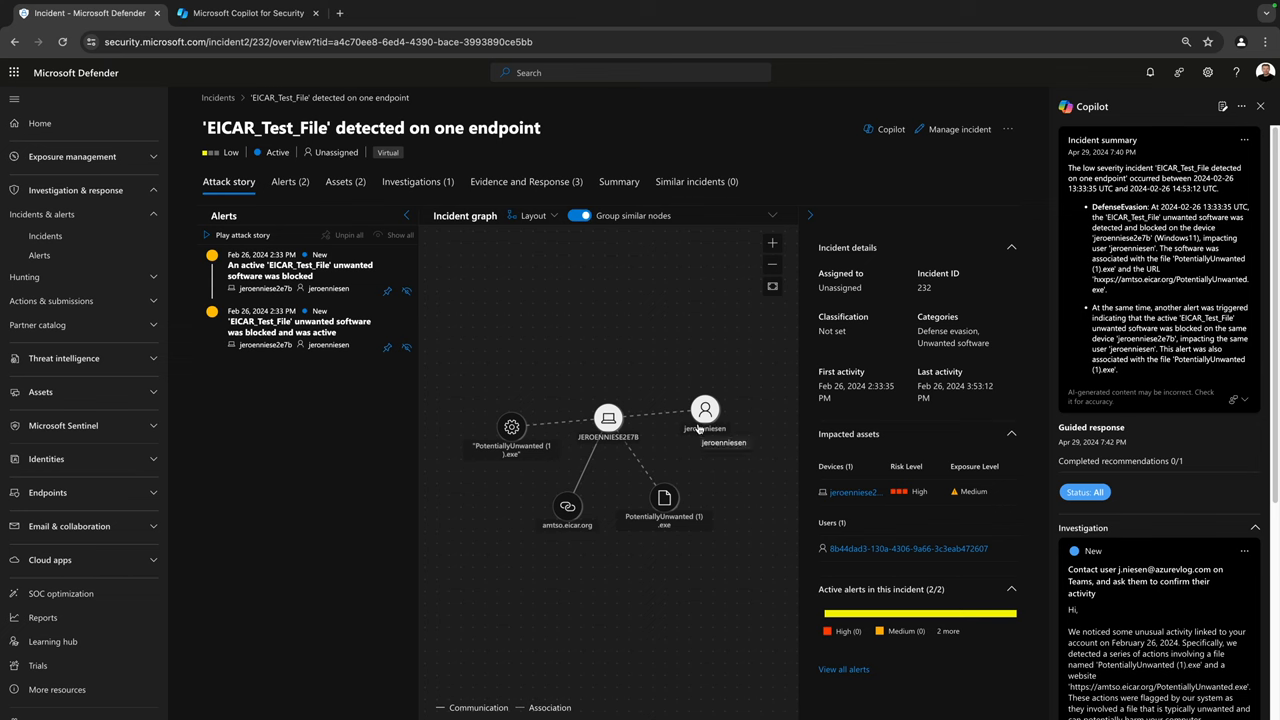
left_click(40, 123)
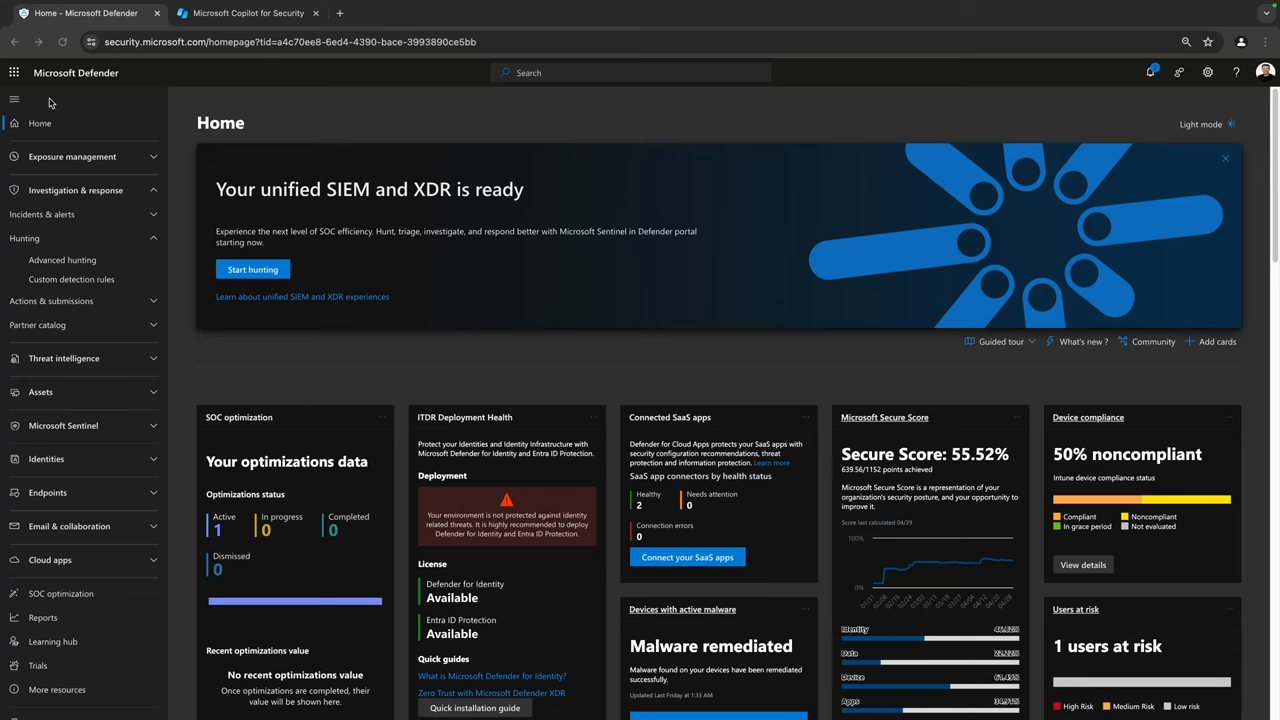
mouse_move(375, 128)
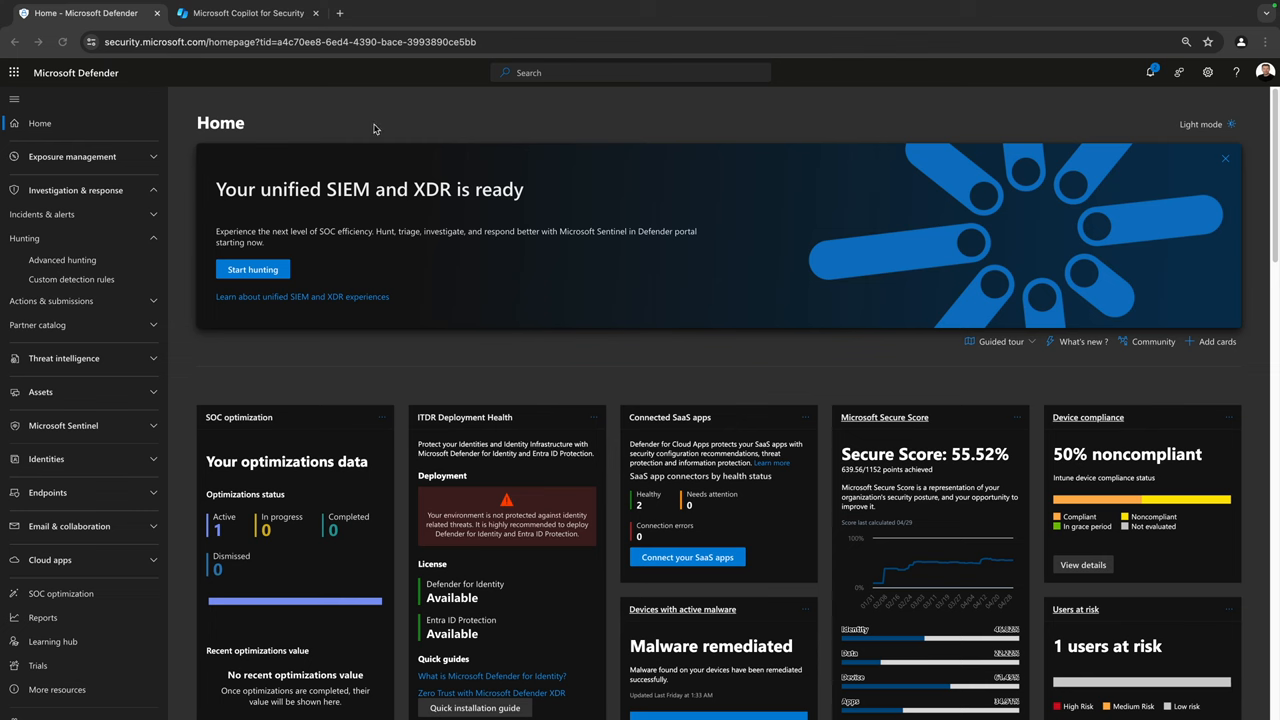
mouse_move(56, 194)
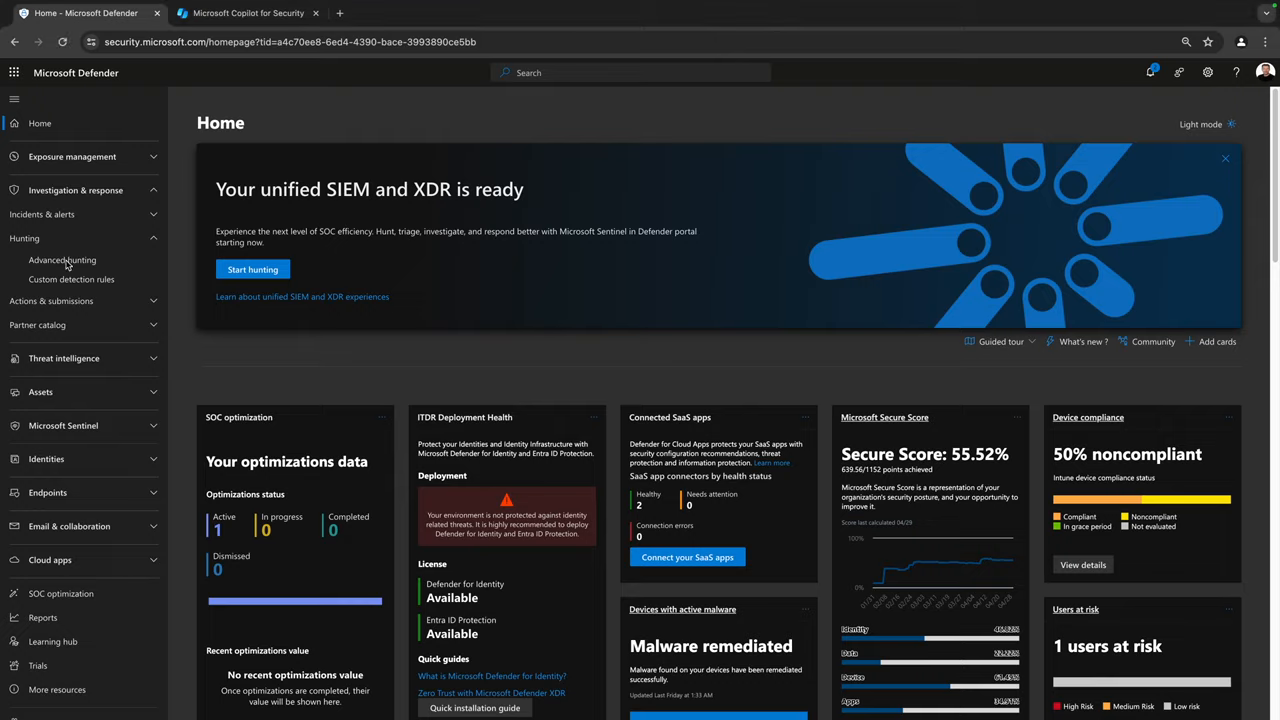
Step: Run the 'SecurityIncident | limit 100' query in advanced hunting, returning 40 incidents
left_click(62, 260)
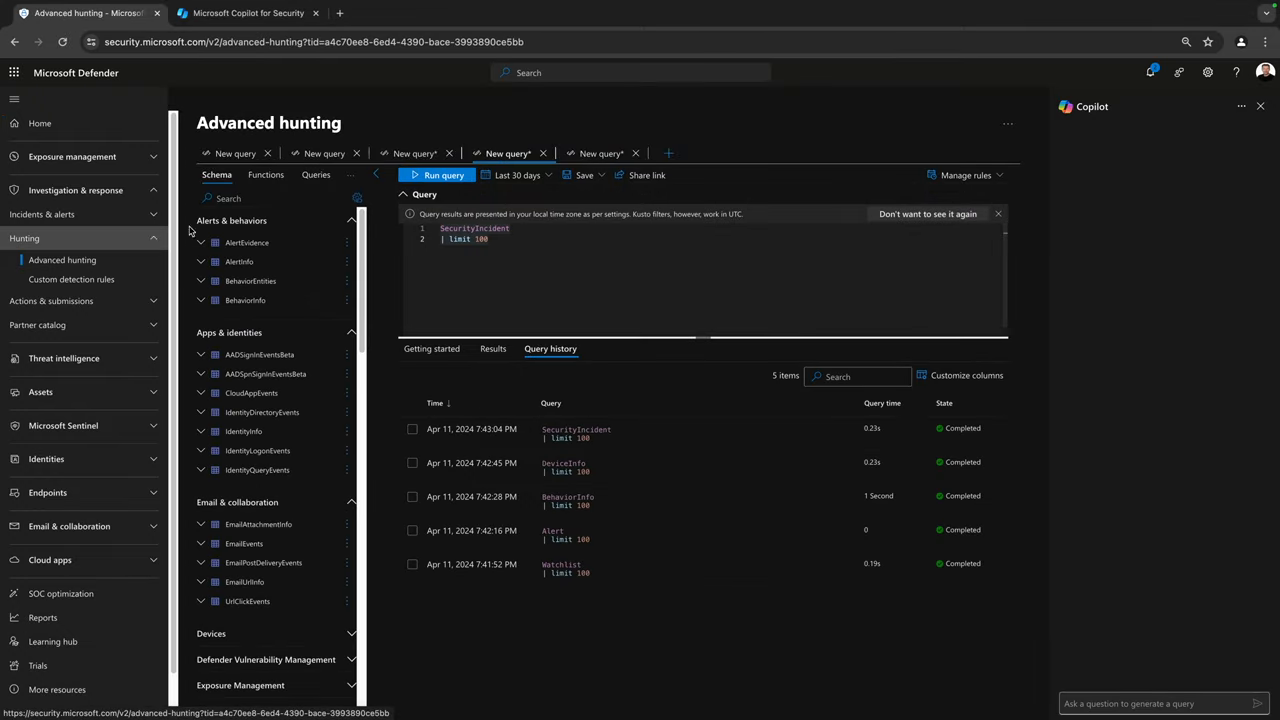
mouse_move(830, 218)
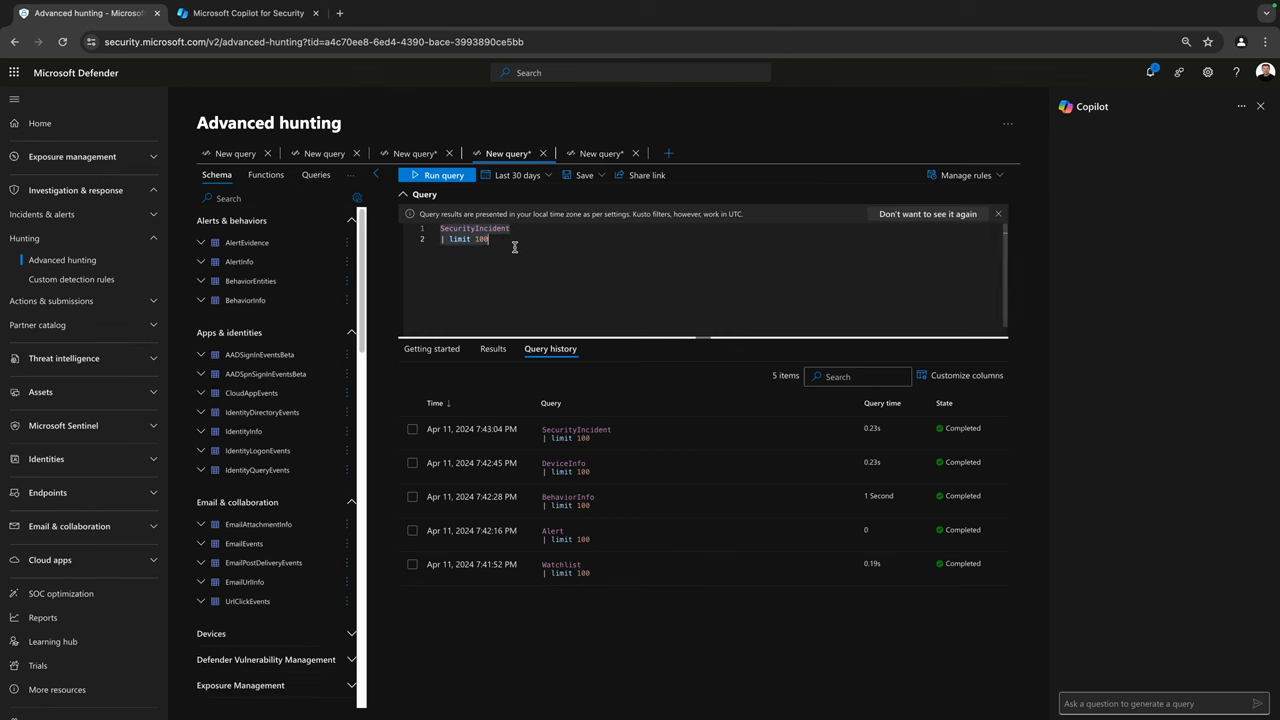
key("ctrl+a")
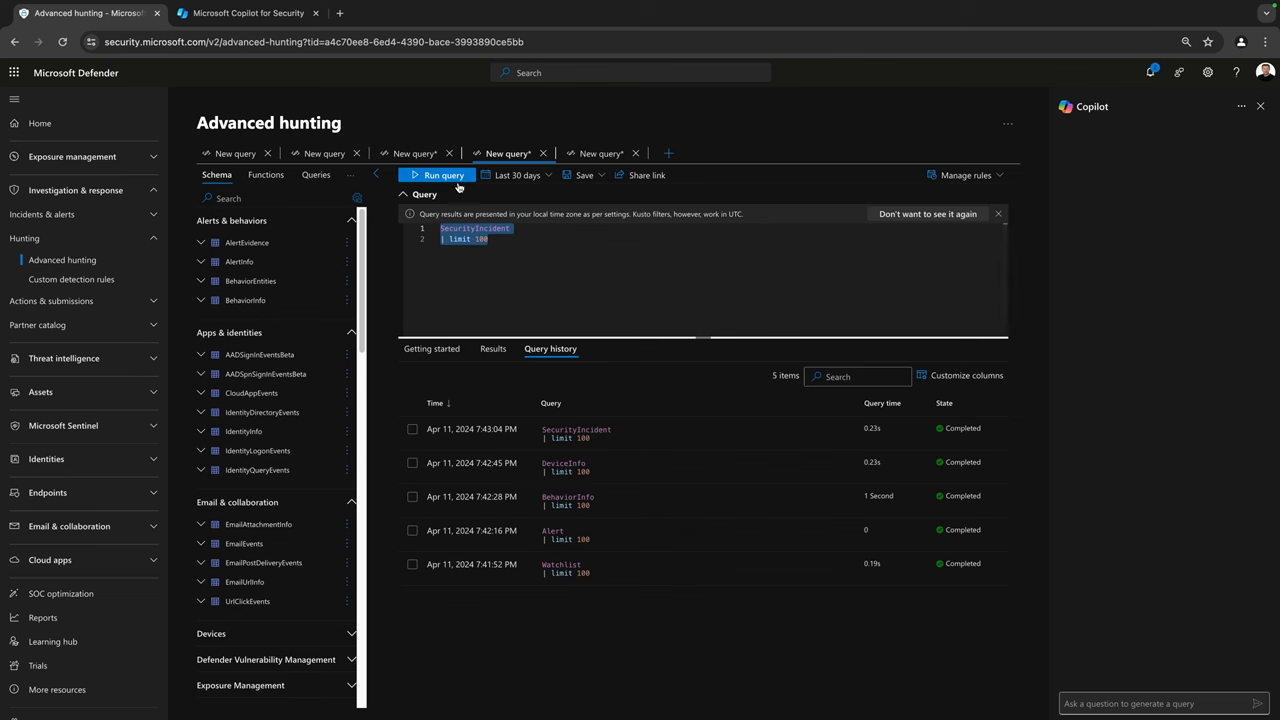
left_click(438, 175)
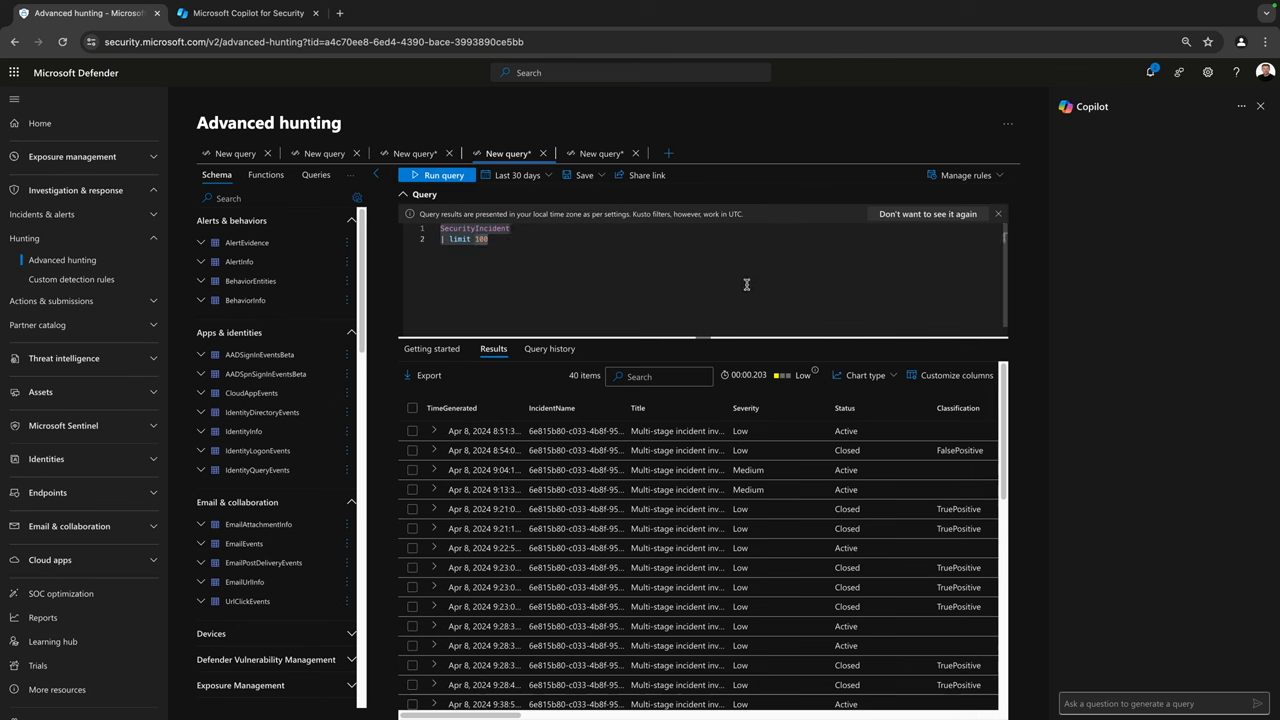
mouse_move(779, 412)
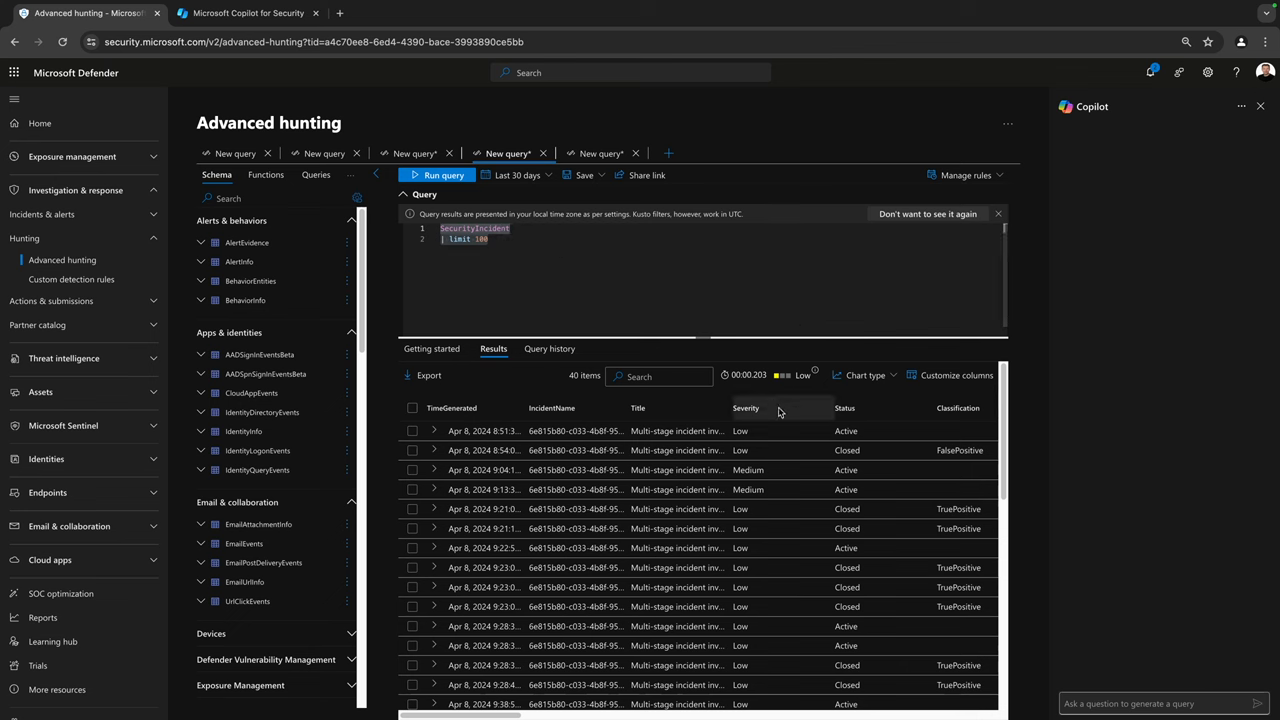
mouse_move(1110, 605)
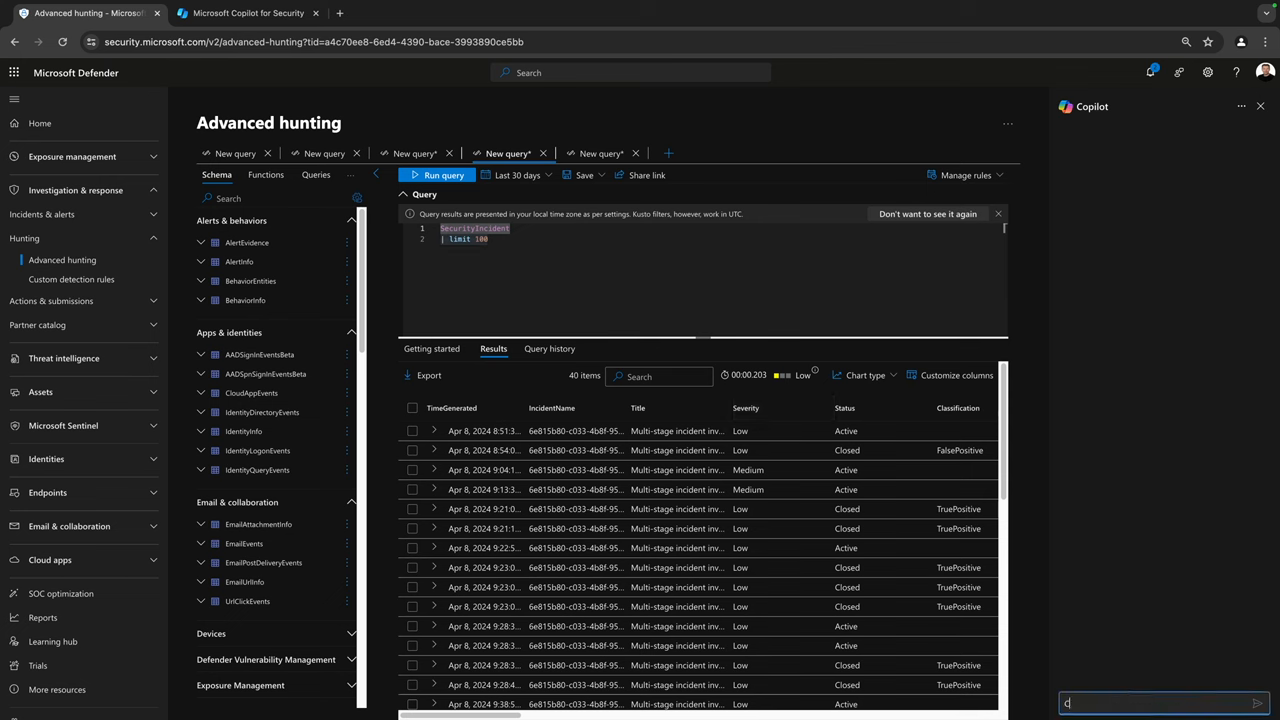
Step: Ask Copilot to make sure only Low-severity incidents are displayed
type("Could you make sure only incidents with severit")
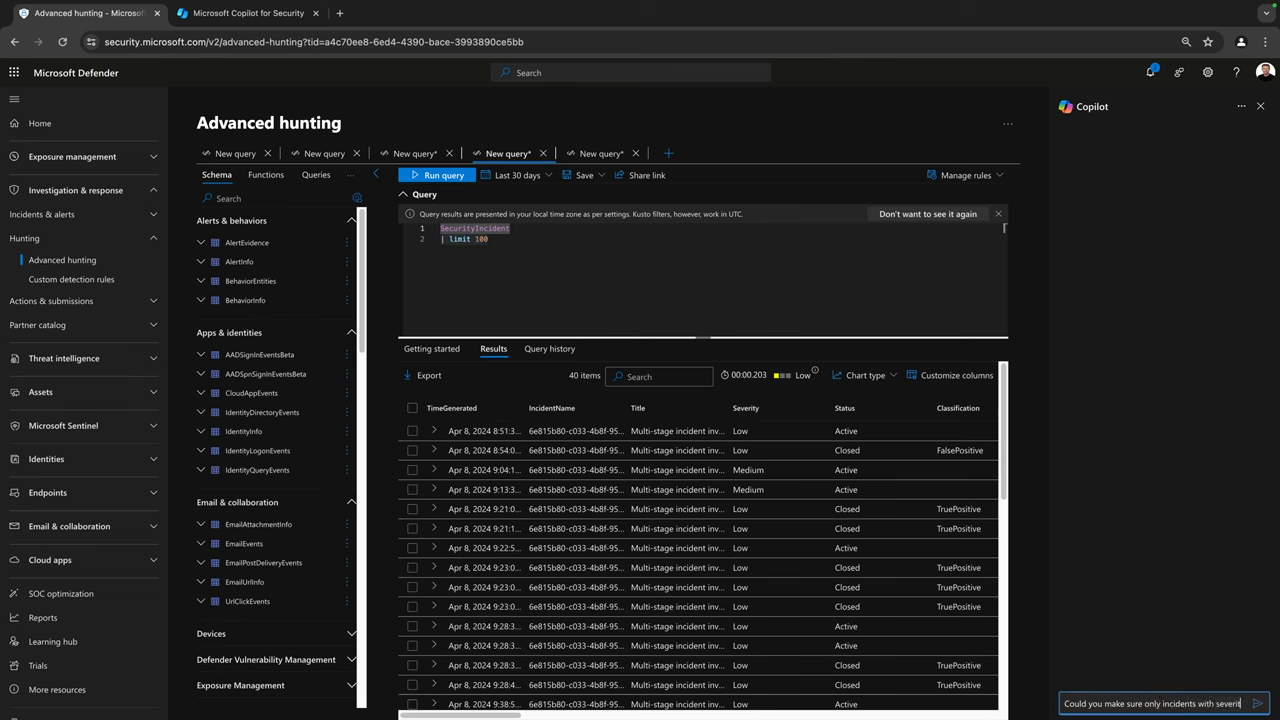
type("low are disp")
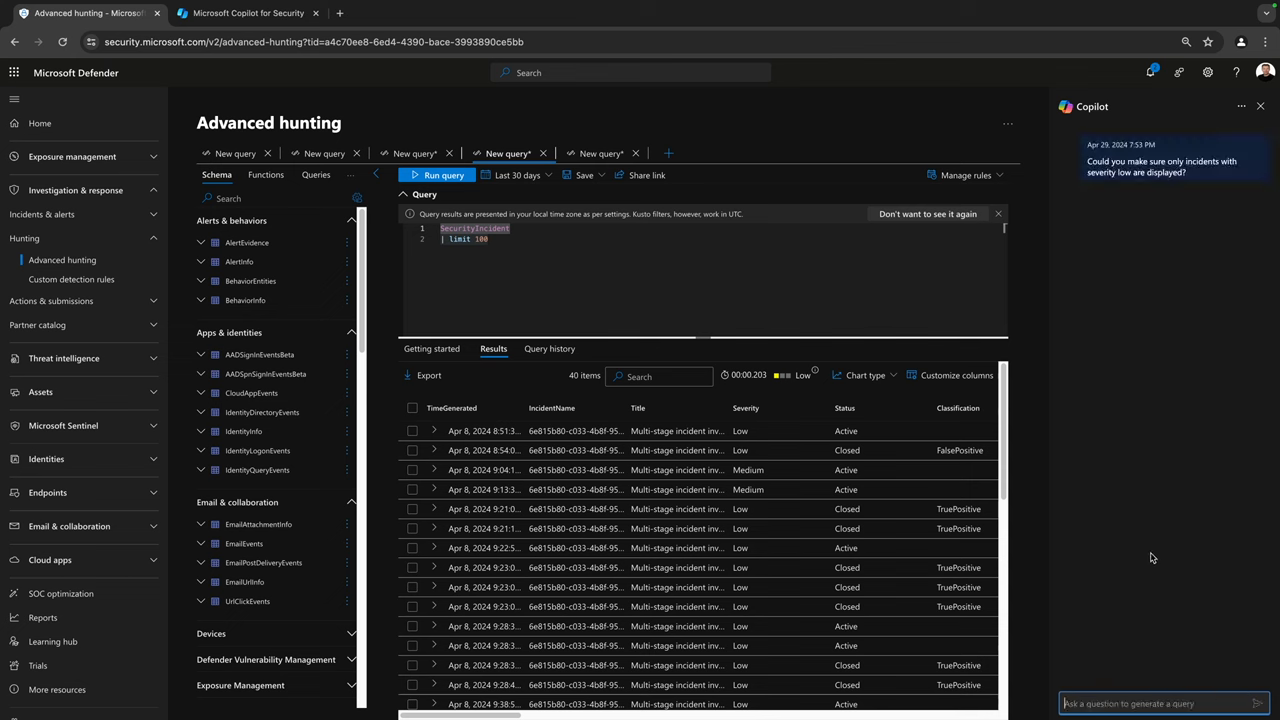
left_click(1257, 703)
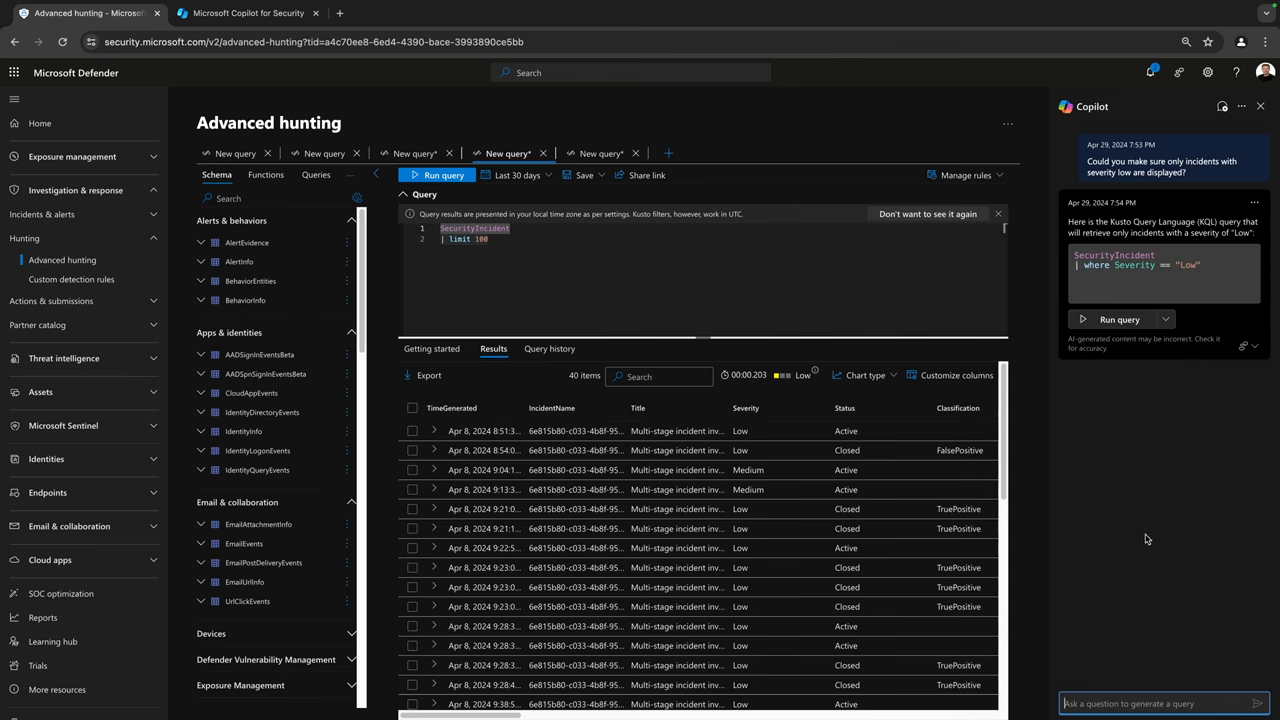
mouse_move(1147, 252)
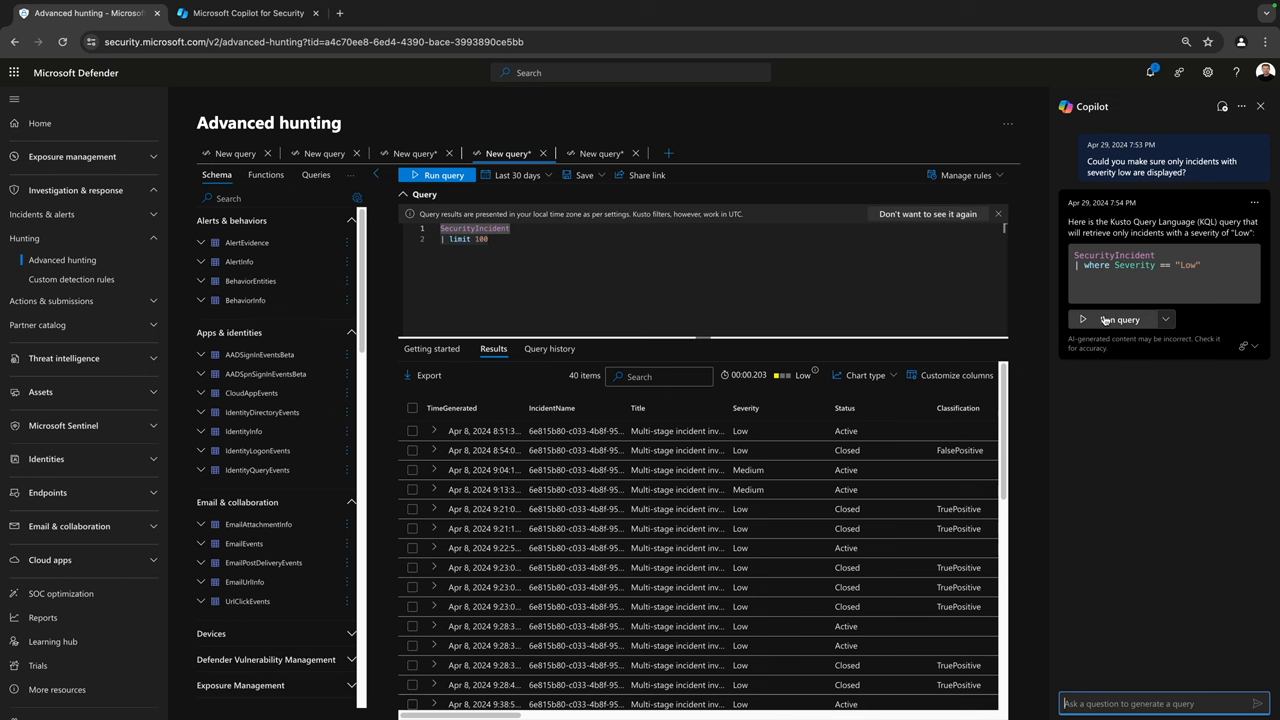
Step: Insert Copilot's Severity == "Low" query into the editor and run it, returning 36 incidents
left_click(1119, 319)
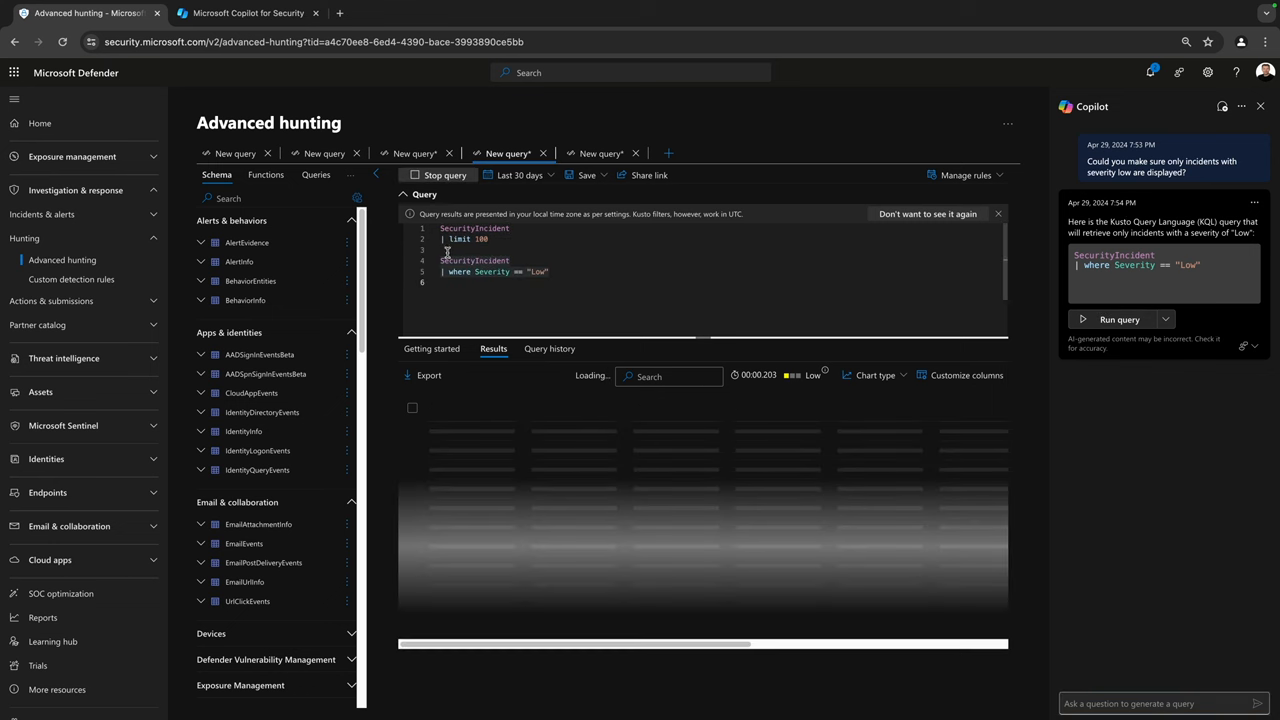
left_click(440, 175)
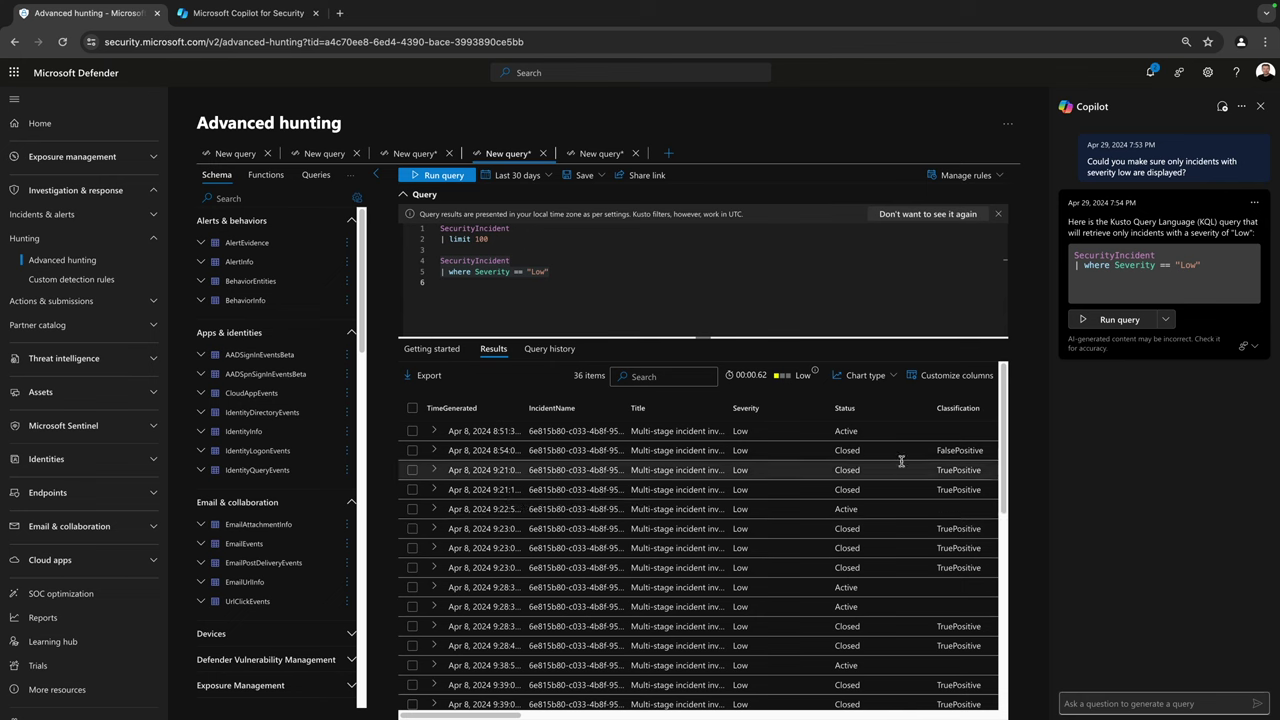
mouse_move(1173, 591)
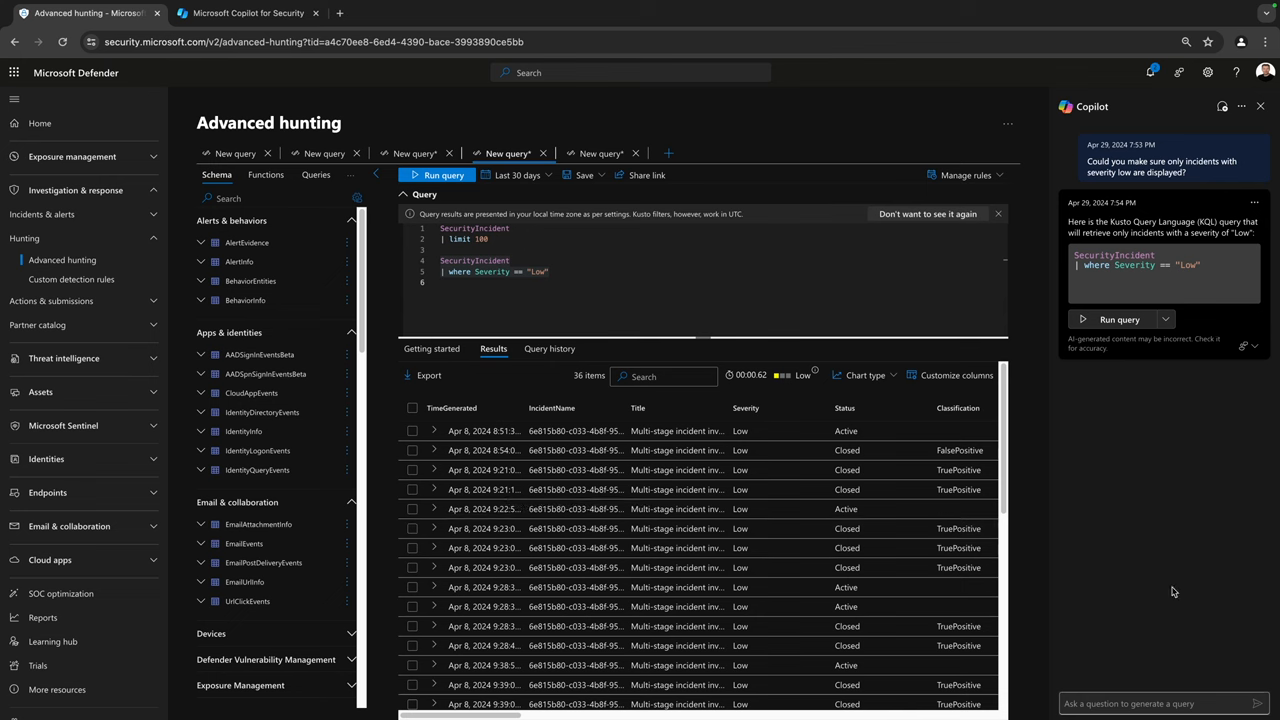
left_click(1160, 703)
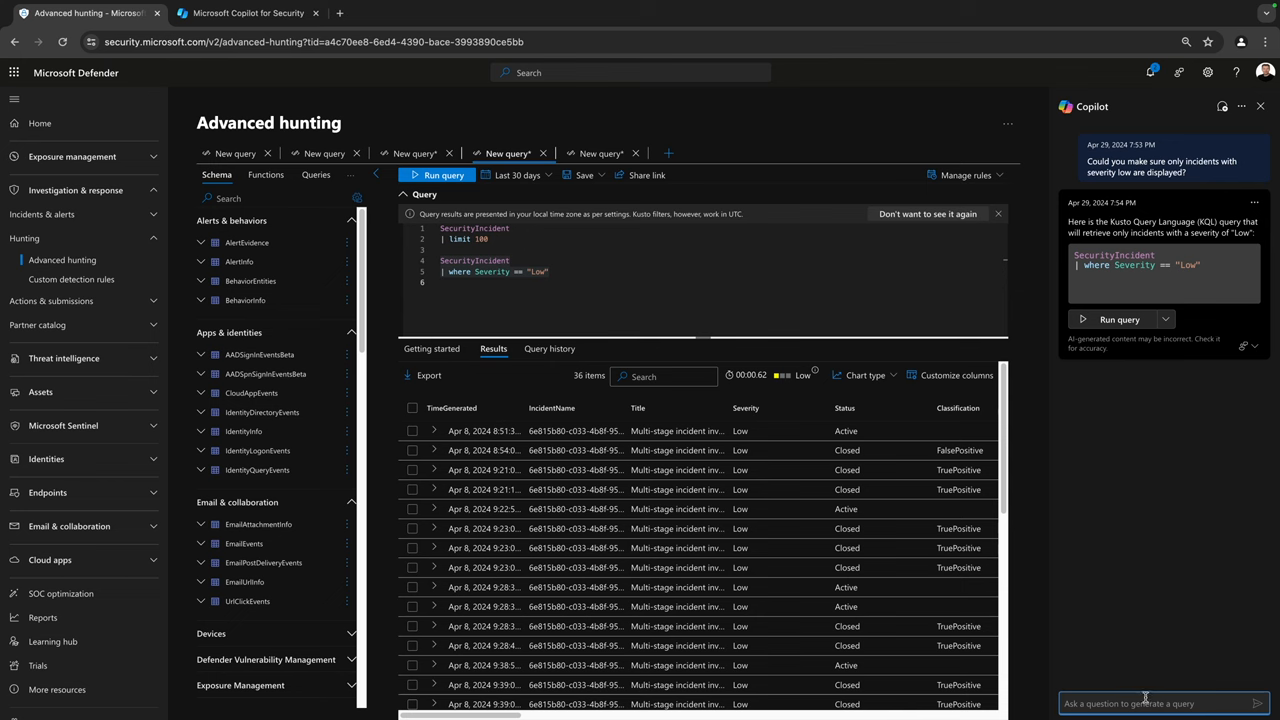
Step: Ask Copilot for all closed, low-severity incidents and scroll to its combined query
type("Could you filter on closed incidents only?")
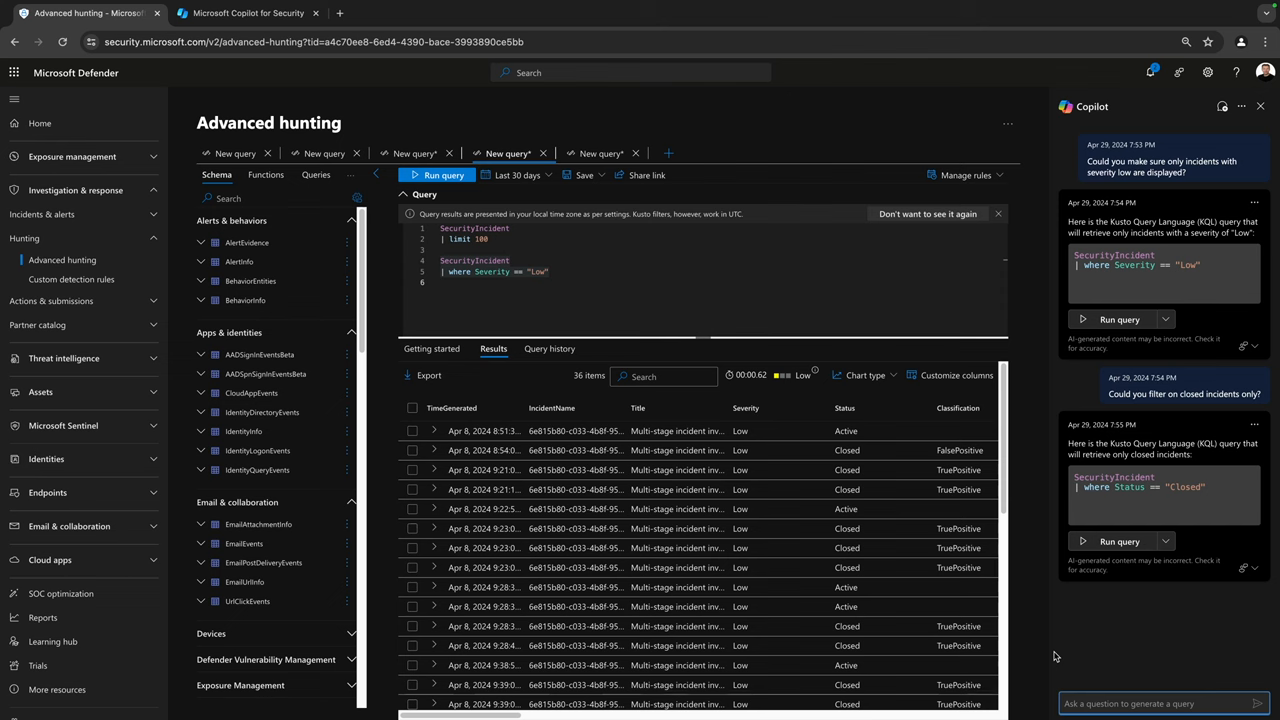
mouse_move(1197, 254)
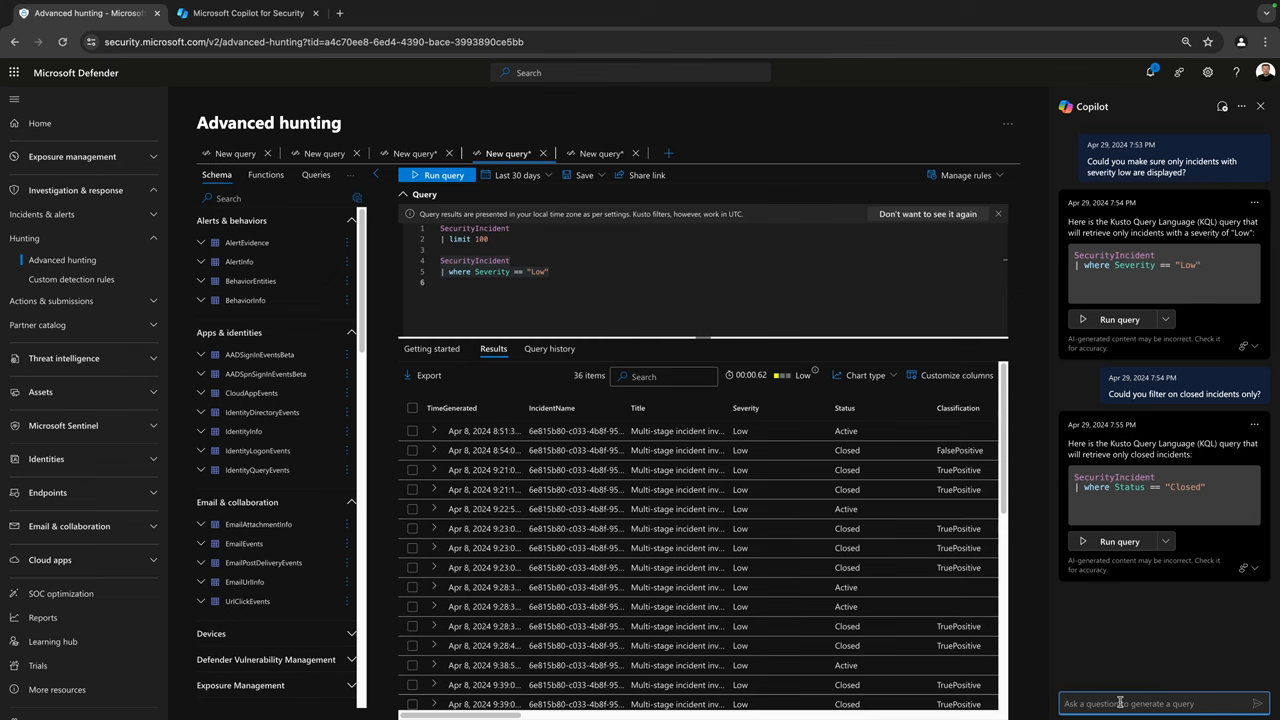
type("I want all incidents that are closed")
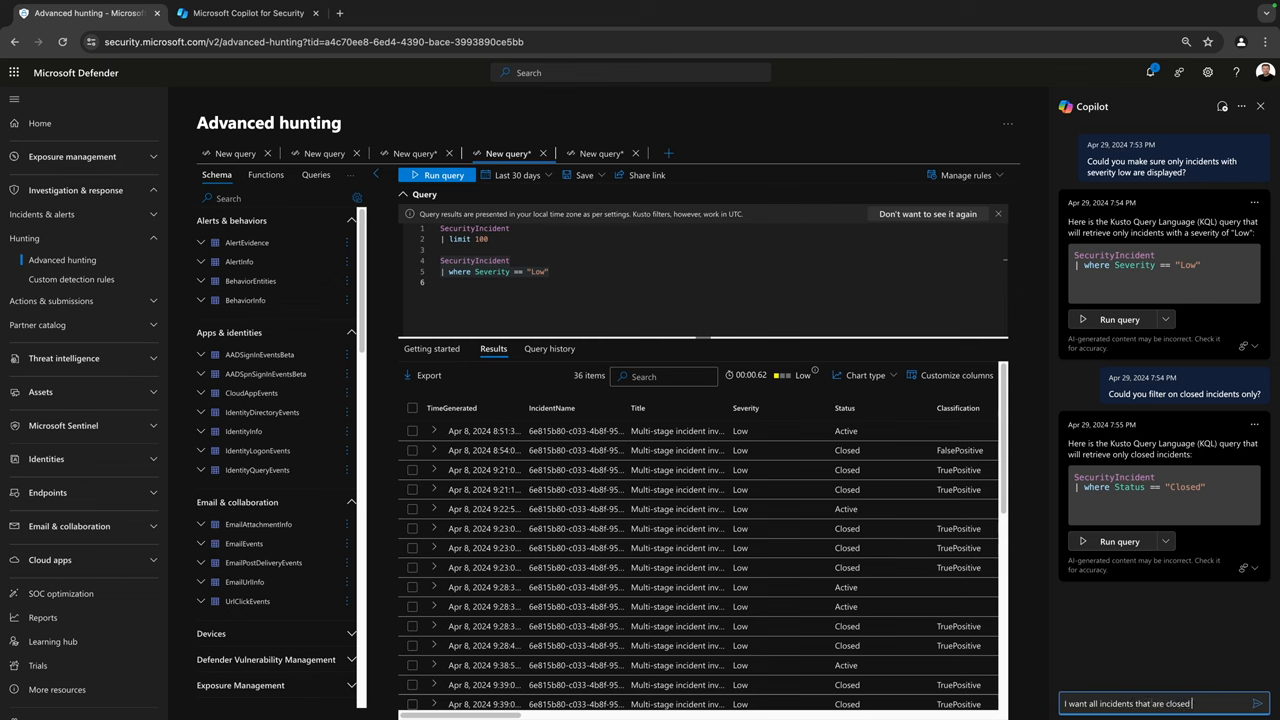
type("and have a lo")
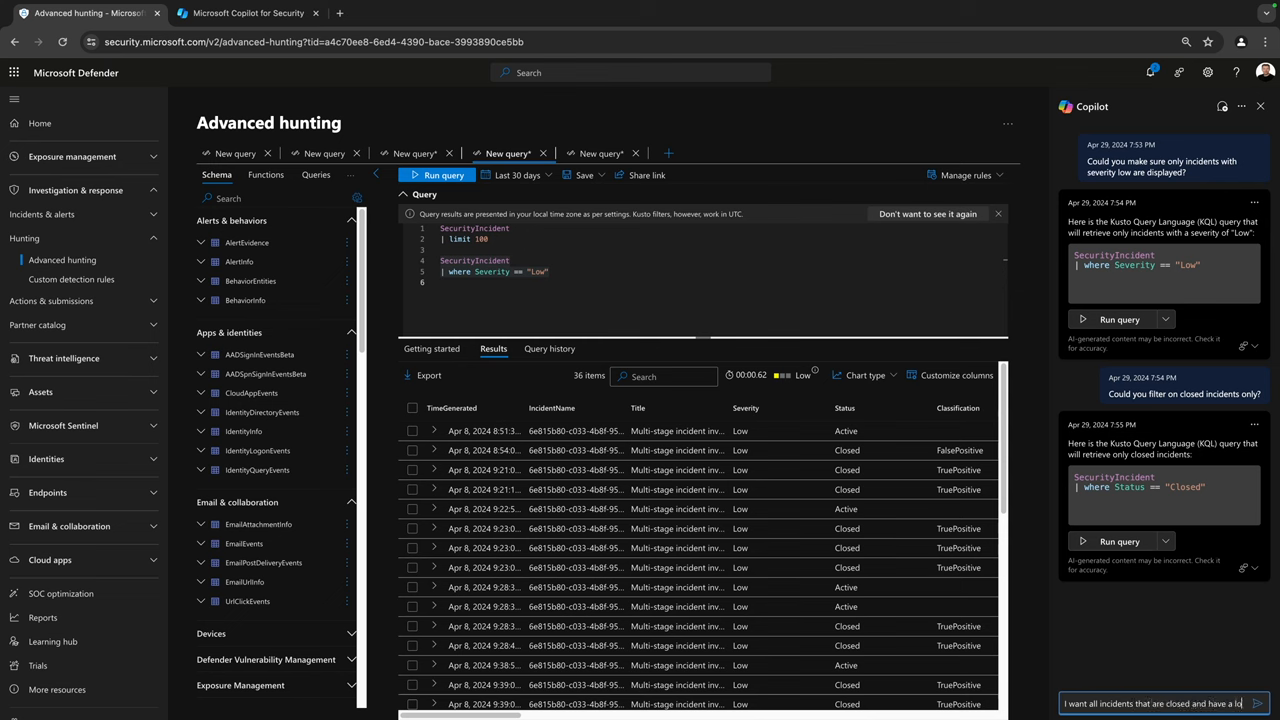
type("severity")
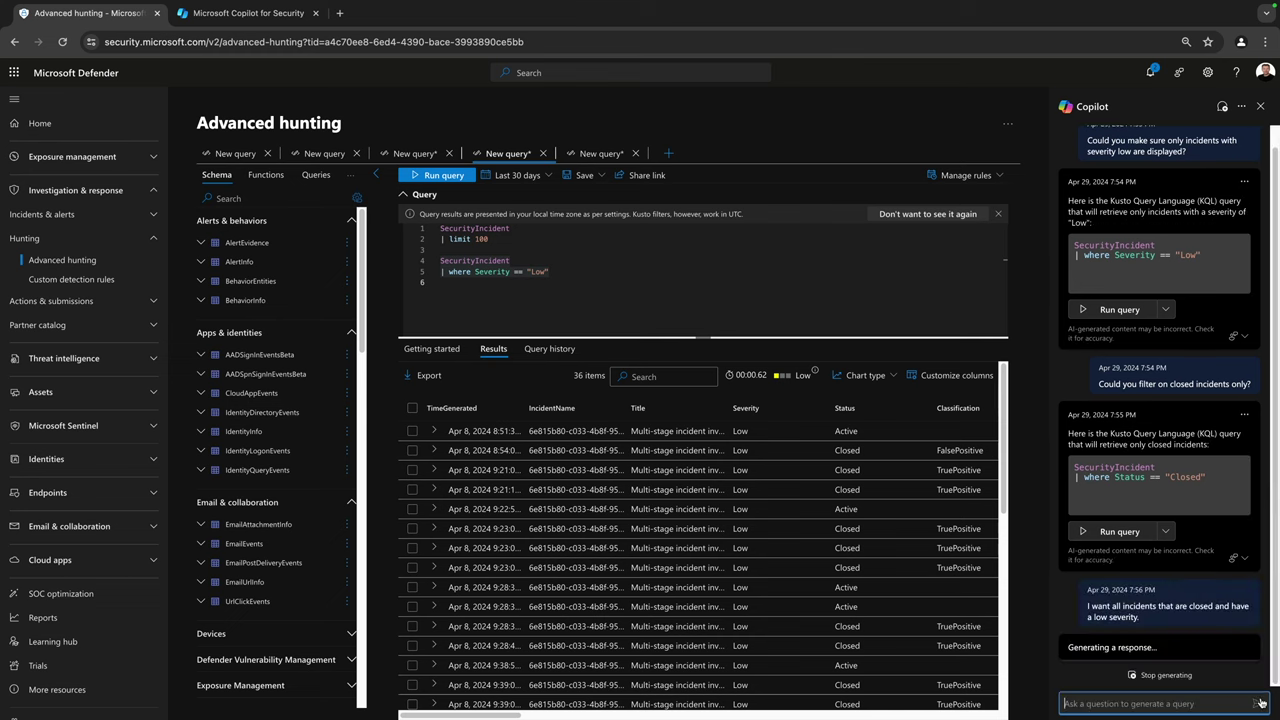
mouse_move(1178, 598)
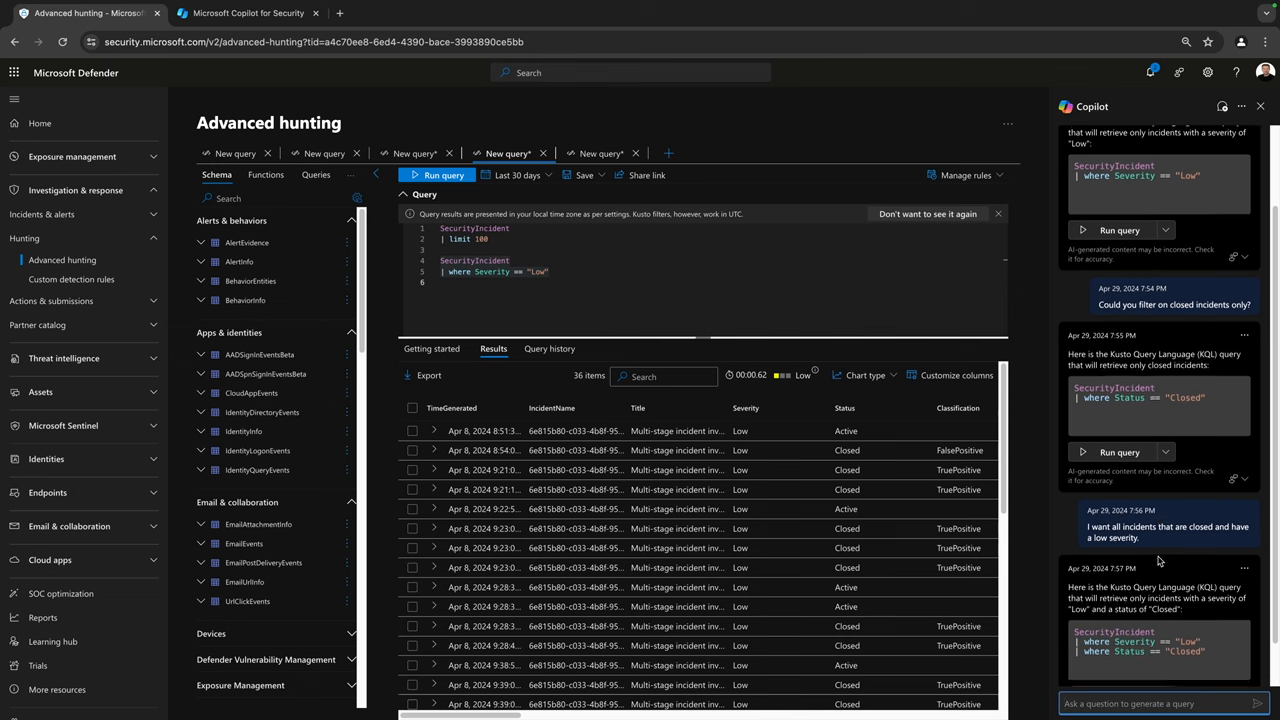
scroll("down", 3)
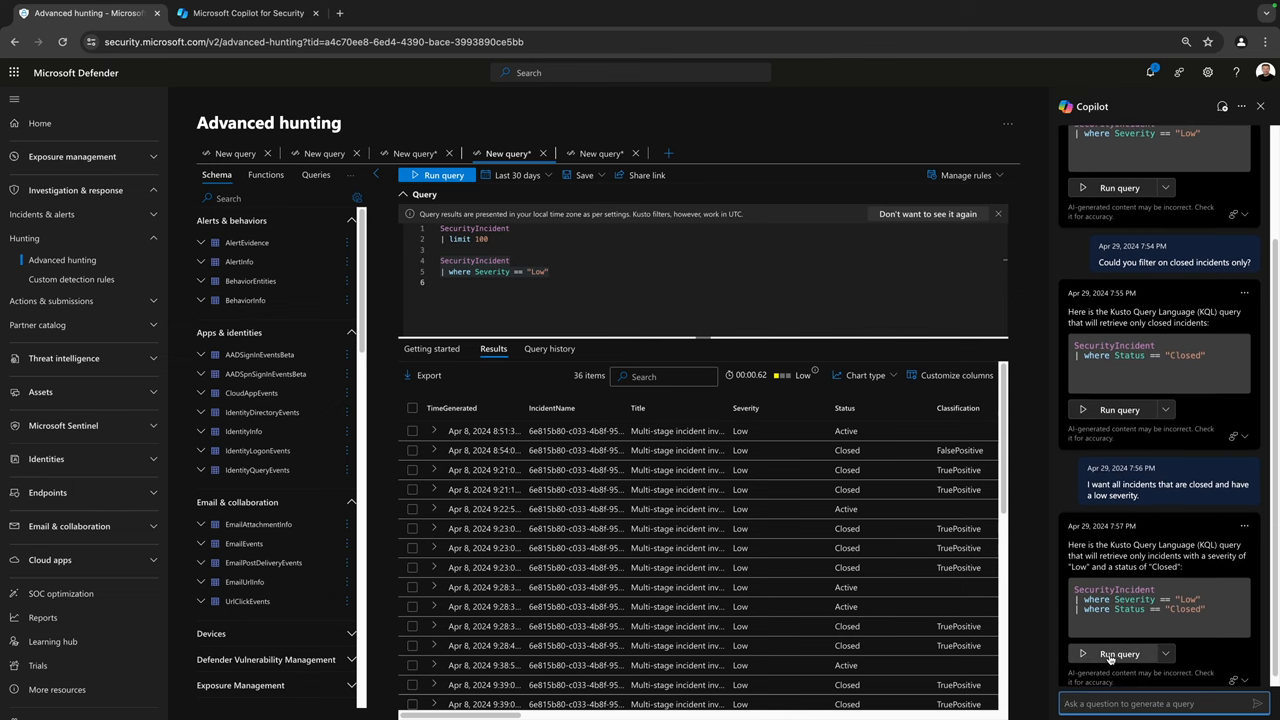
Step: Run the combined Low and Closed query to list 29 incidents, then switch to Copilot for Security
left_click(1118, 653)
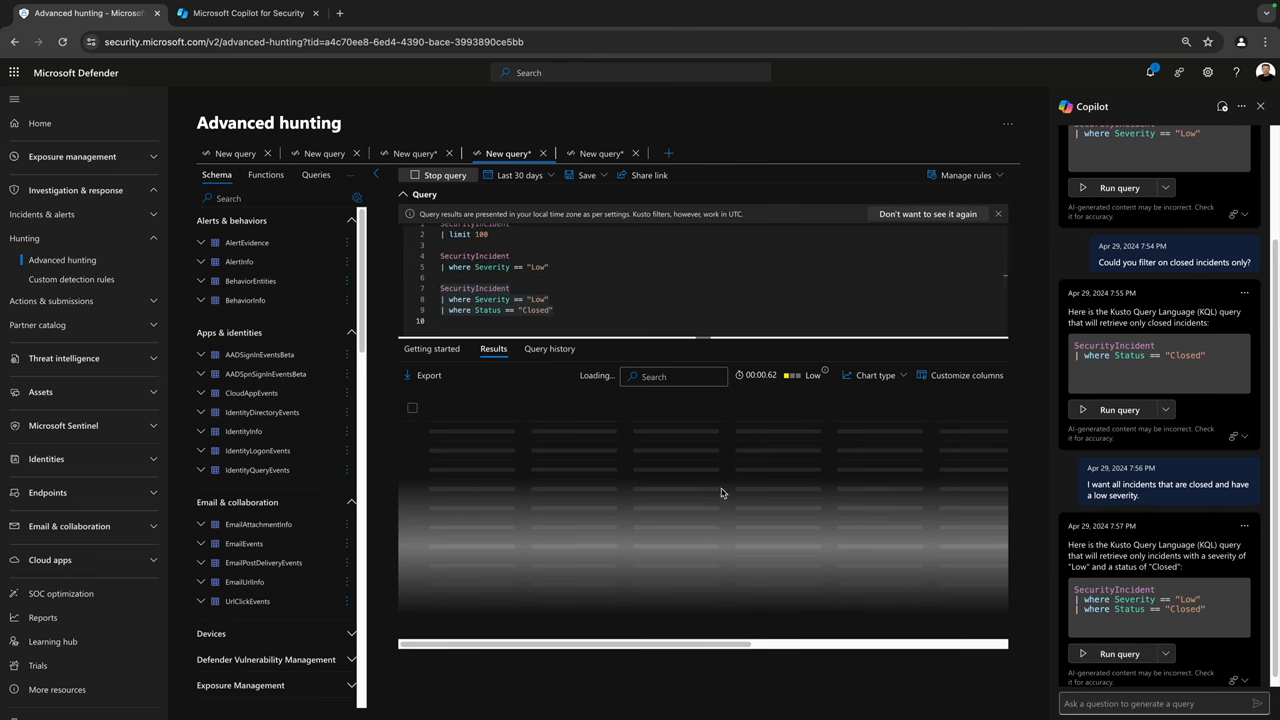
left_click(441, 175)
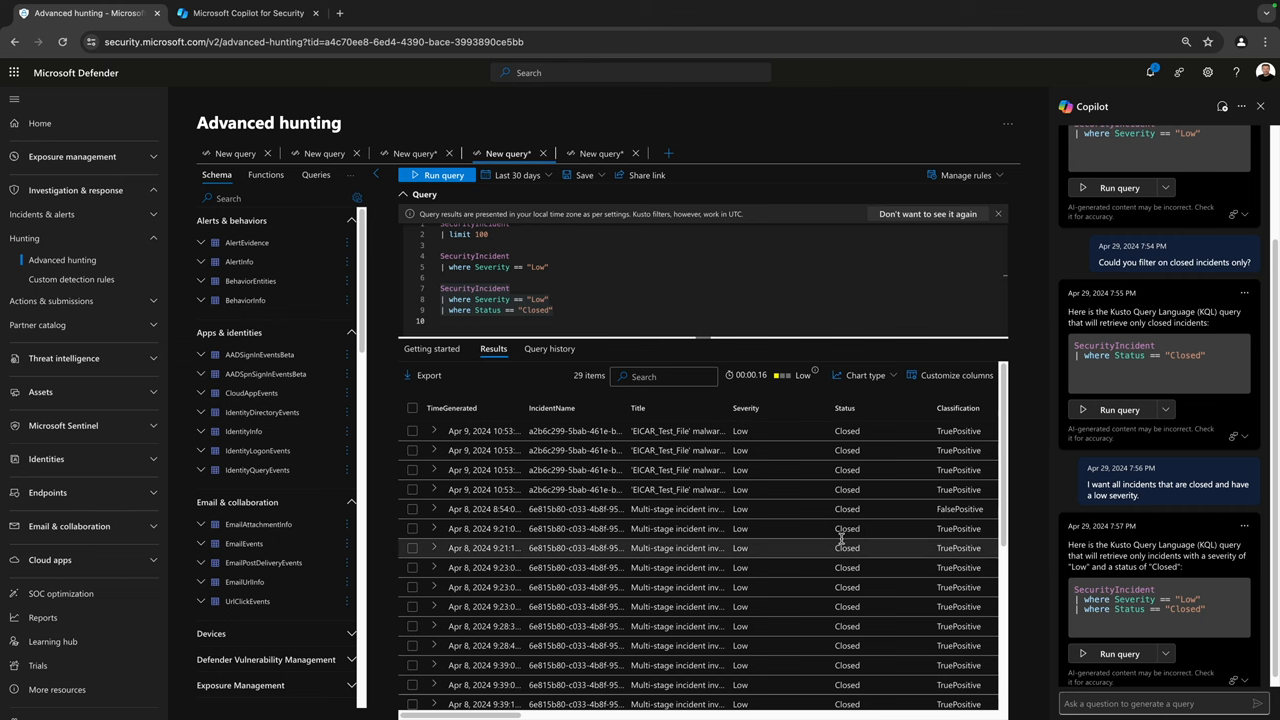
left_click(248, 13)
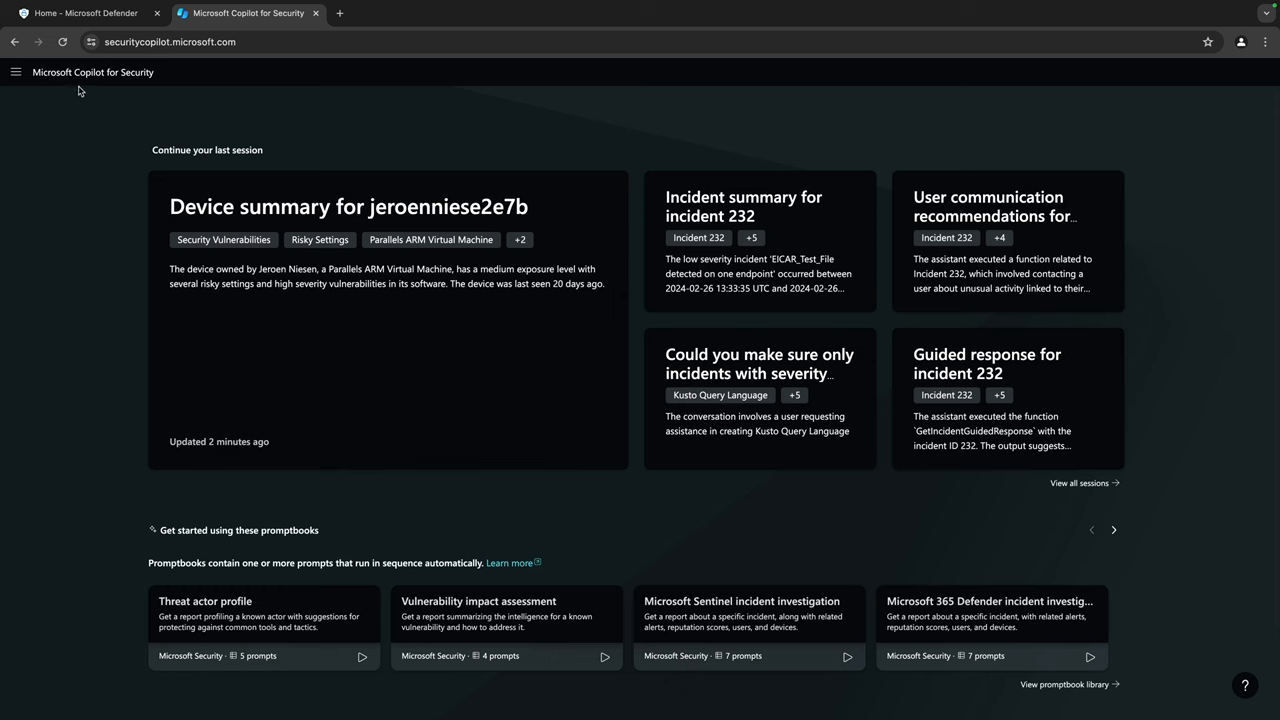
mouse_move(170, 88)
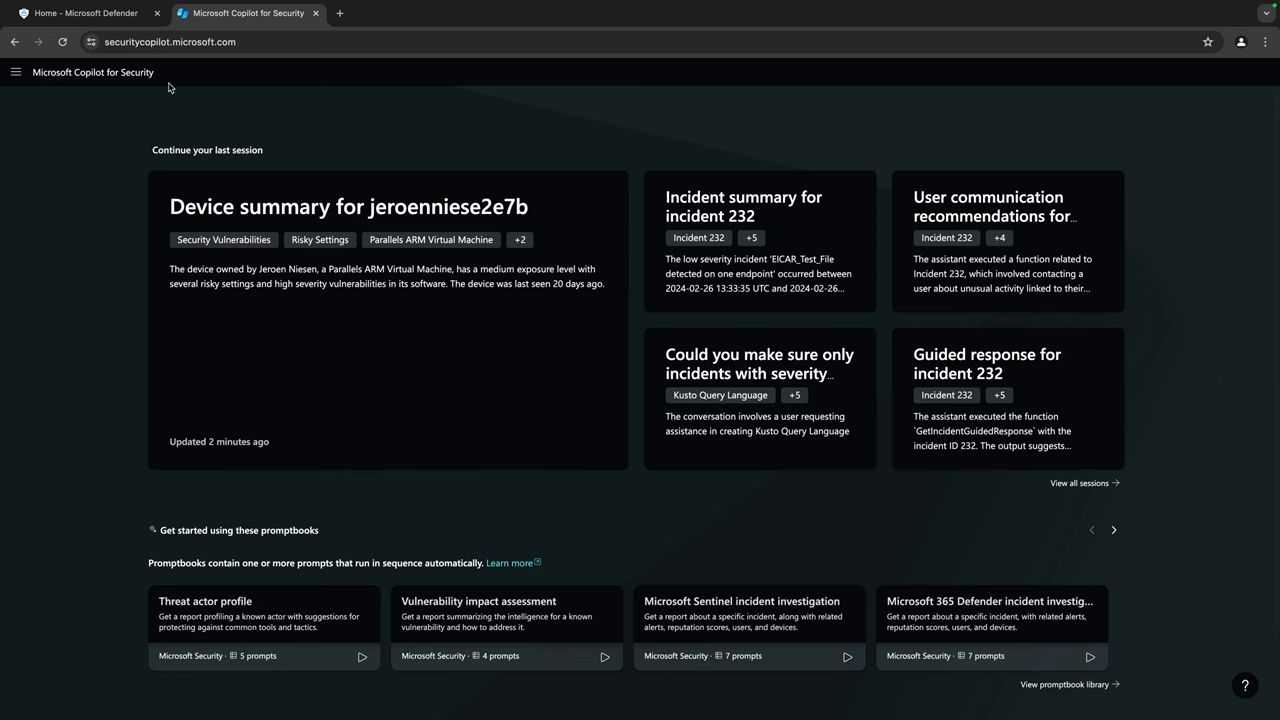
mouse_move(686, 121)
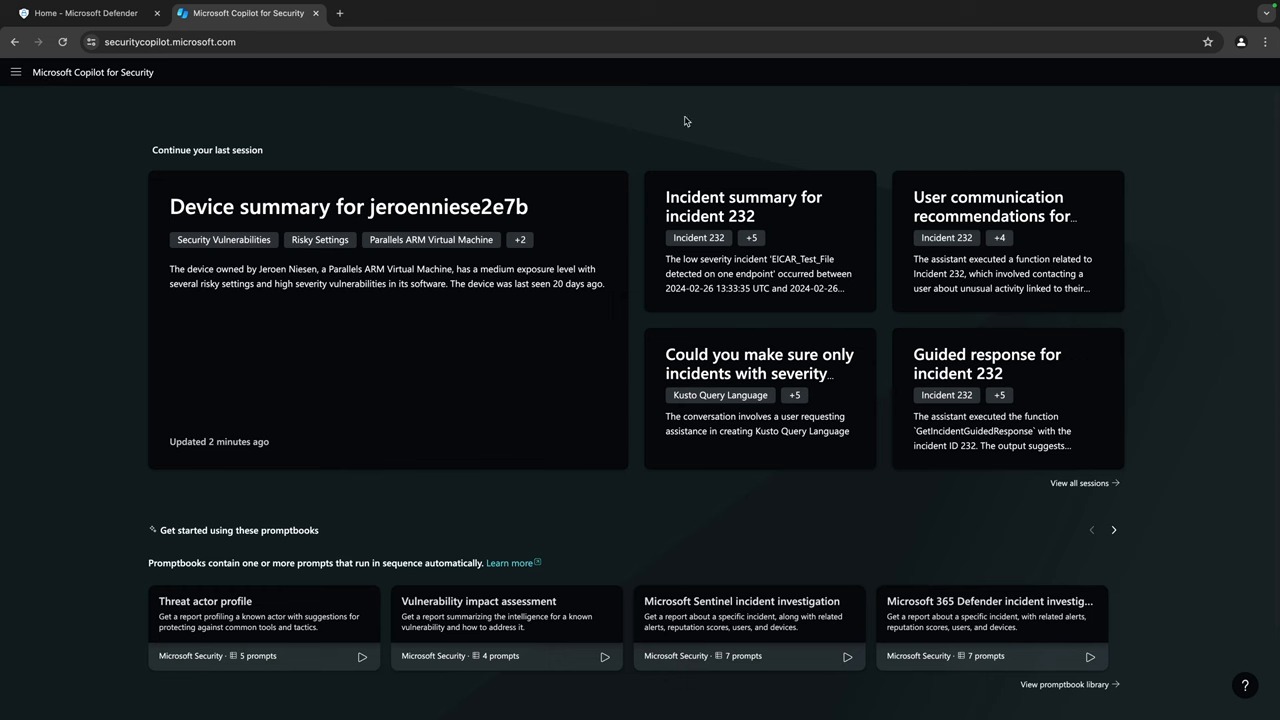
mouse_move(665, 282)
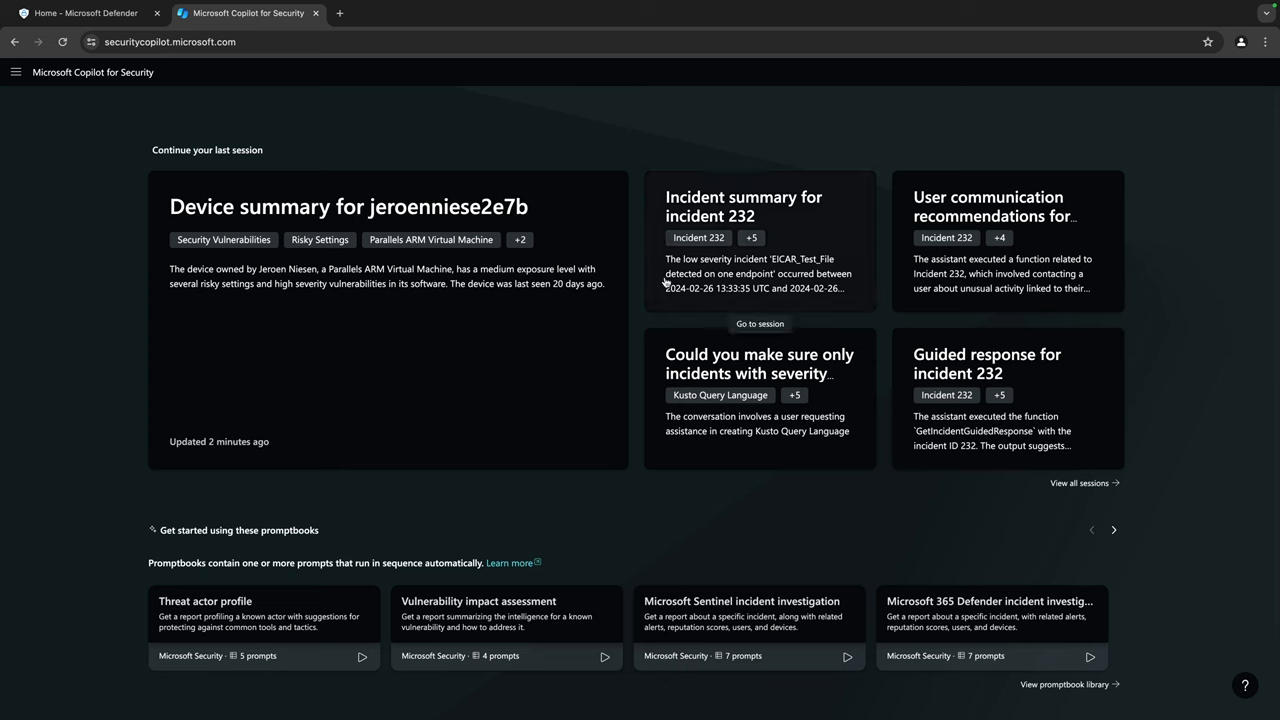
mouse_move(1148, 173)
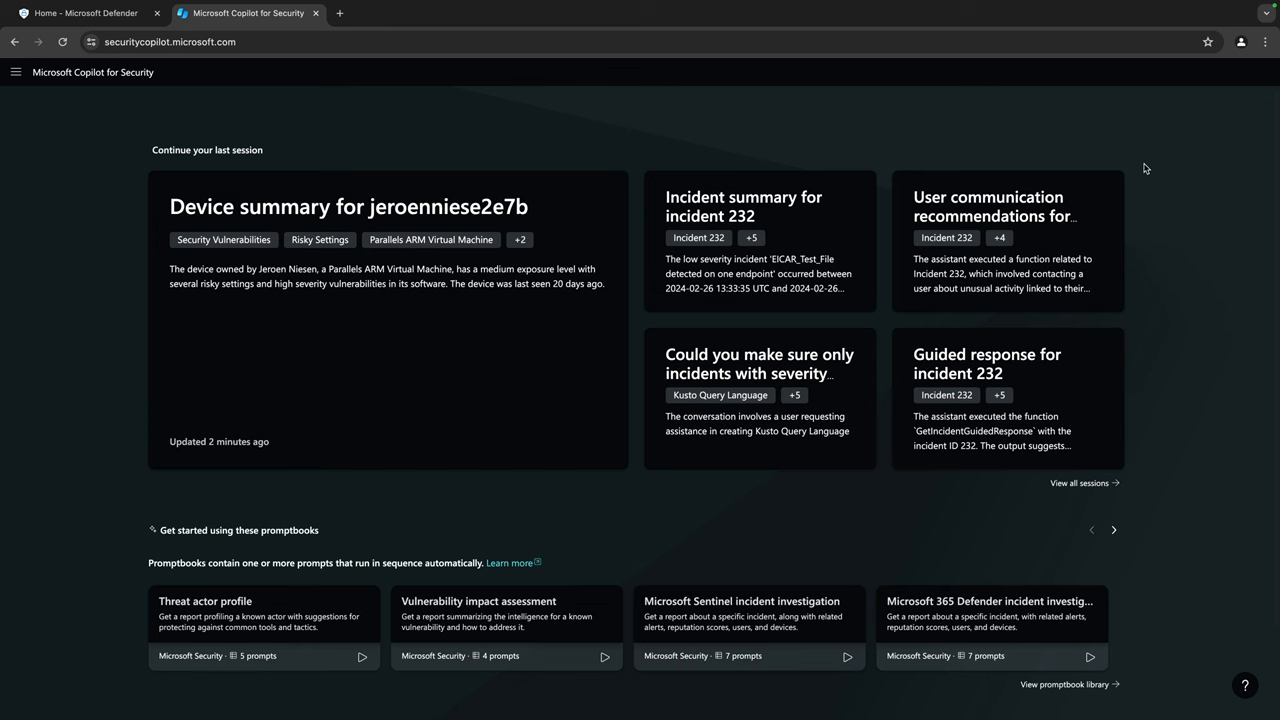
mouse_move(717, 213)
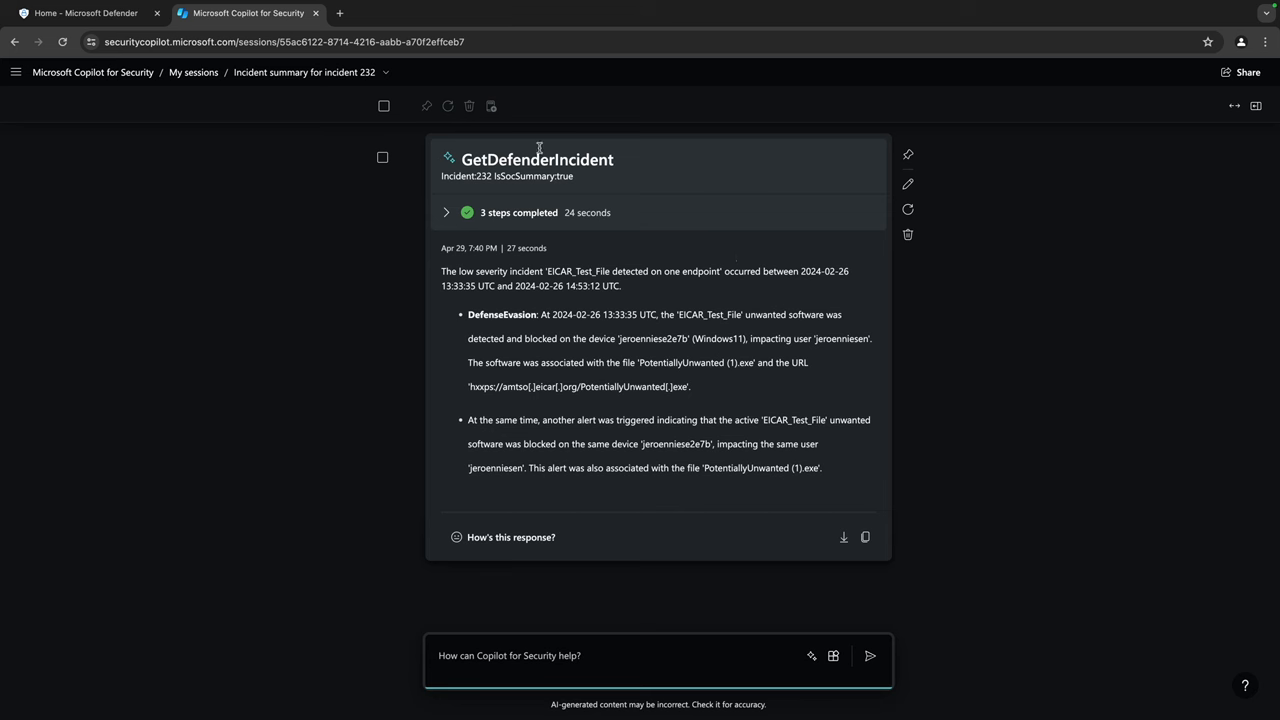
mouse_move(685, 259)
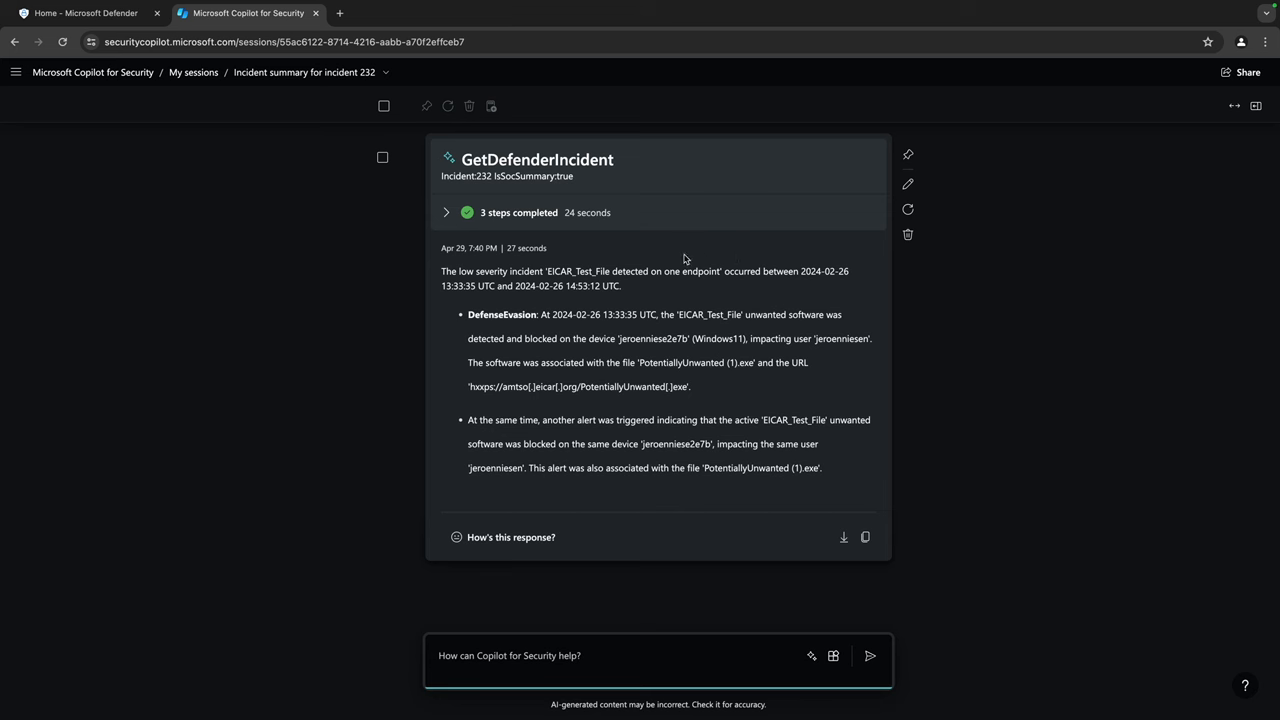
mouse_move(970, 510)
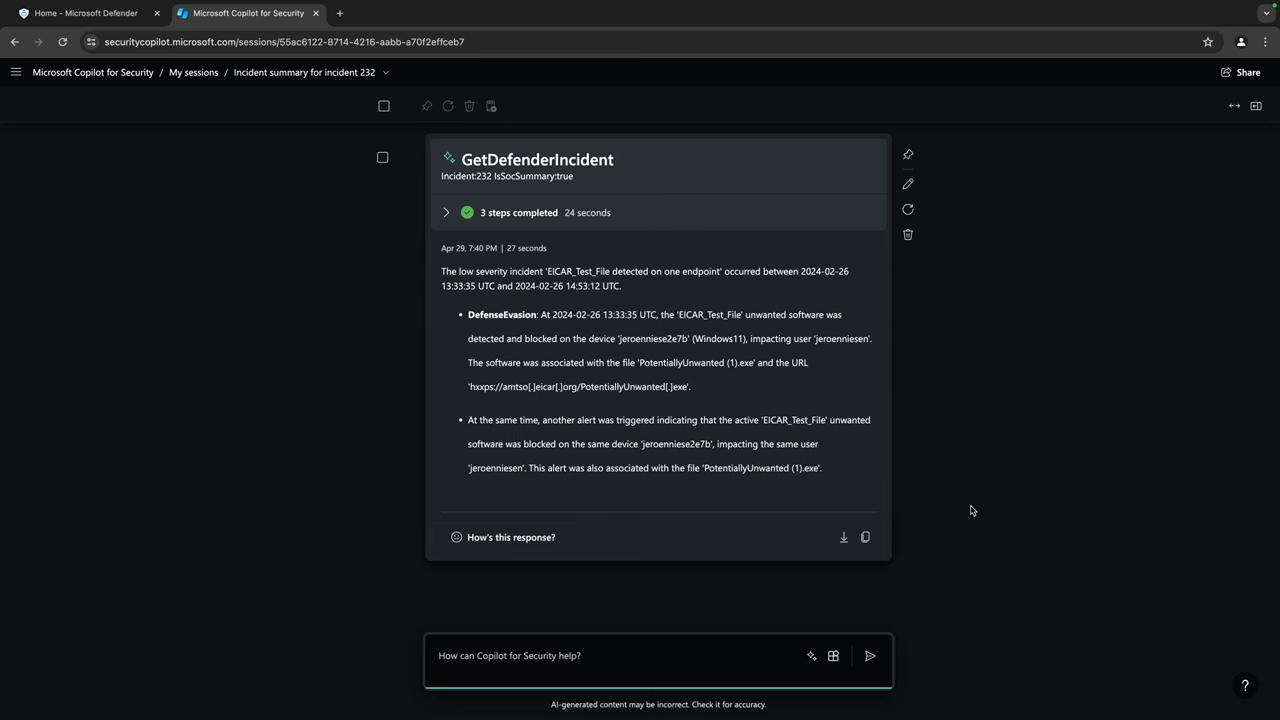
mouse_move(884, 456)
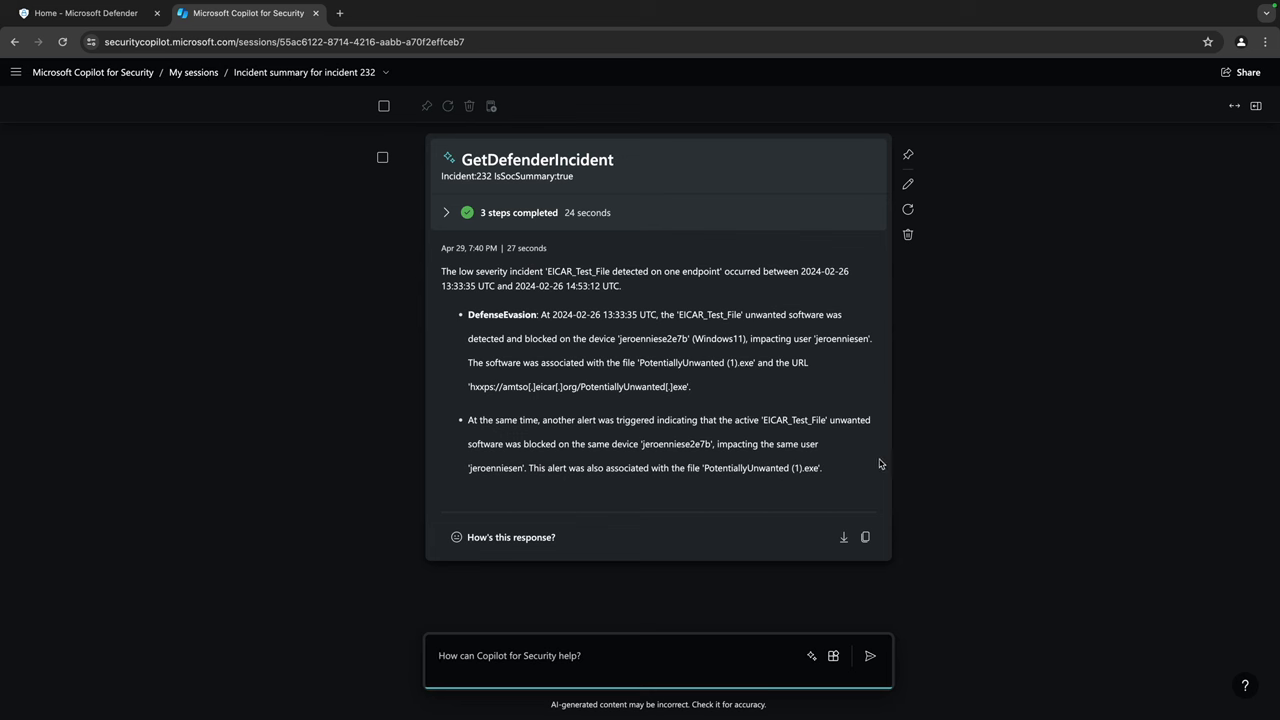
mouse_move(715, 361)
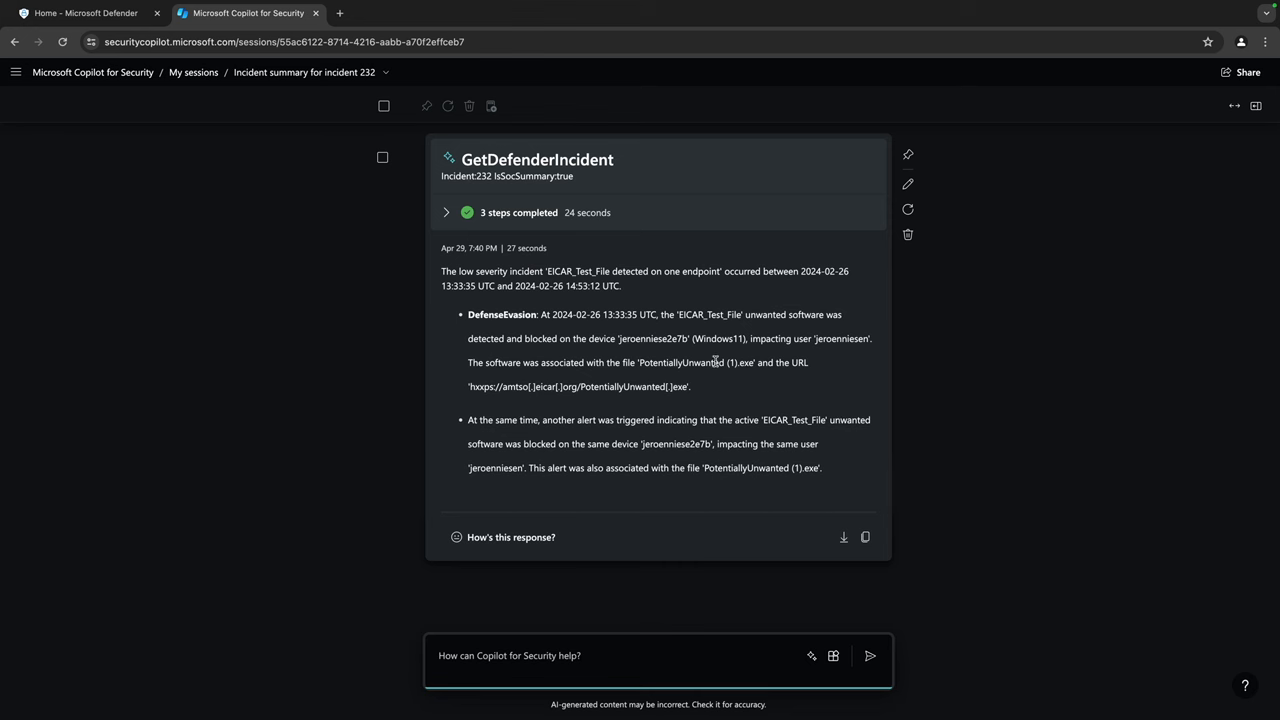
Step: Expand '3 steps completed' to show the incident 232 summary's processing steps
left_click(446, 212)
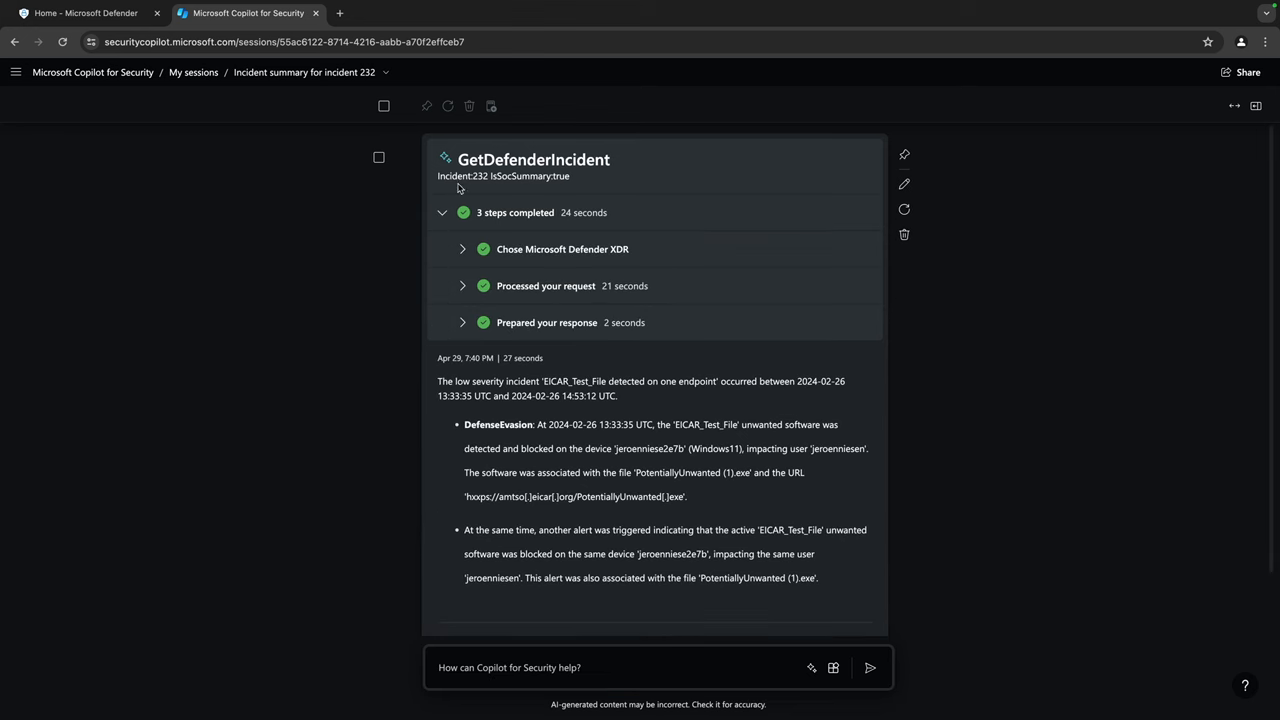
mouse_move(658, 190)
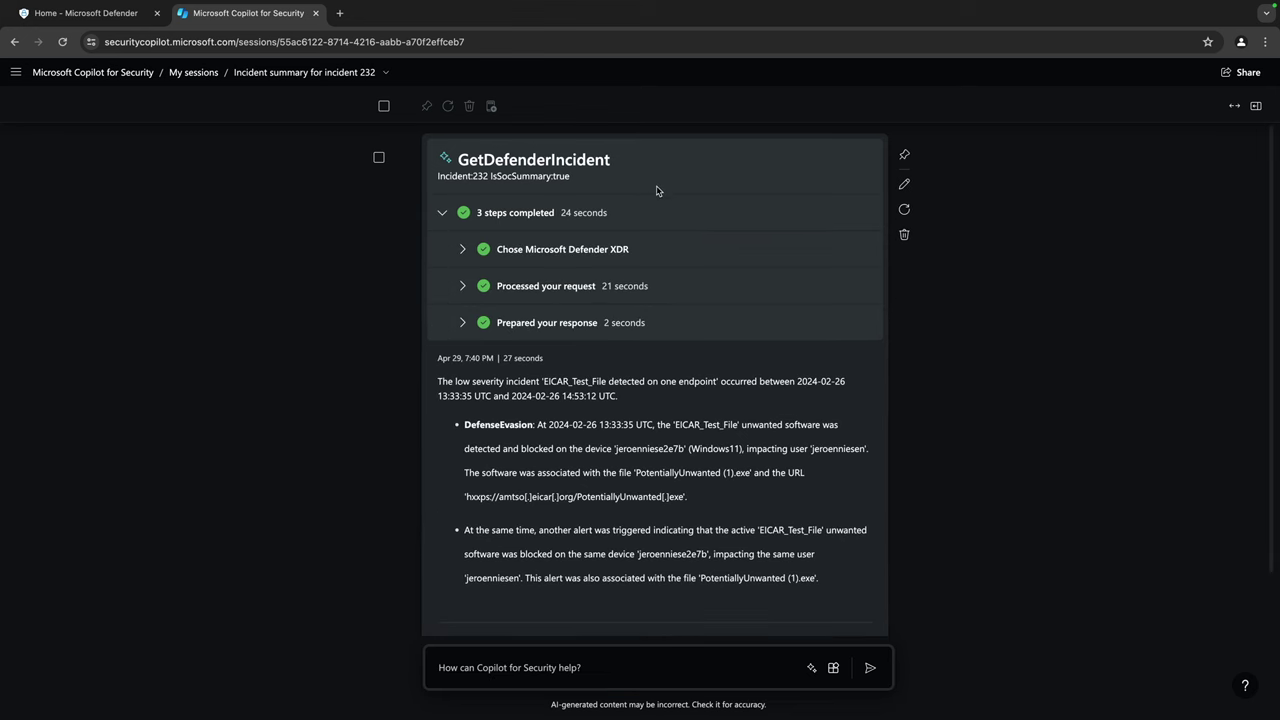
mouse_move(685, 203)
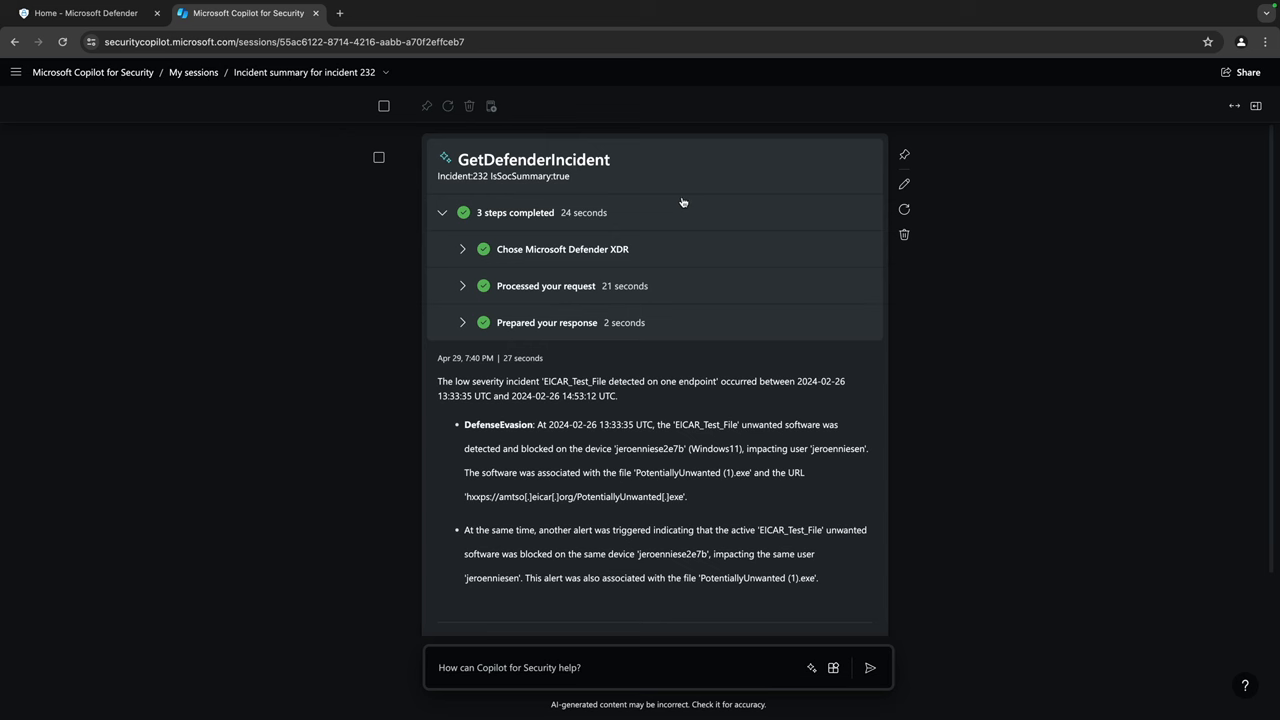
mouse_move(624, 181)
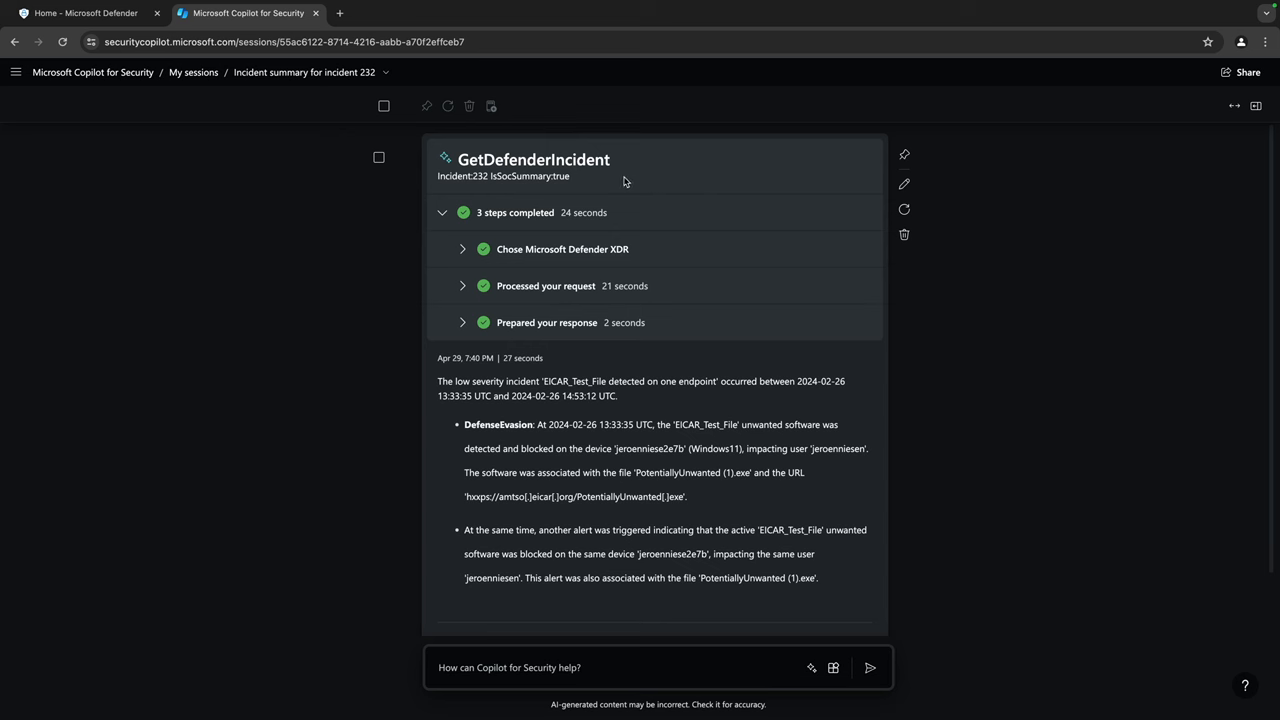
mouse_move(653, 217)
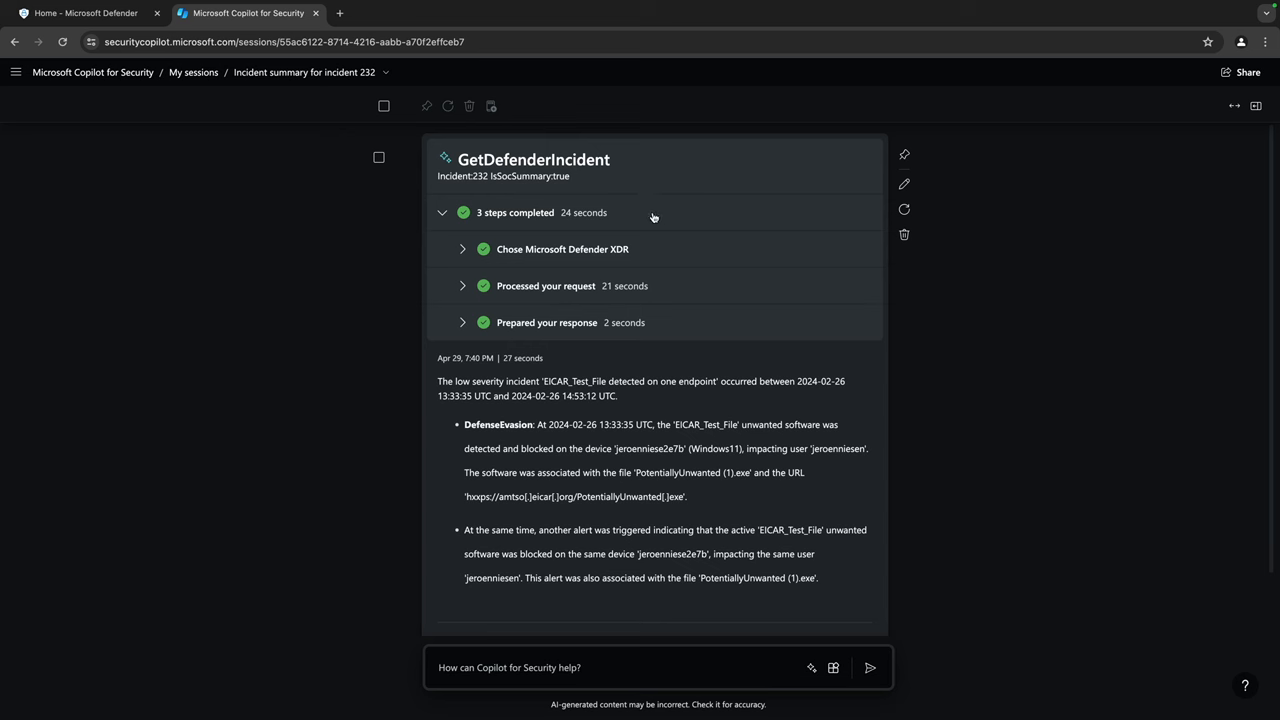
mouse_move(663, 234)
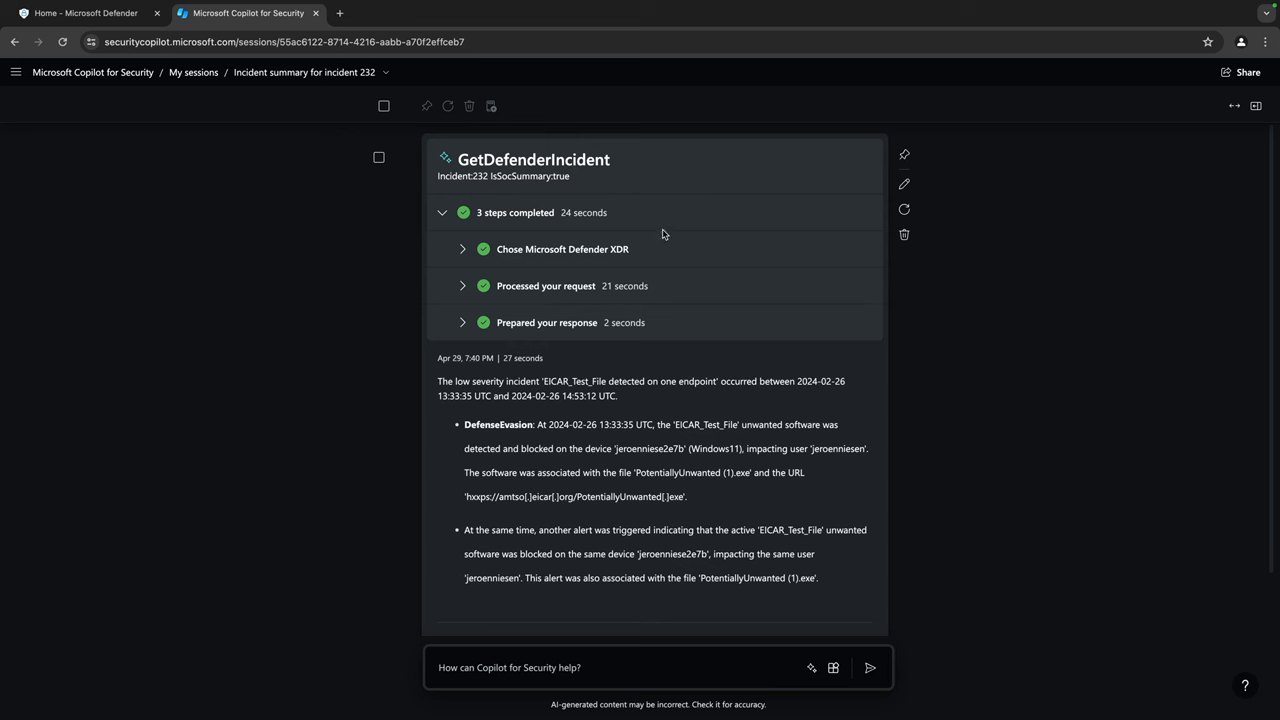
mouse_move(693, 278)
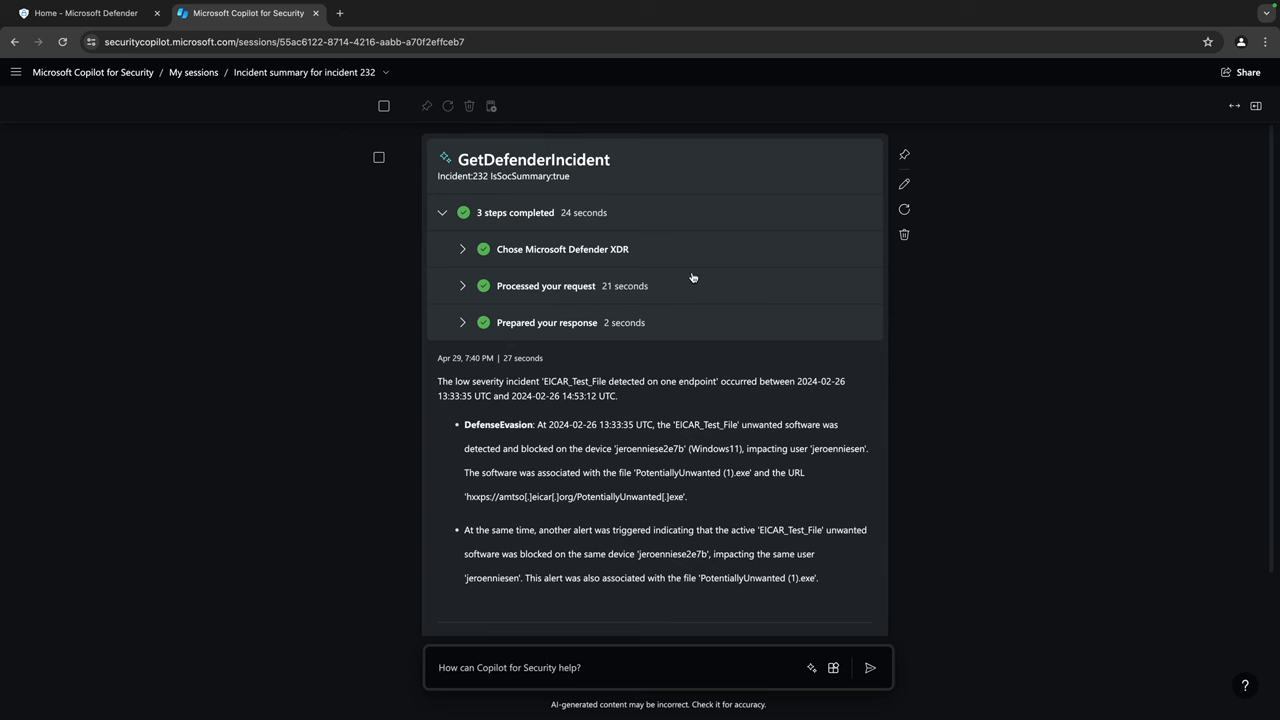
mouse_move(720, 324)
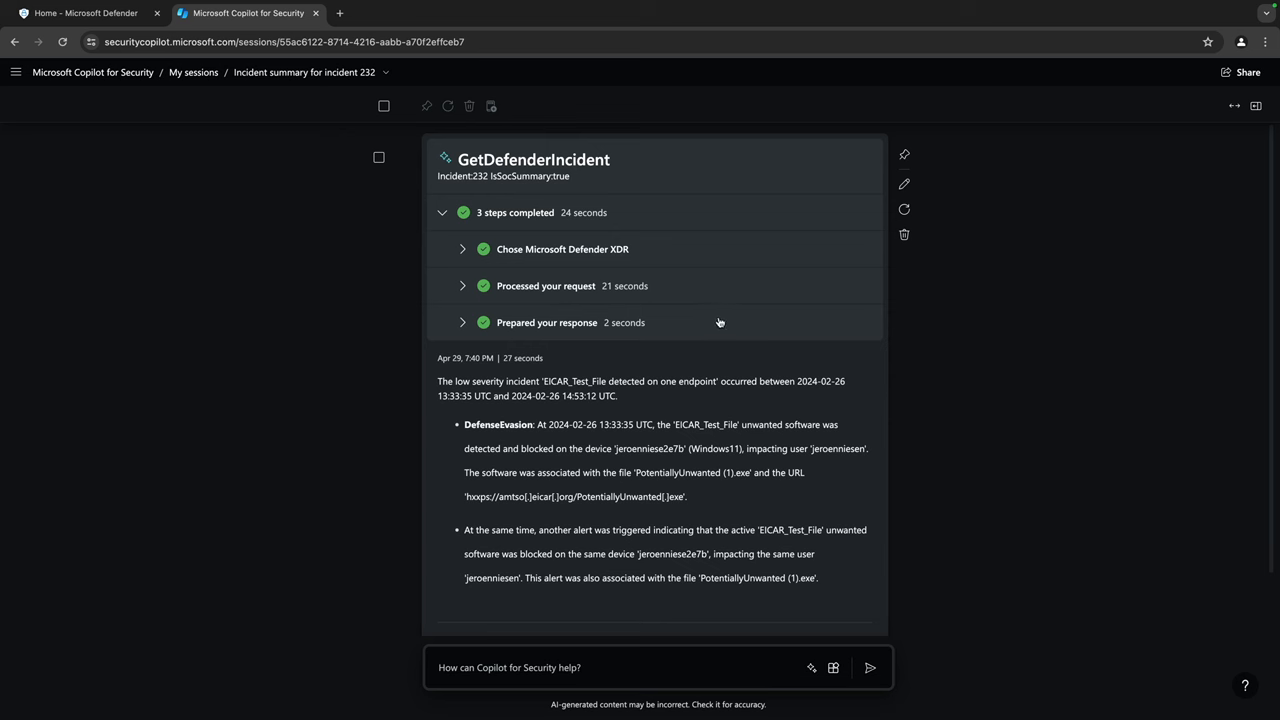
mouse_move(698, 334)
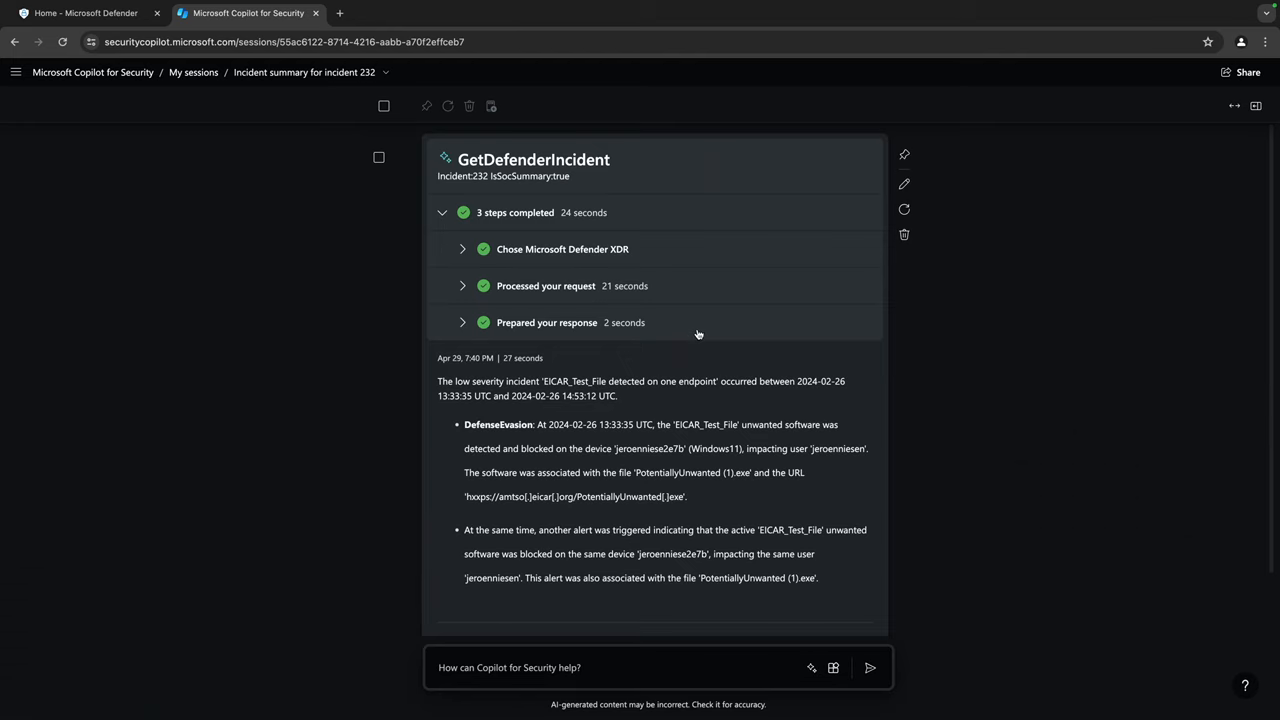